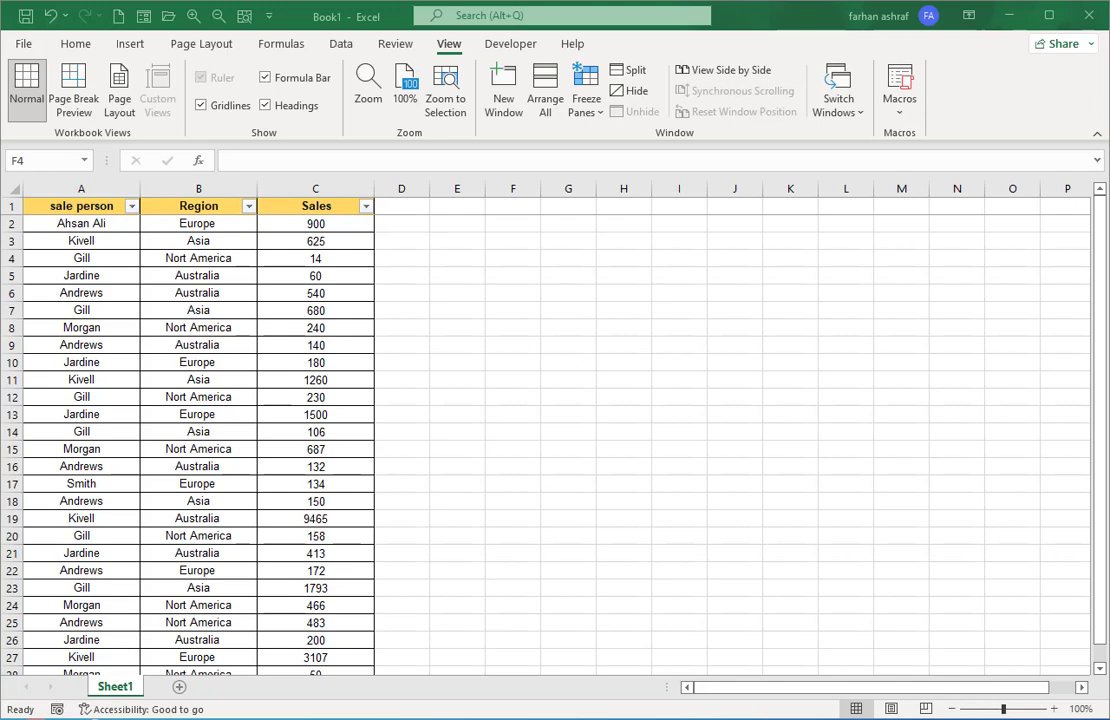
mouse_move(540, 456)
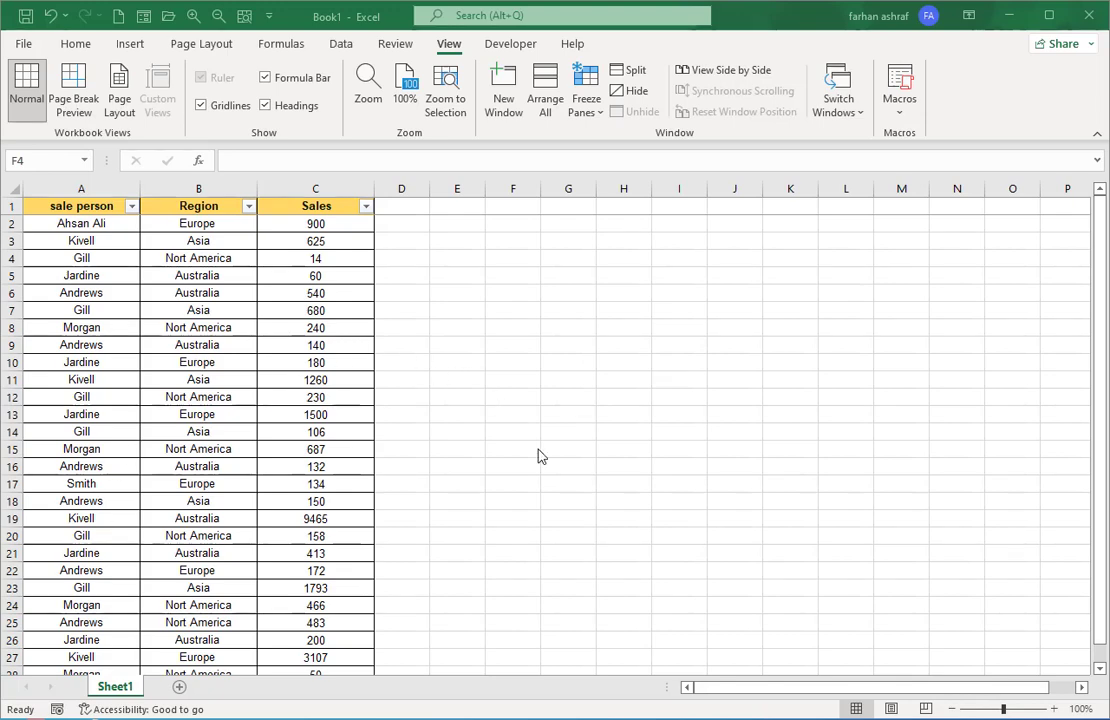
mouse_move(445, 310)
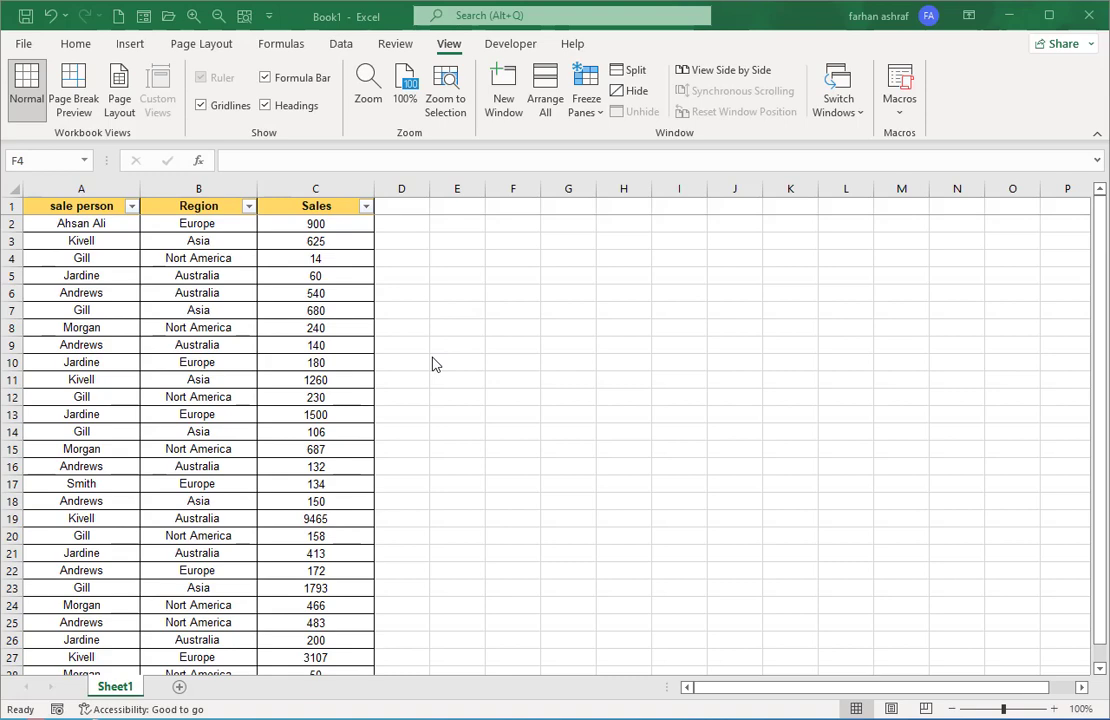
mouse_move(467, 374)
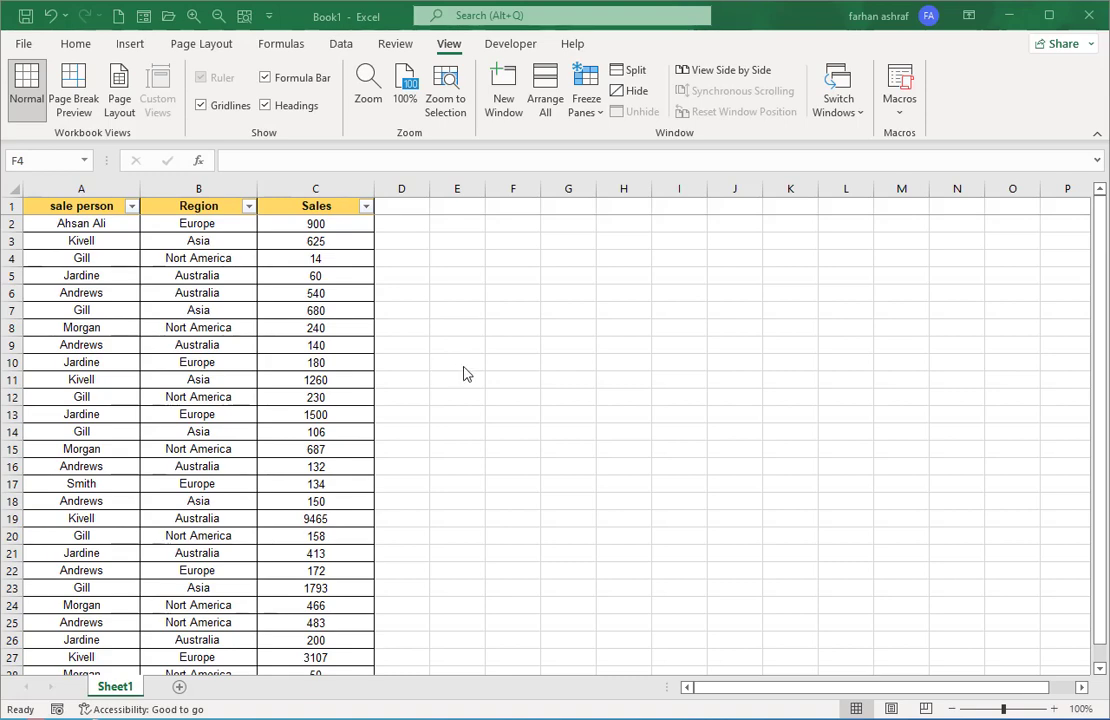
mouse_move(480, 399)
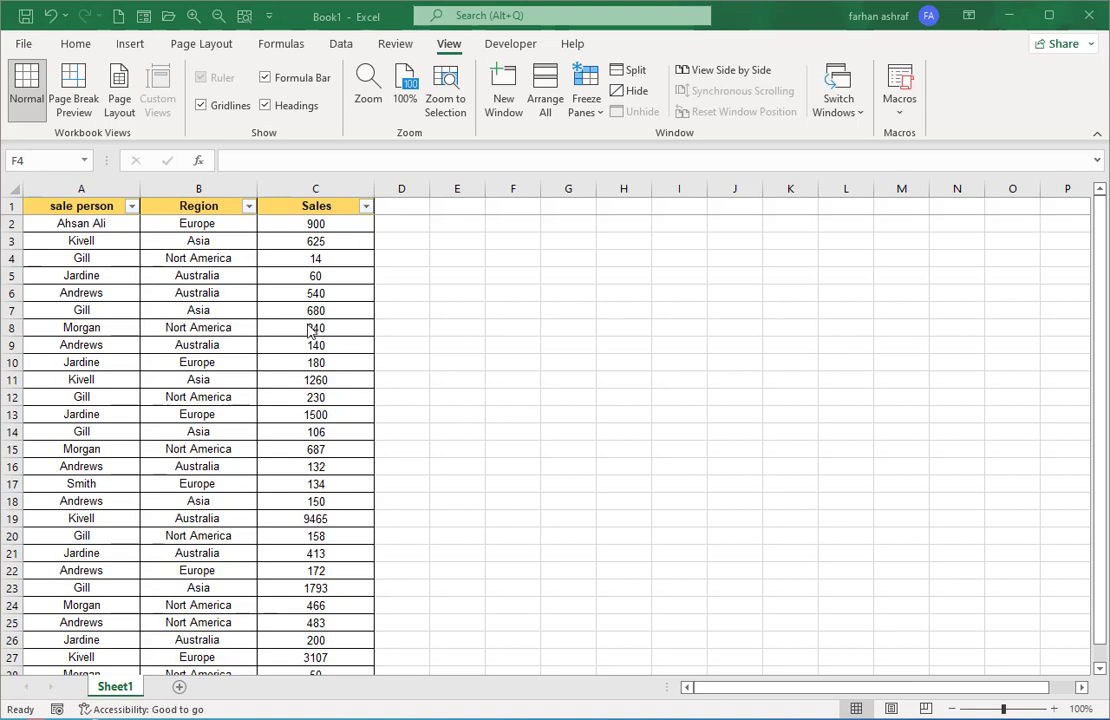
- Compare the Andrews, Australia rows and the two Kivell, Asia, 625 rows
click(513, 258)
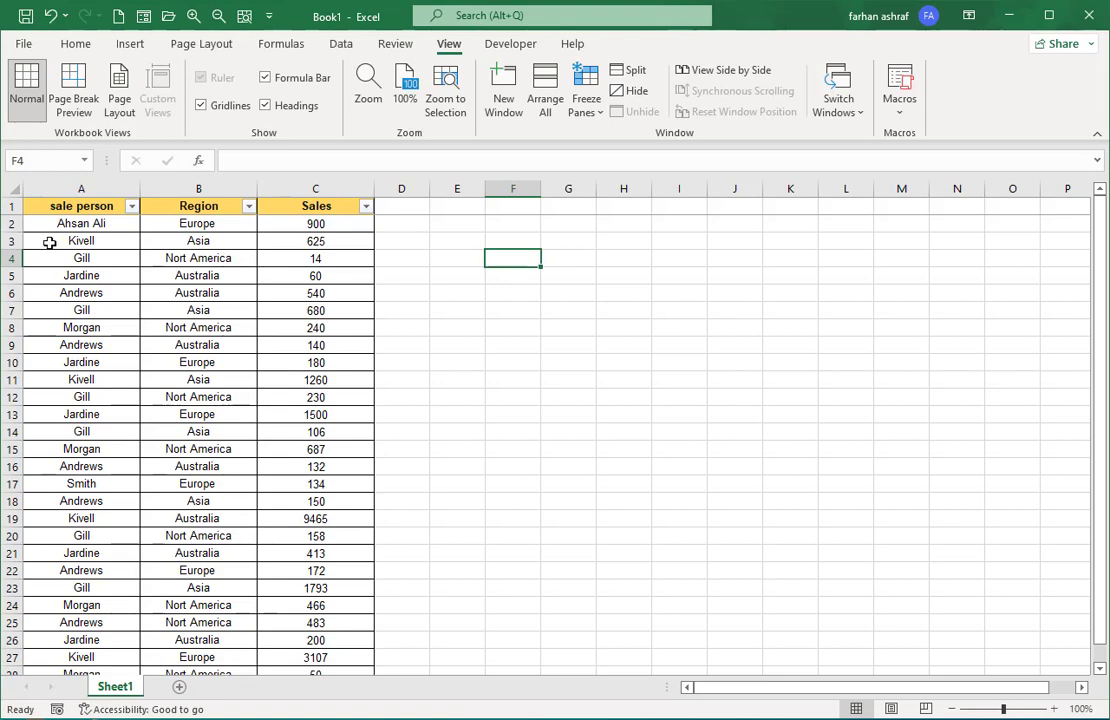
mouse_move(170, 304)
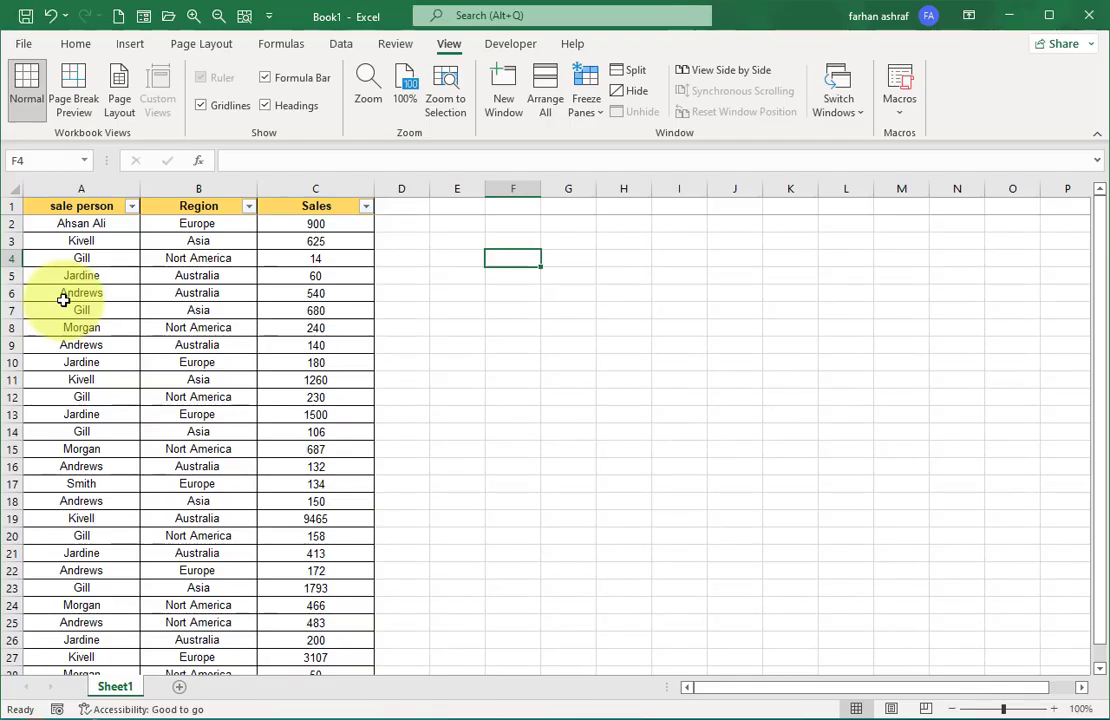
mouse_move(471, 327)
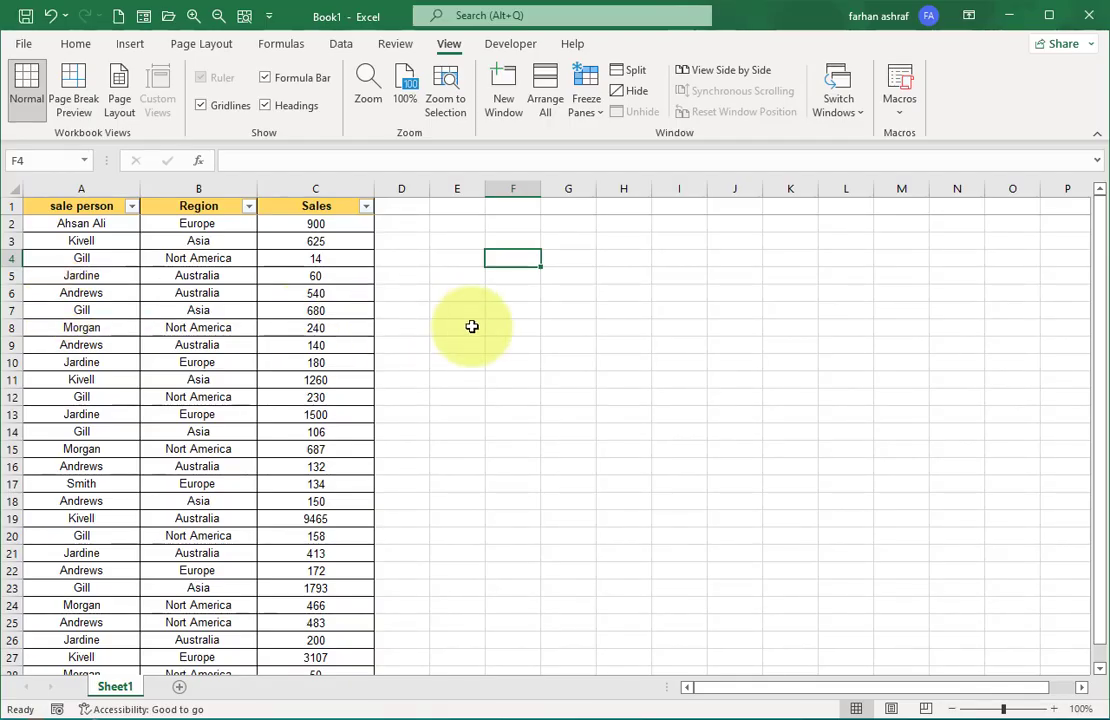
scroll(down, 3)
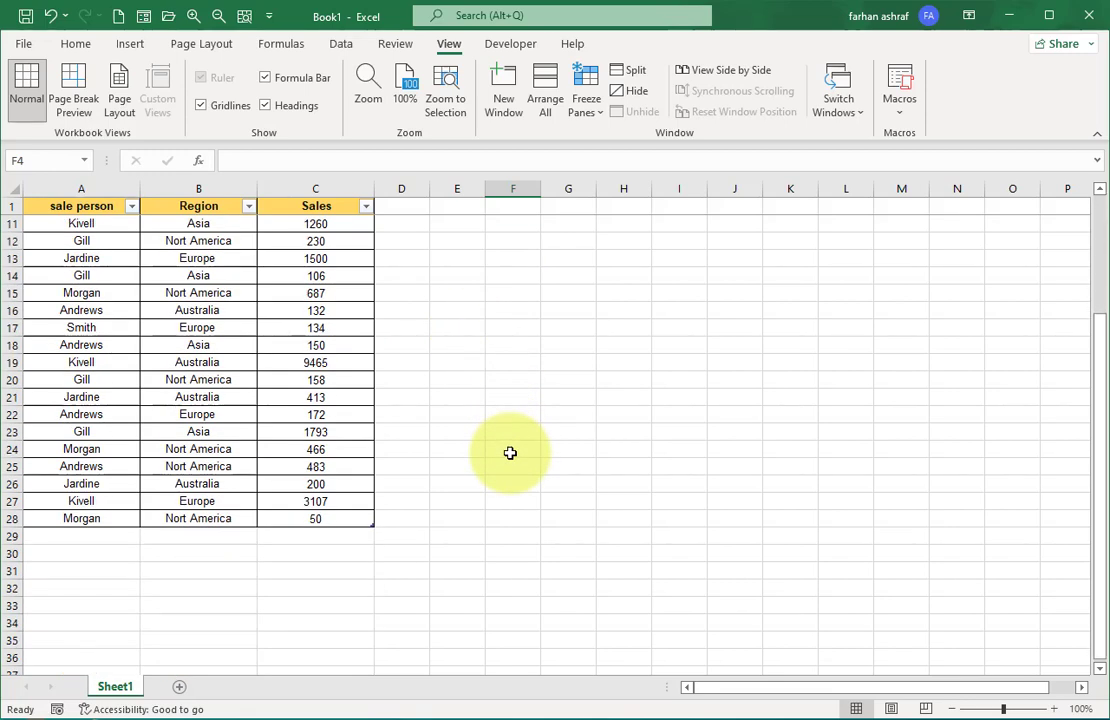
scroll(up, 3)
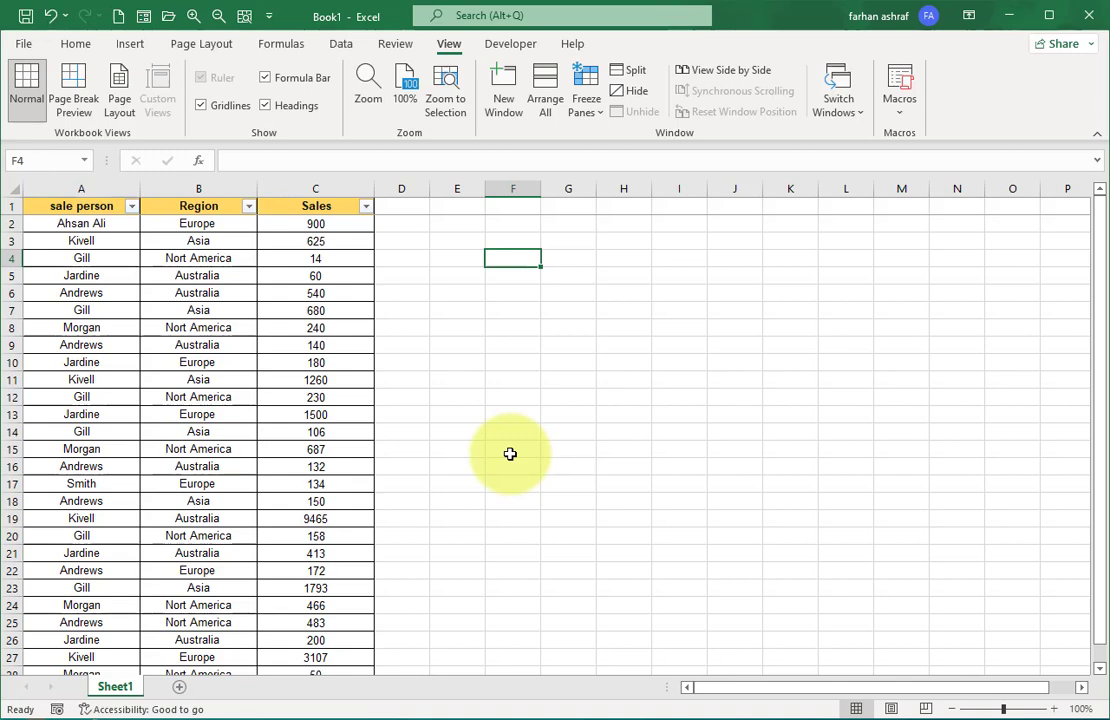
click(81, 292)
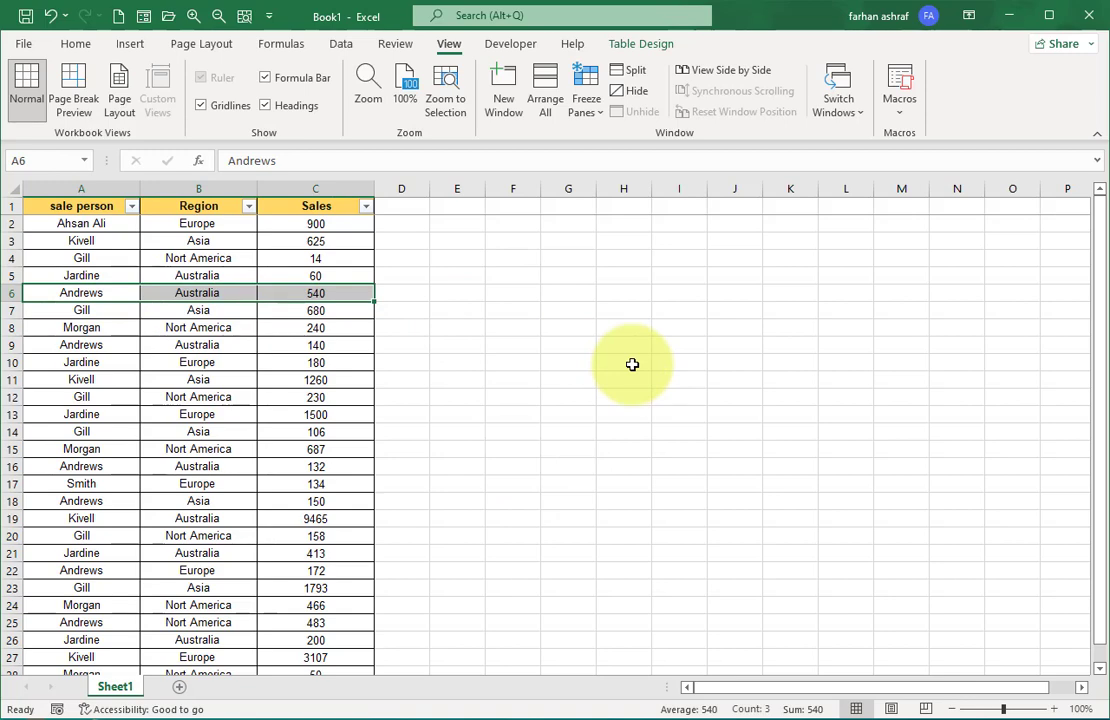
mouse_move(89, 431)
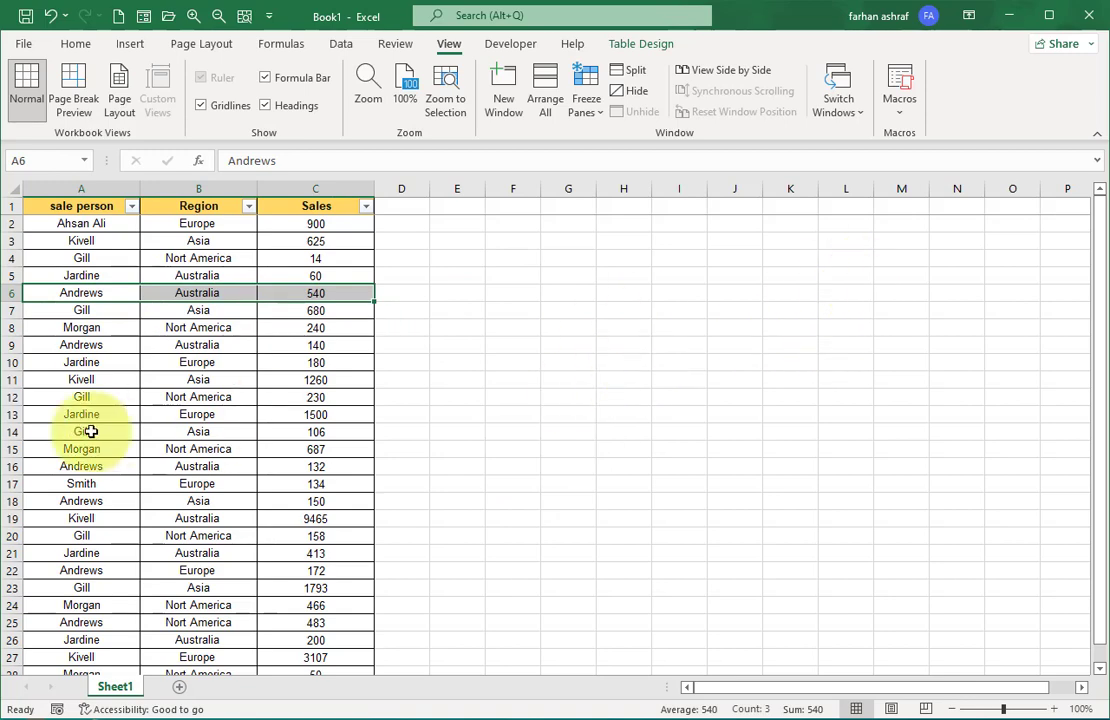
click(81, 345)
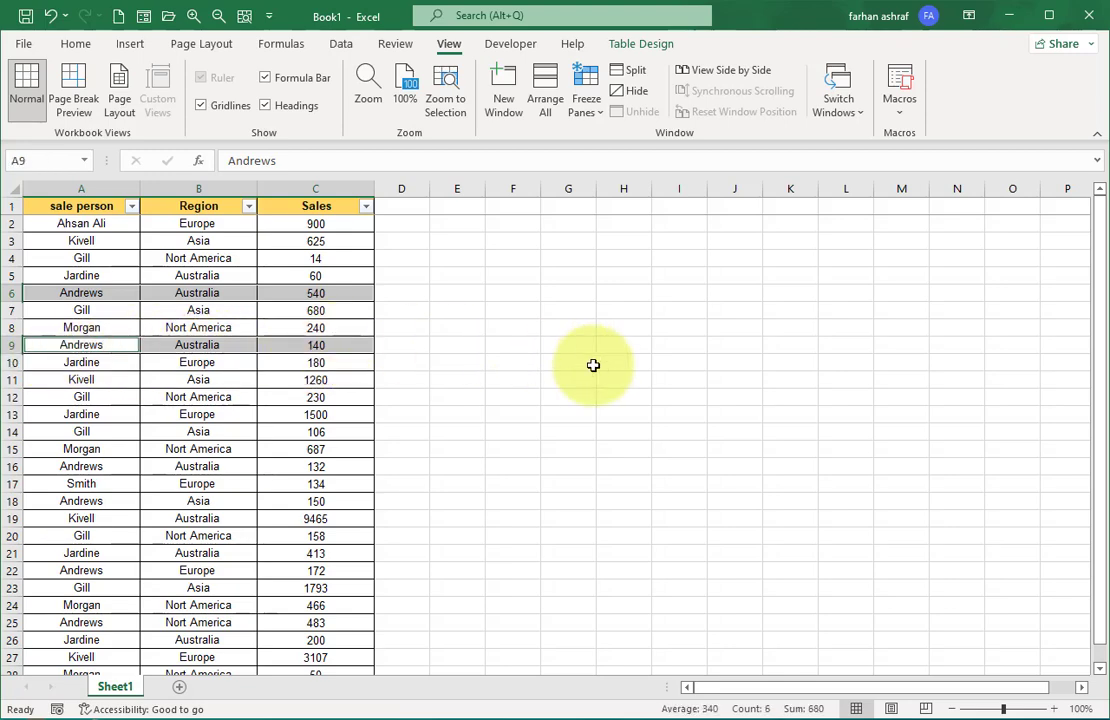
click(81, 310)
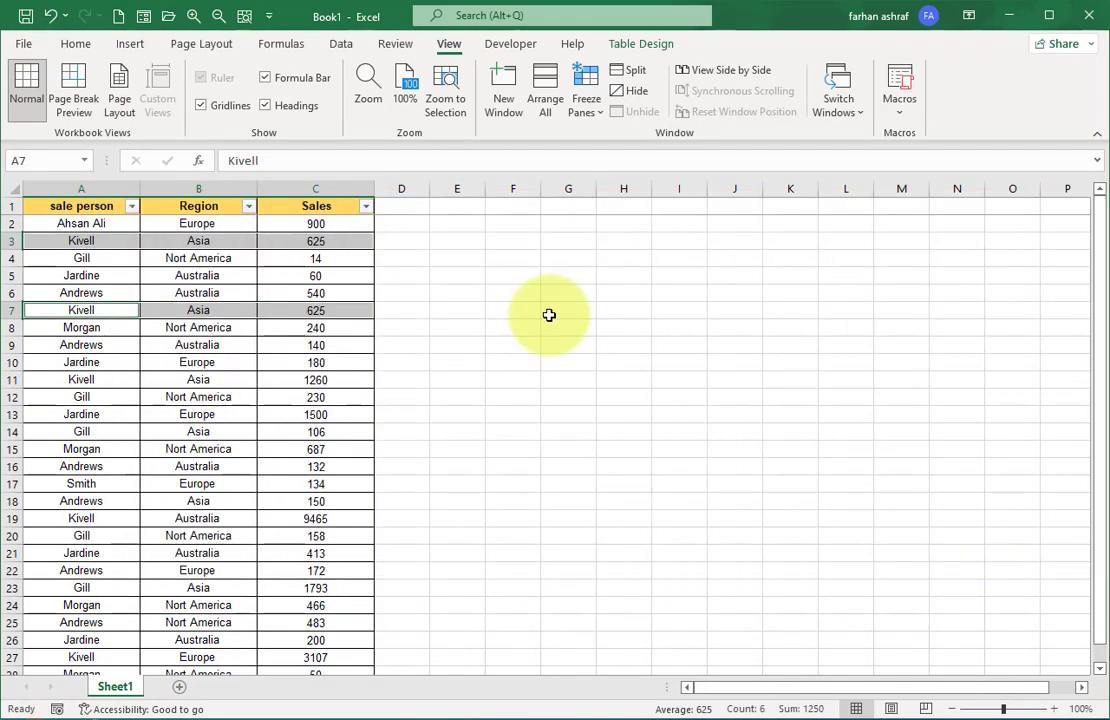
- Copy the entire sales table and paste it starting at cell E1
key(ctrl+a)
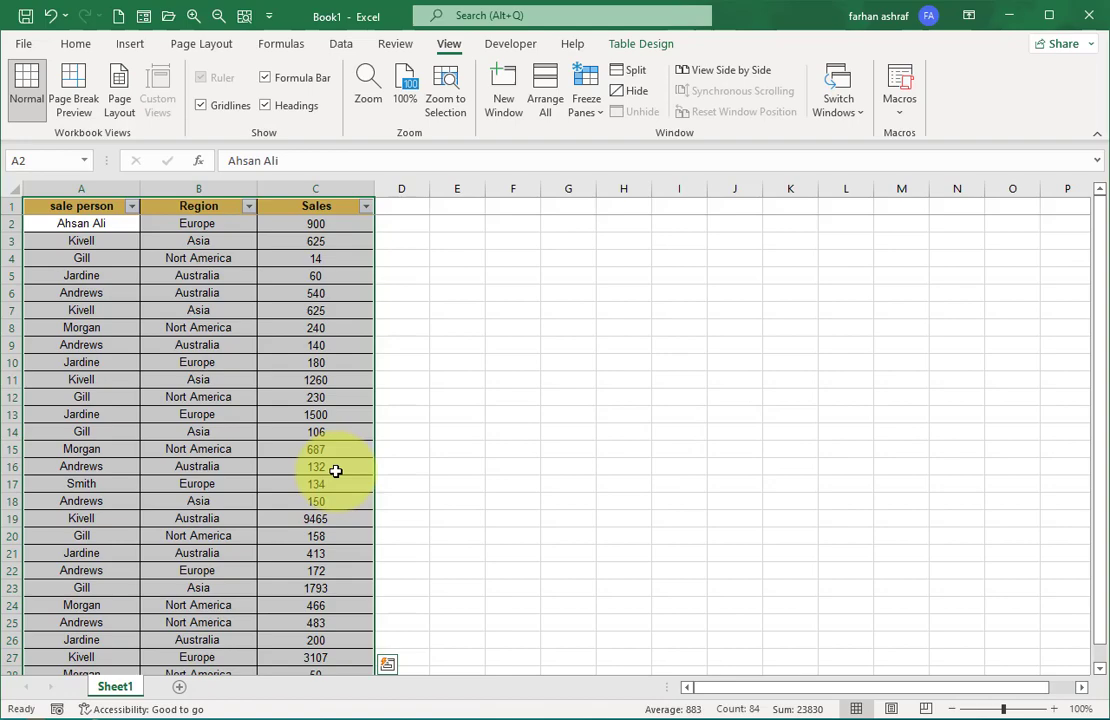
key(ctrl+c)
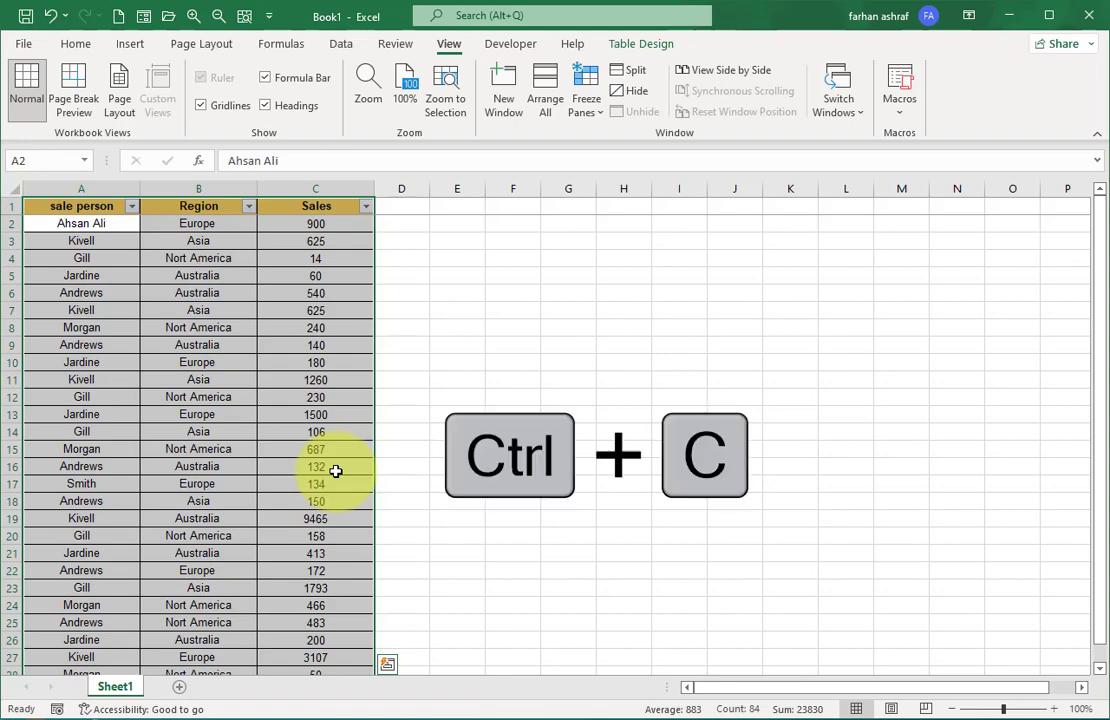
click(457, 205)
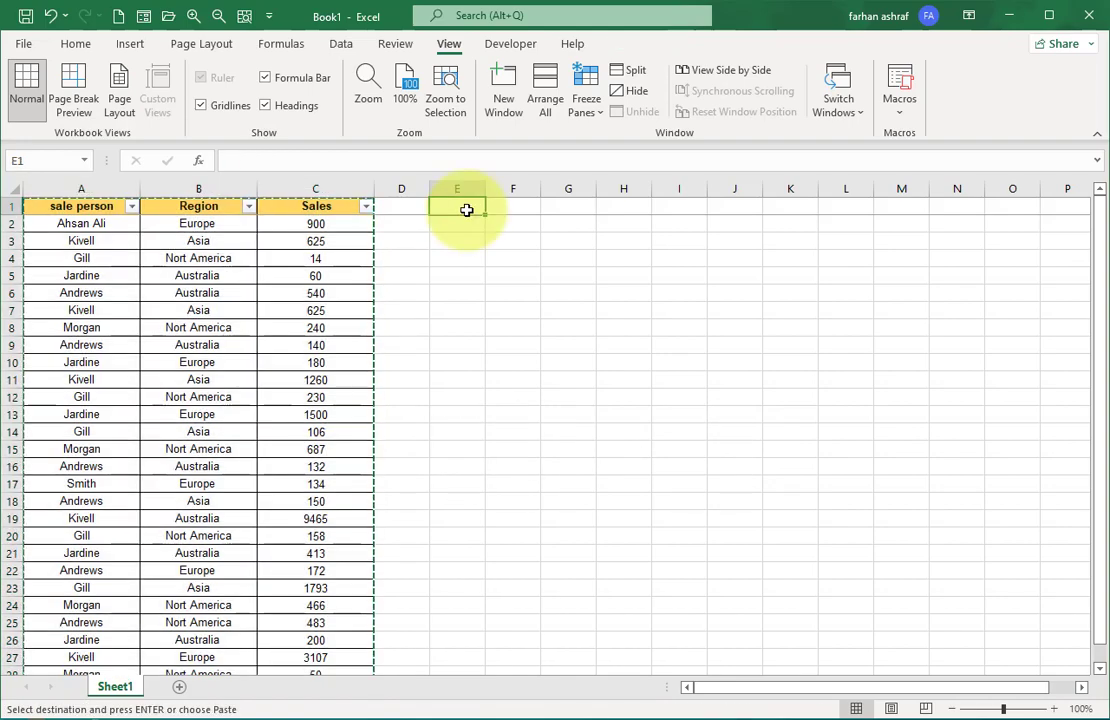
click(457, 206)
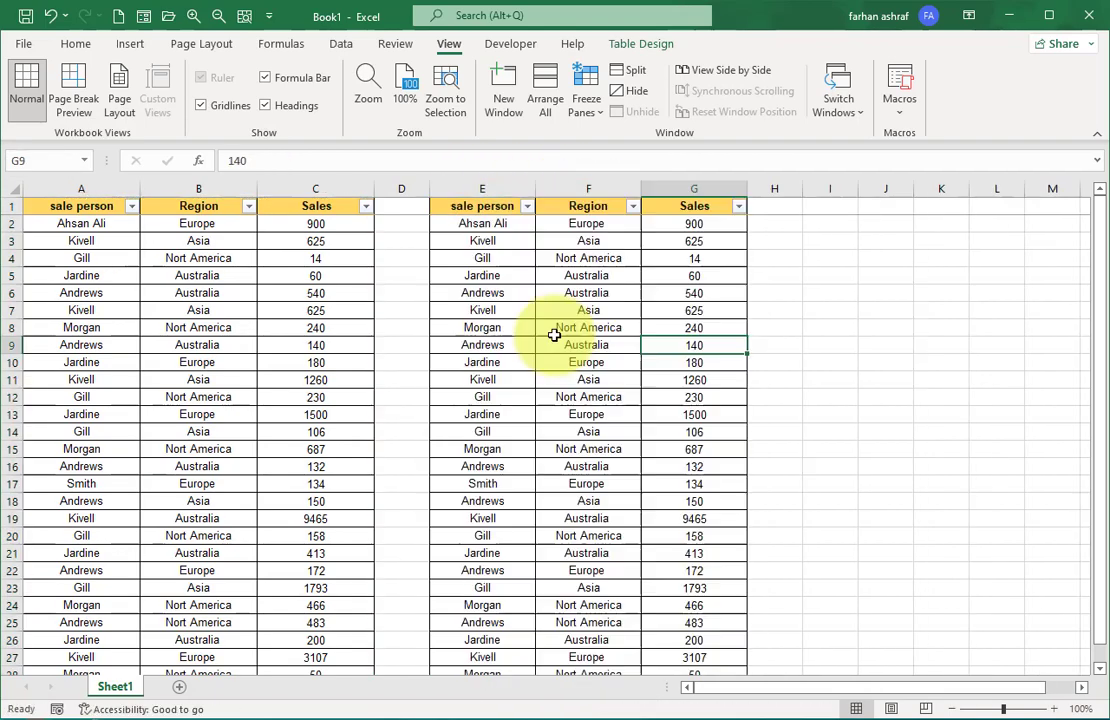
click(588, 327)
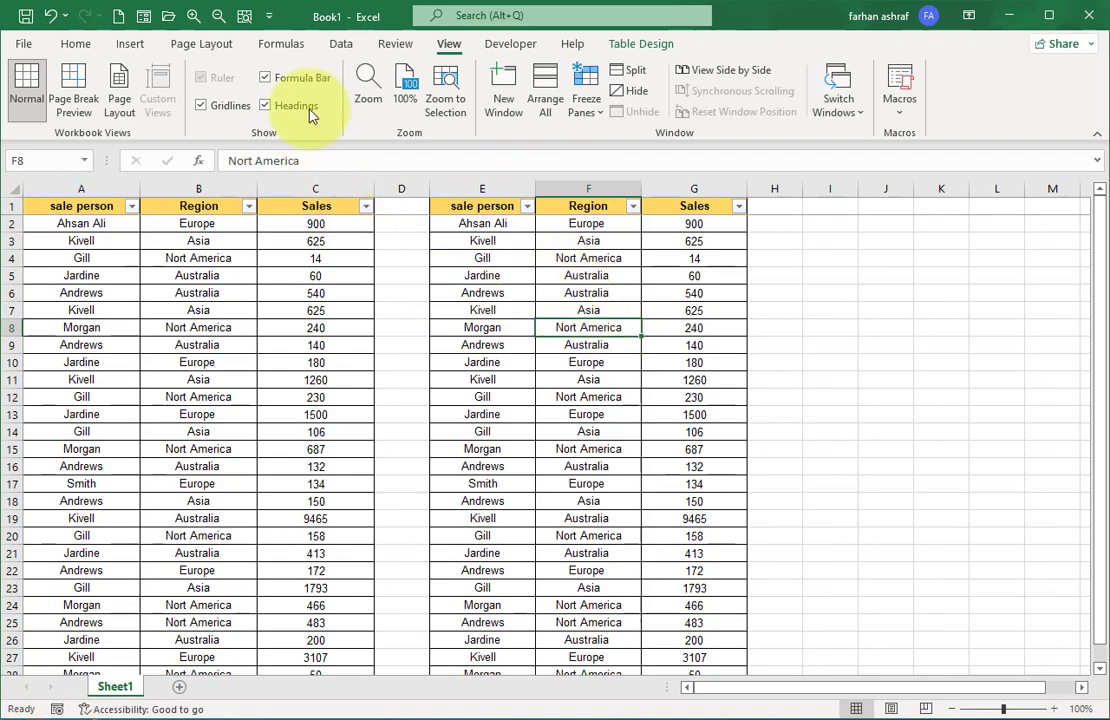
- Remove duplicates across all three columns of the copied table, keeping 24 records
click(341, 43)
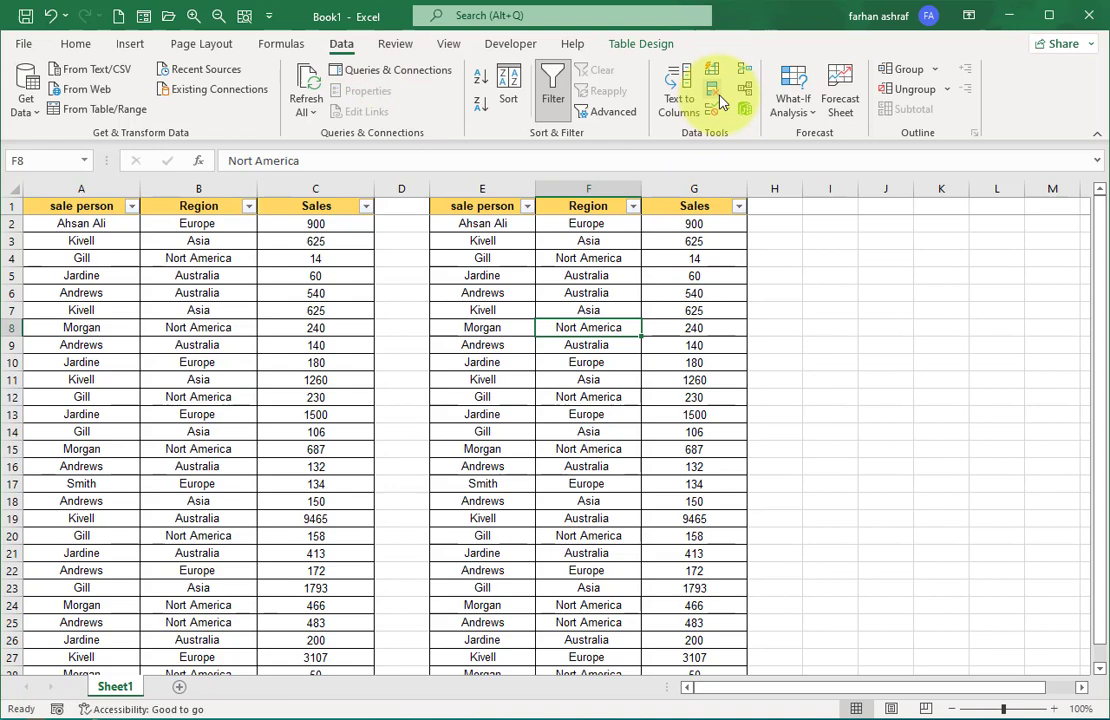
mouse_move(713, 96)
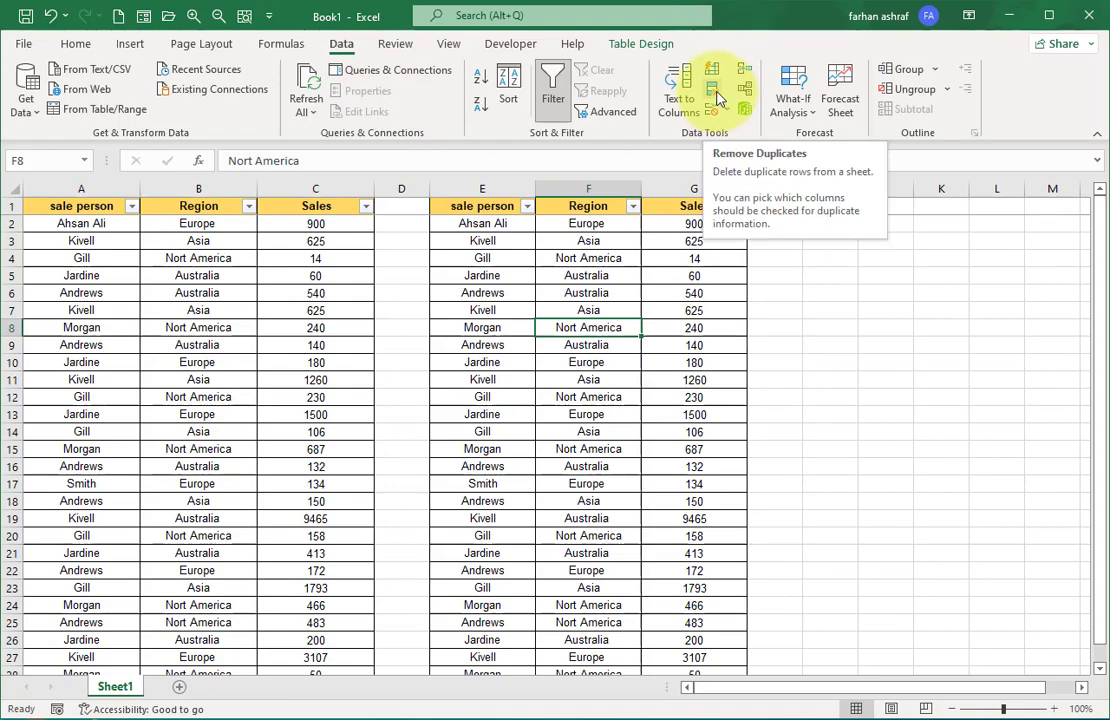
click(711, 90)
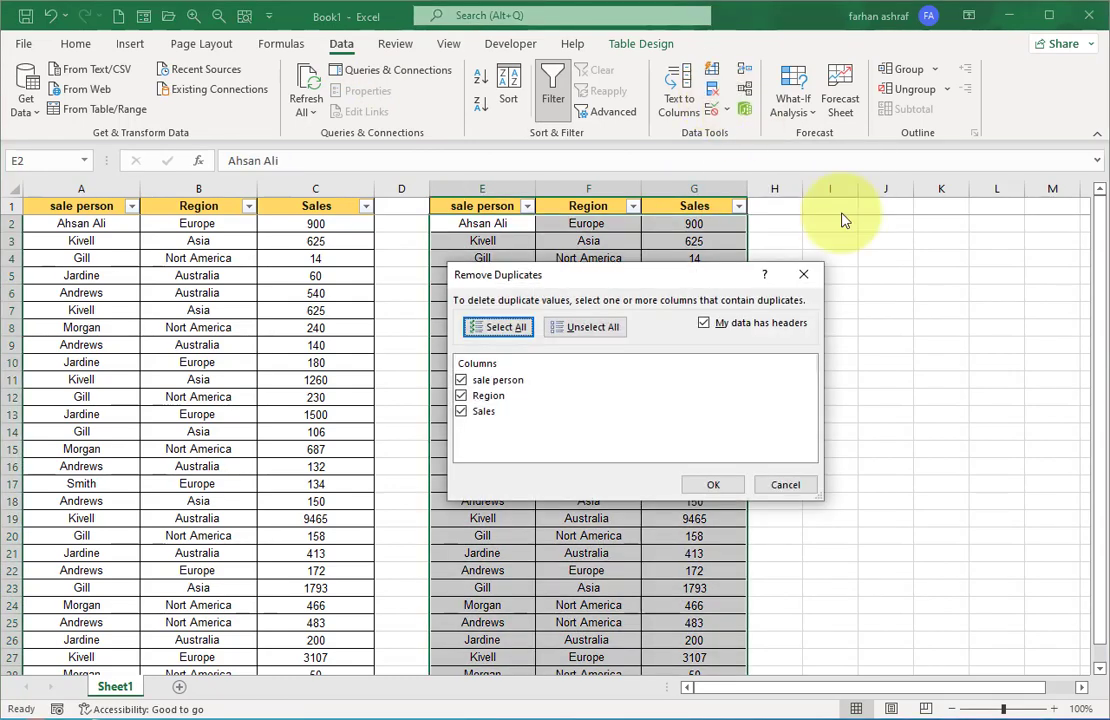
mouse_move(935, 382)
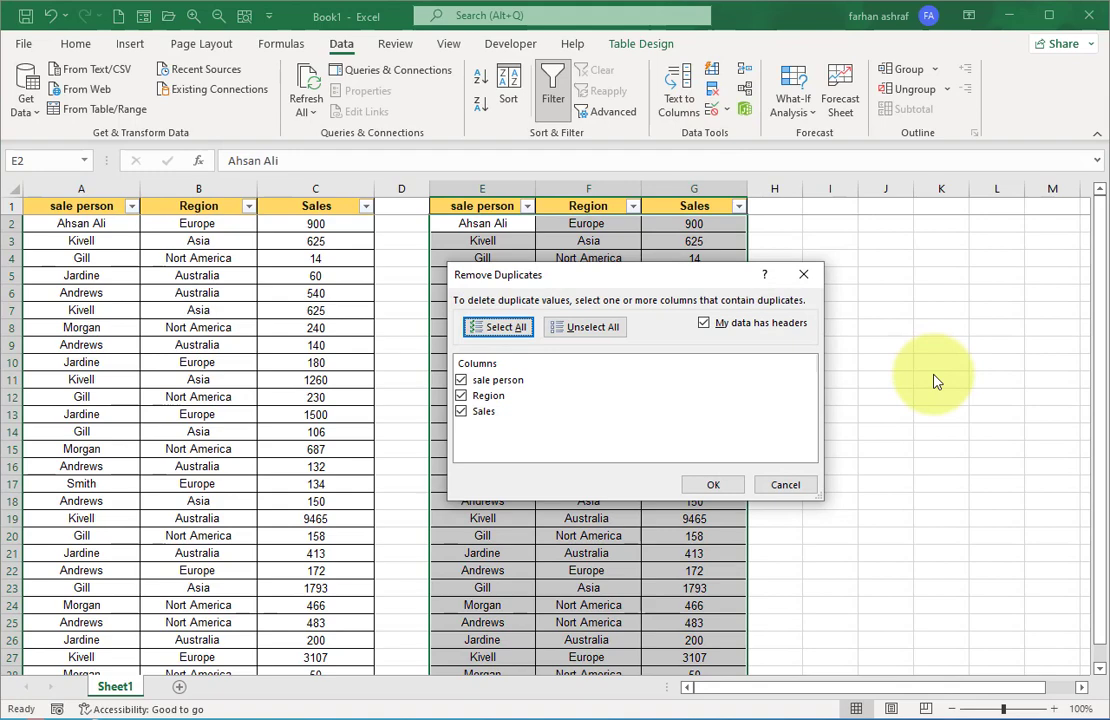
mouse_move(873, 499)
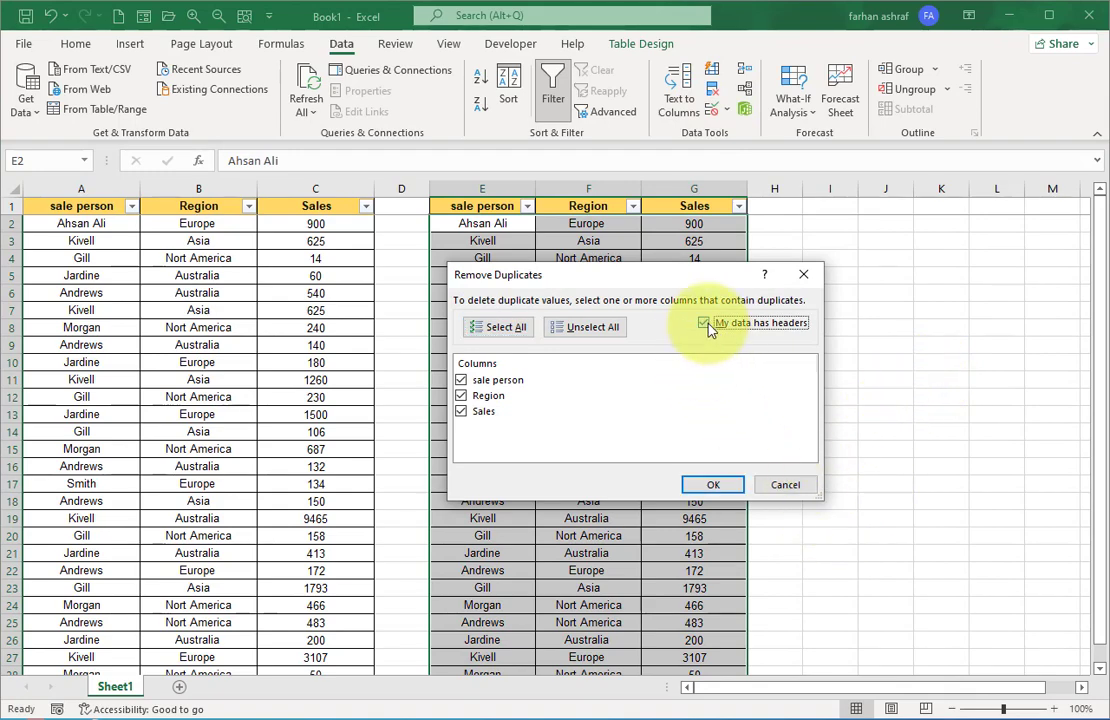
mouse_move(568, 430)
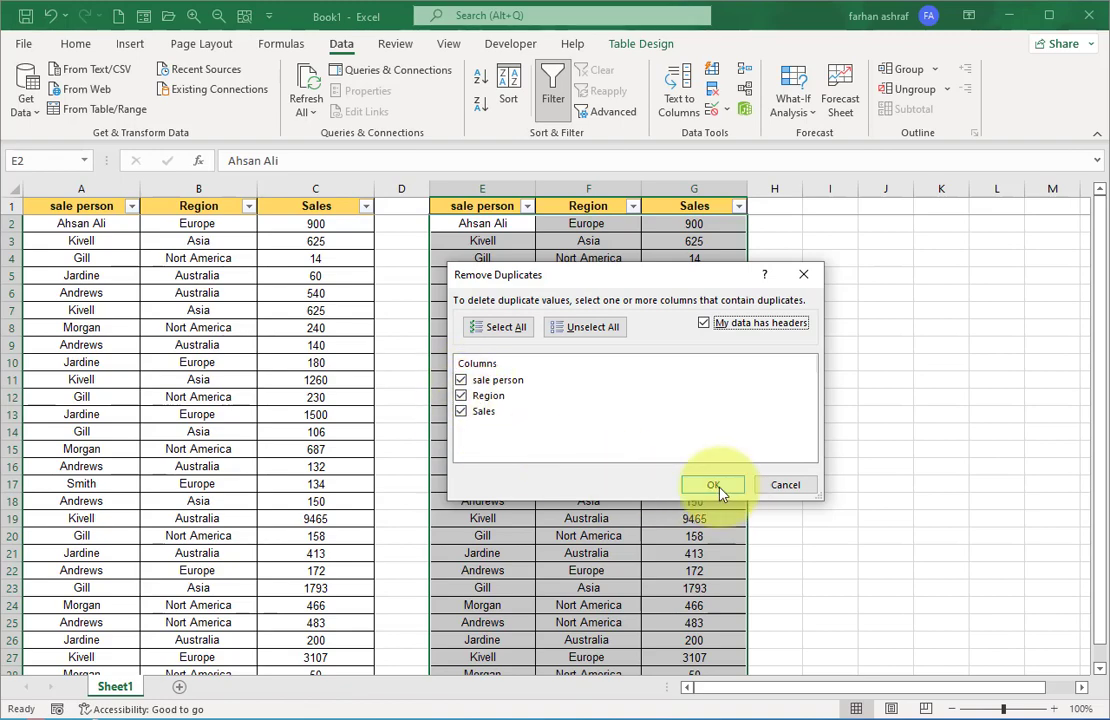
click(713, 485)
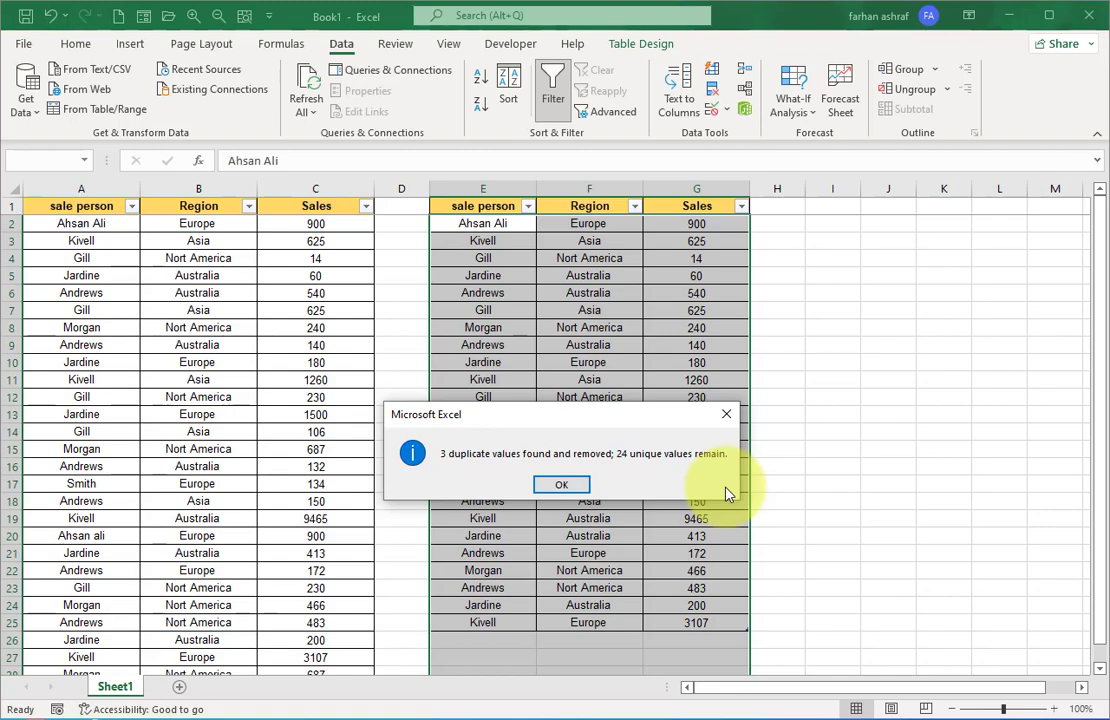
click(561, 484)
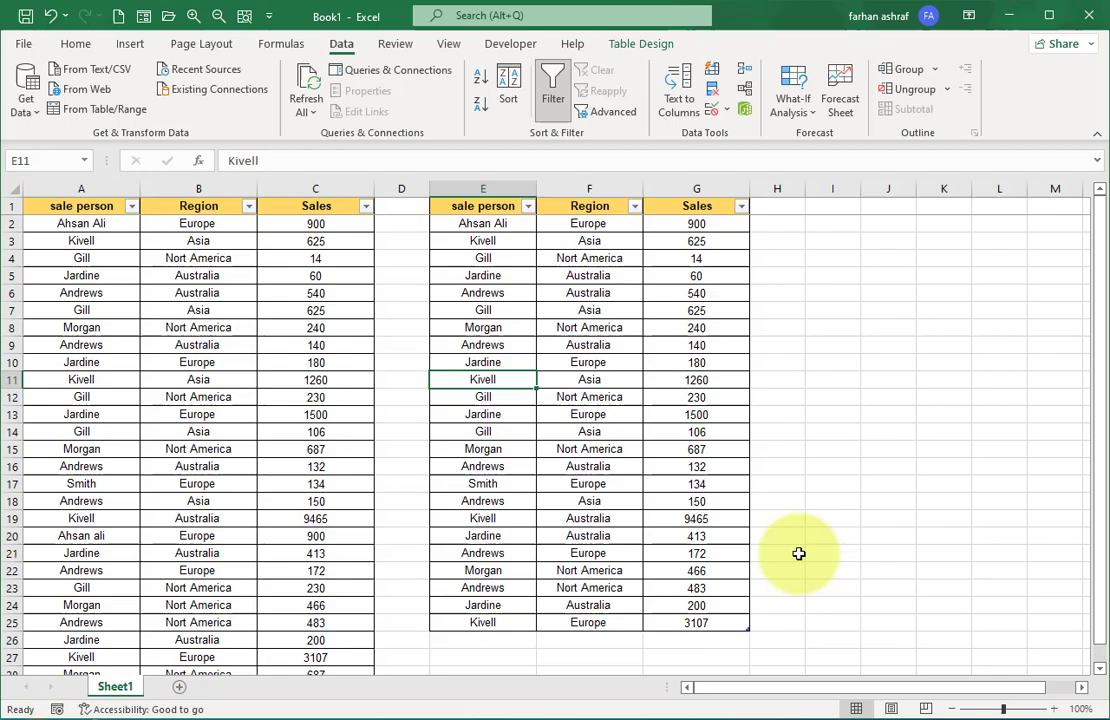
- Copy the sale person names from column A into column I starting at I1
scroll(down, 3)
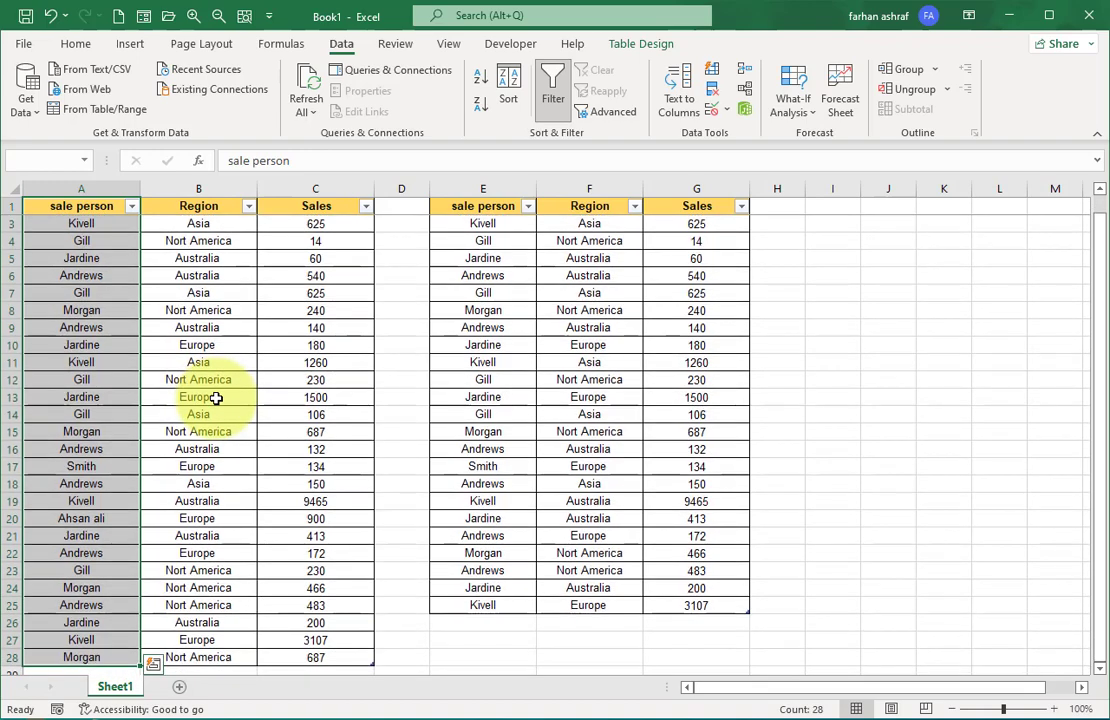
key(ctrl+shift+down)
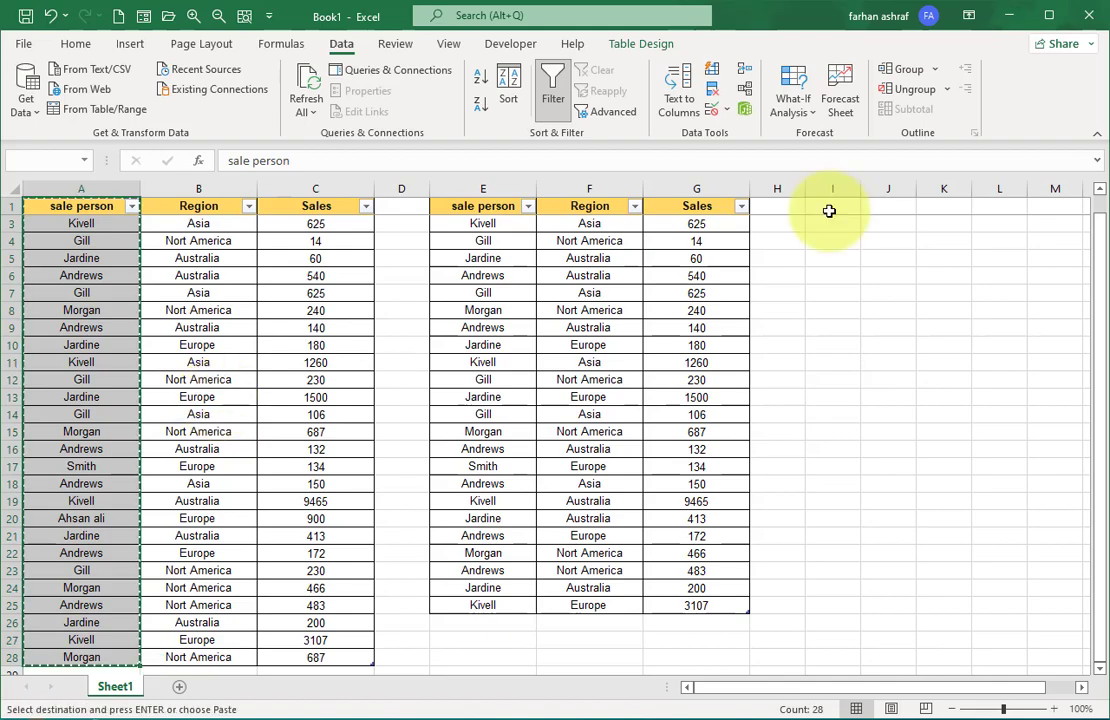
click(832, 210)
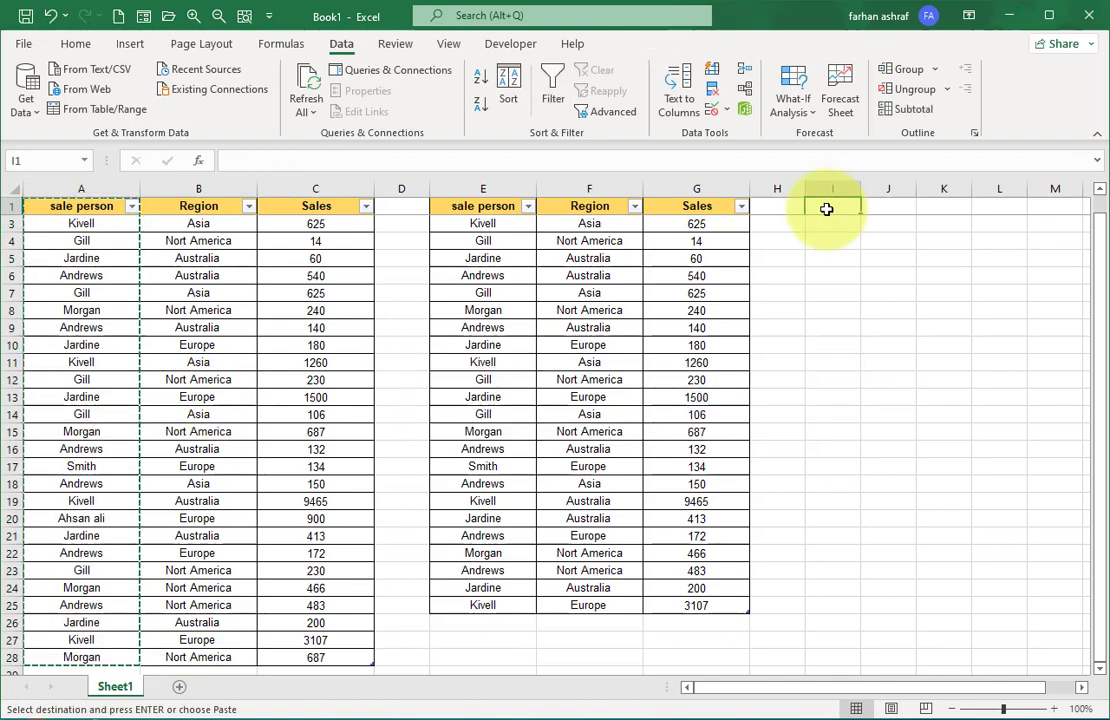
key(ctrl+v)
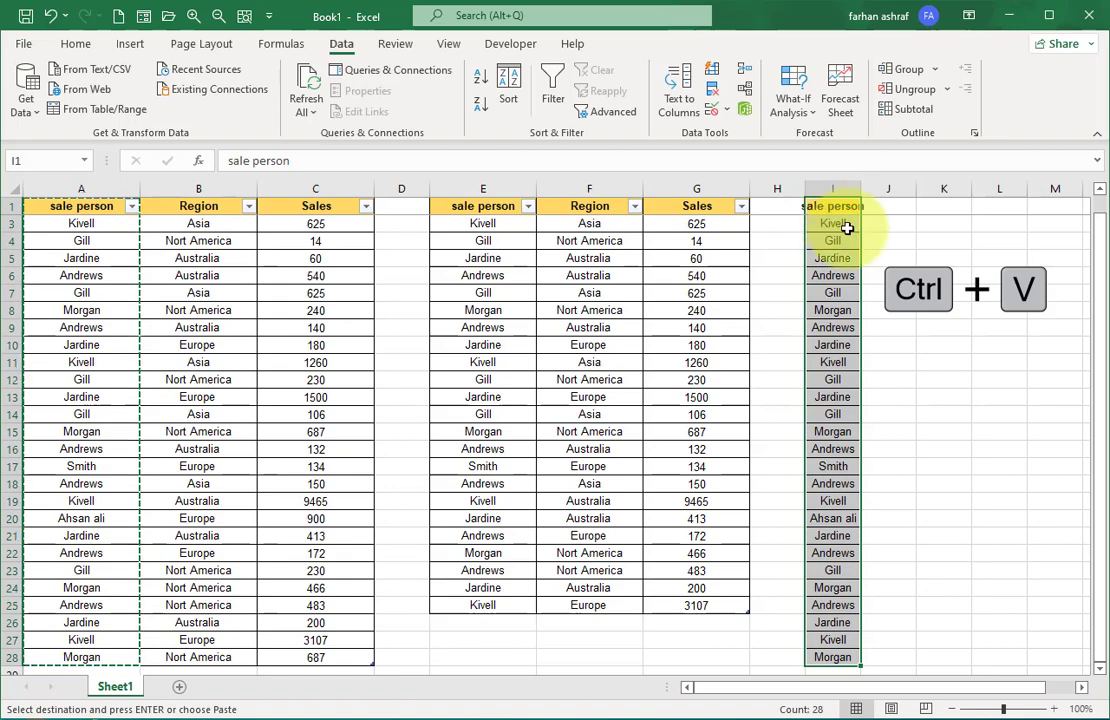
key(ctrl+v)
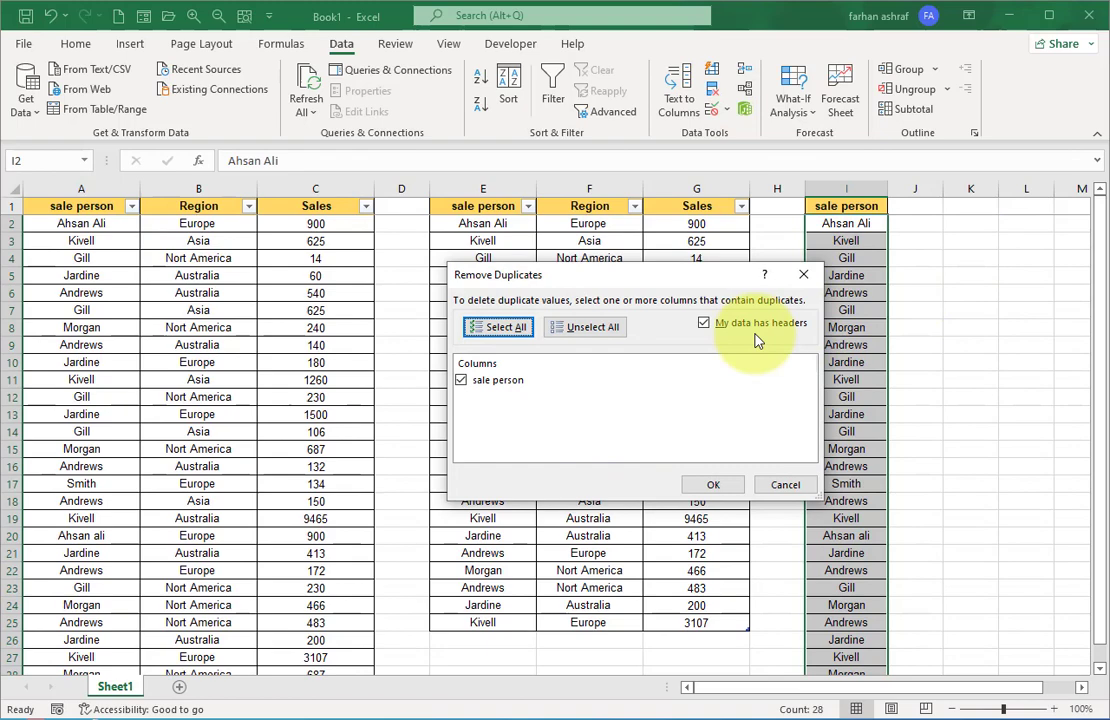
mouse_move(628, 474)
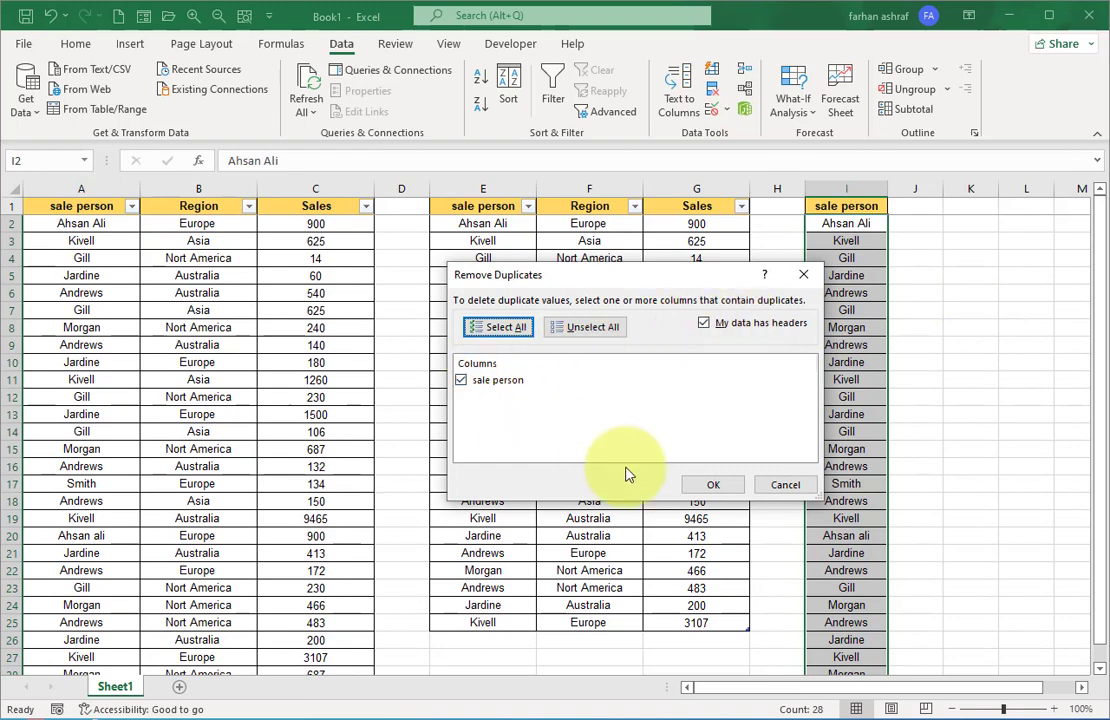
- Remove duplicate sale person names in column I and dismiss the summary
click(713, 484)
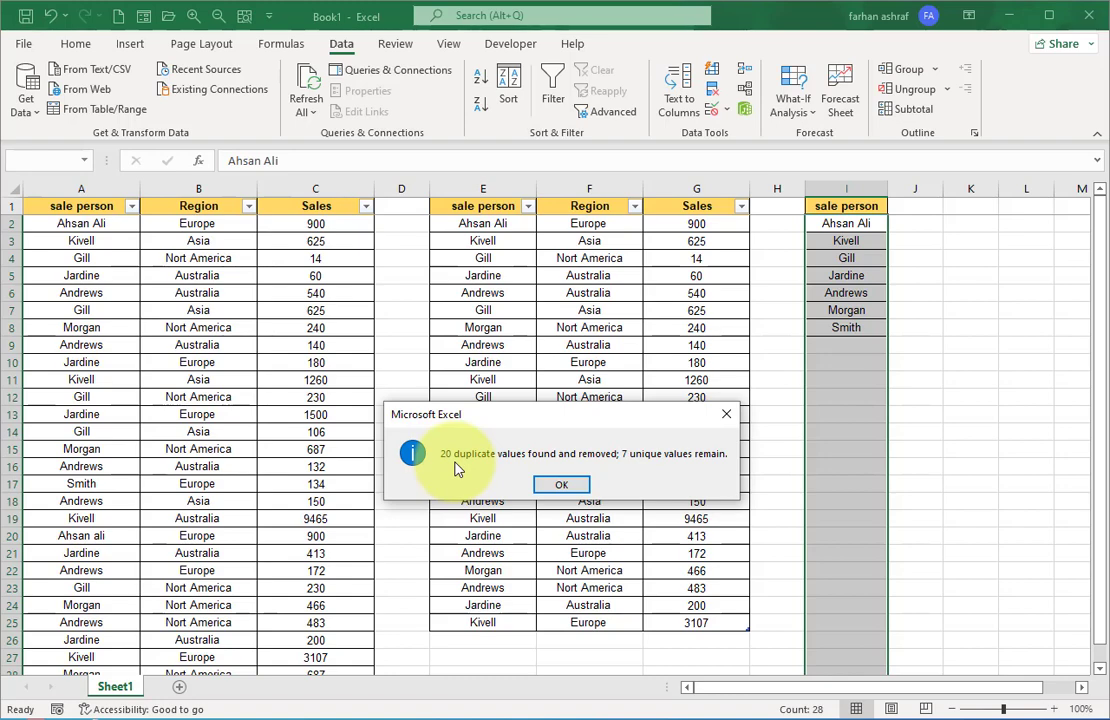
click(561, 484)
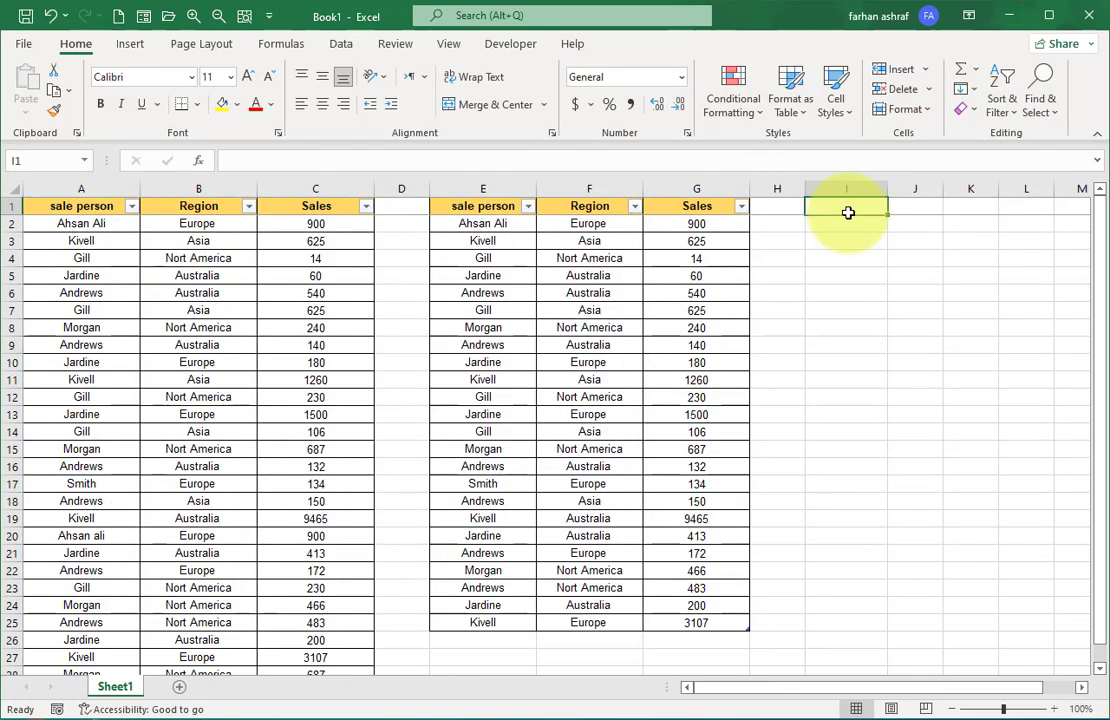
- Enter =UNIQUE(Table13 in I2 to spill distinct sales records into columns I–K
click(846, 223)
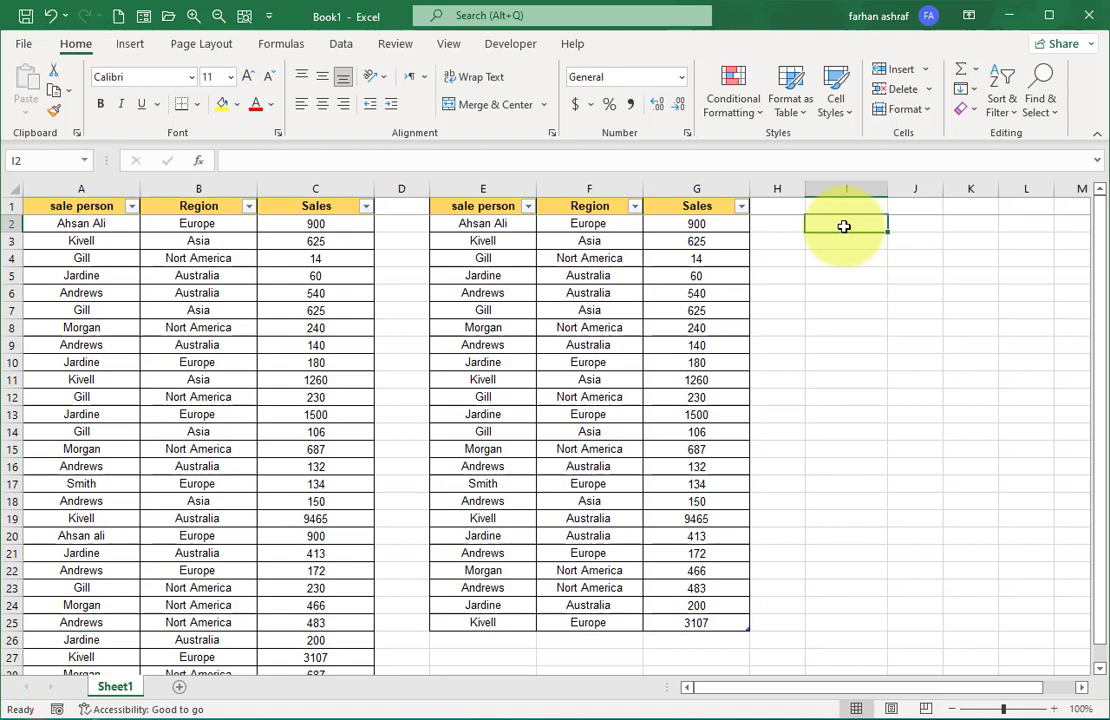
text(=uniqu)
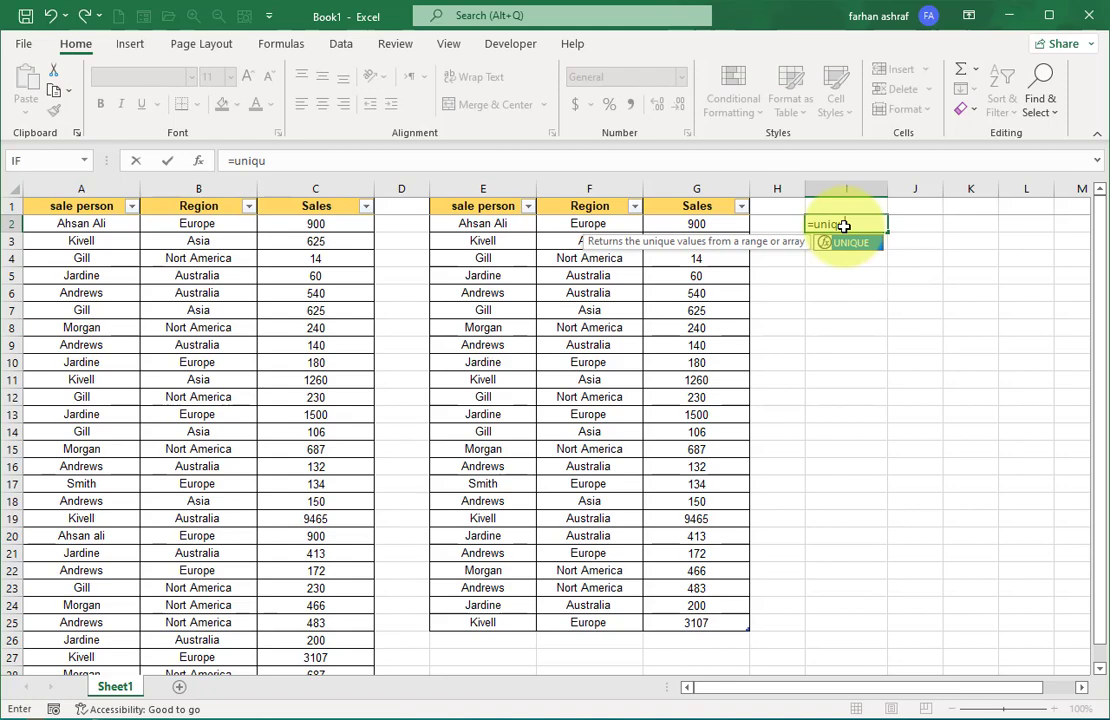
text(e)
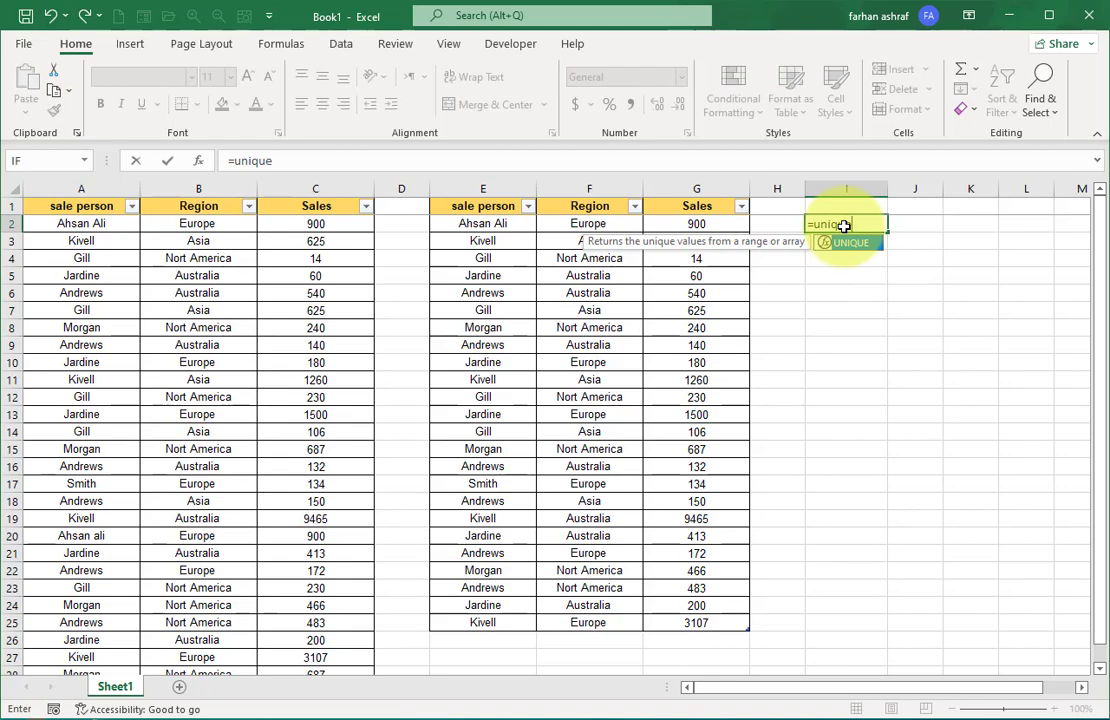
text(()
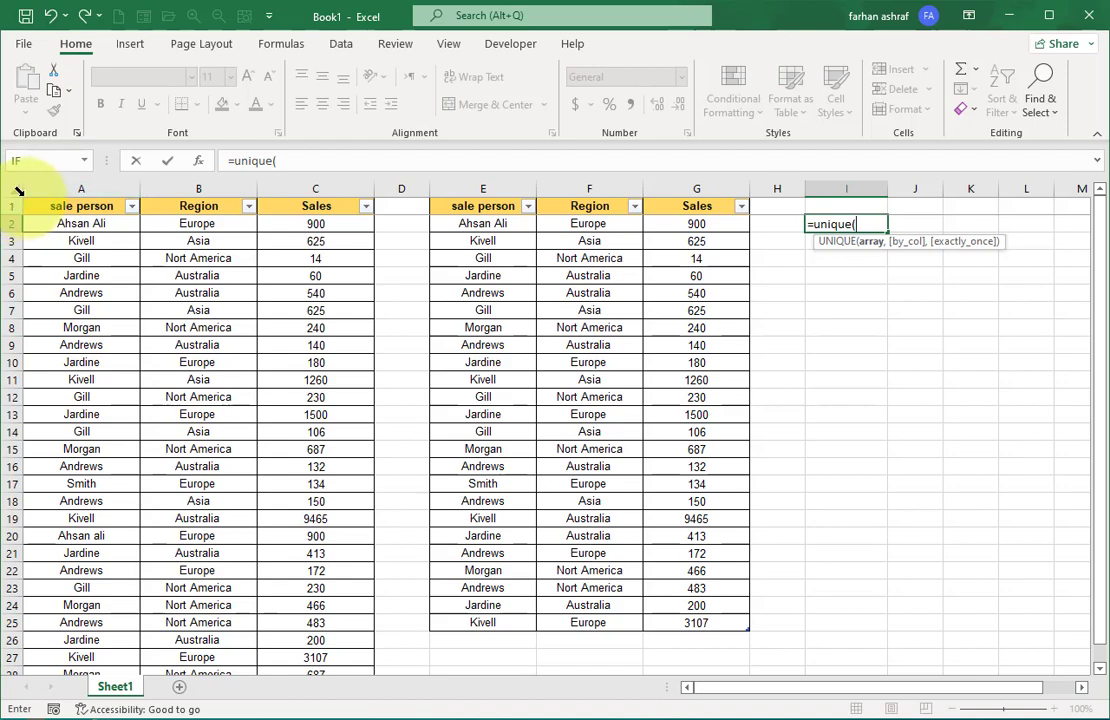
text(Table13)
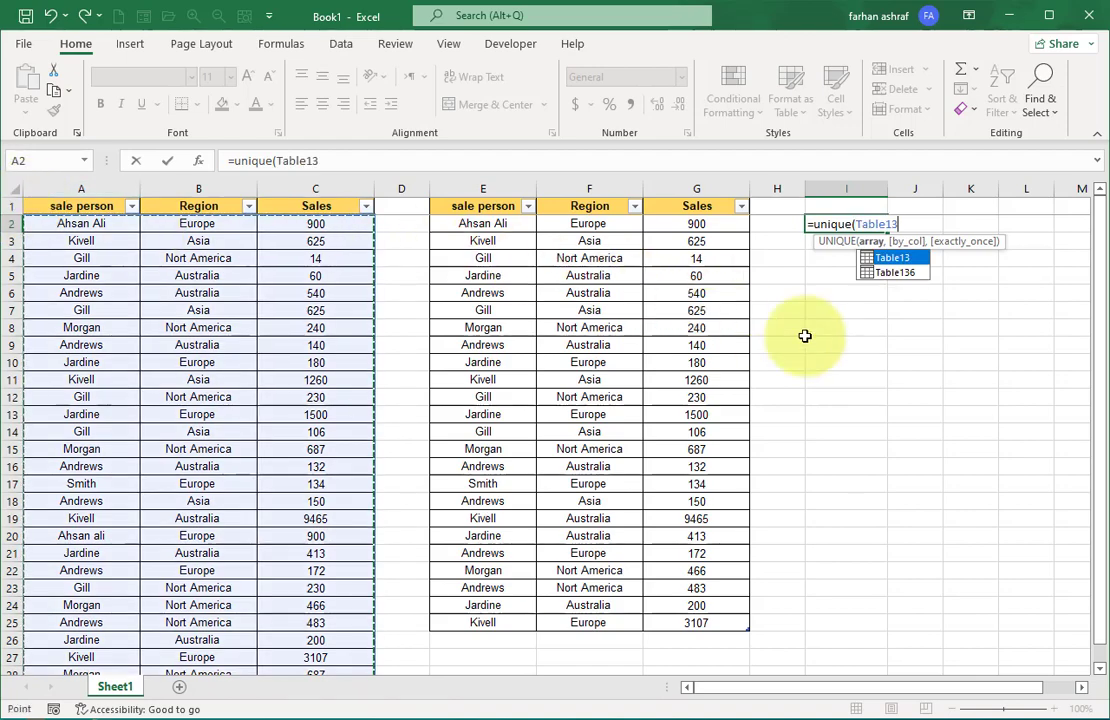
mouse_move(938, 360)
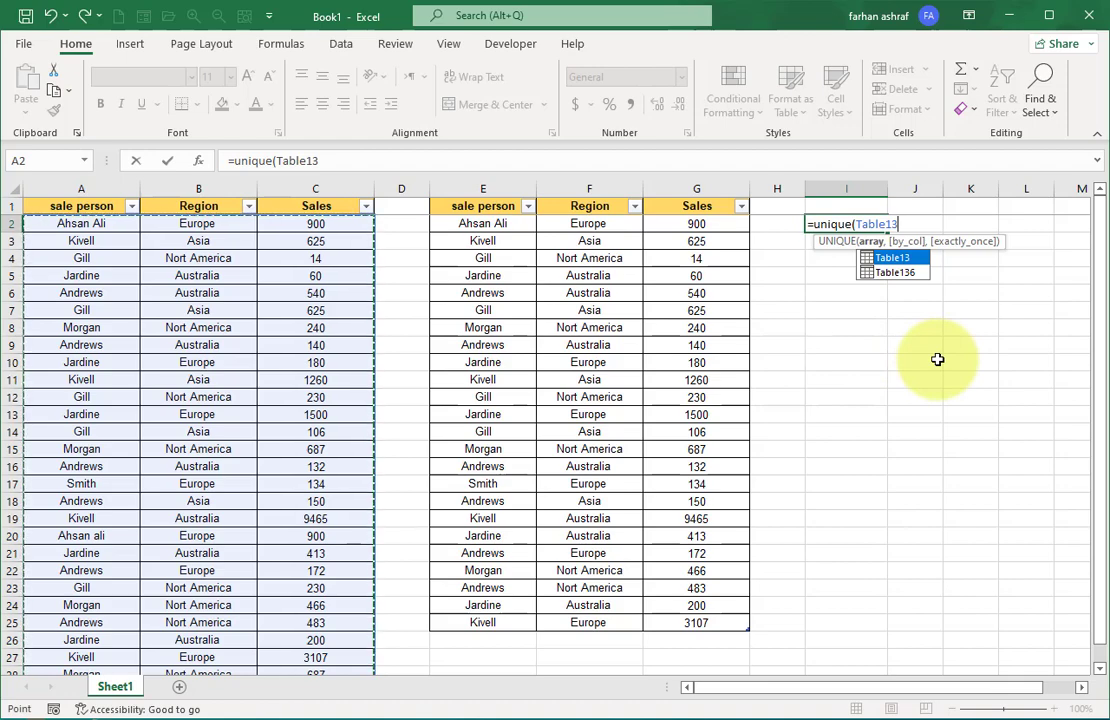
key(Return)
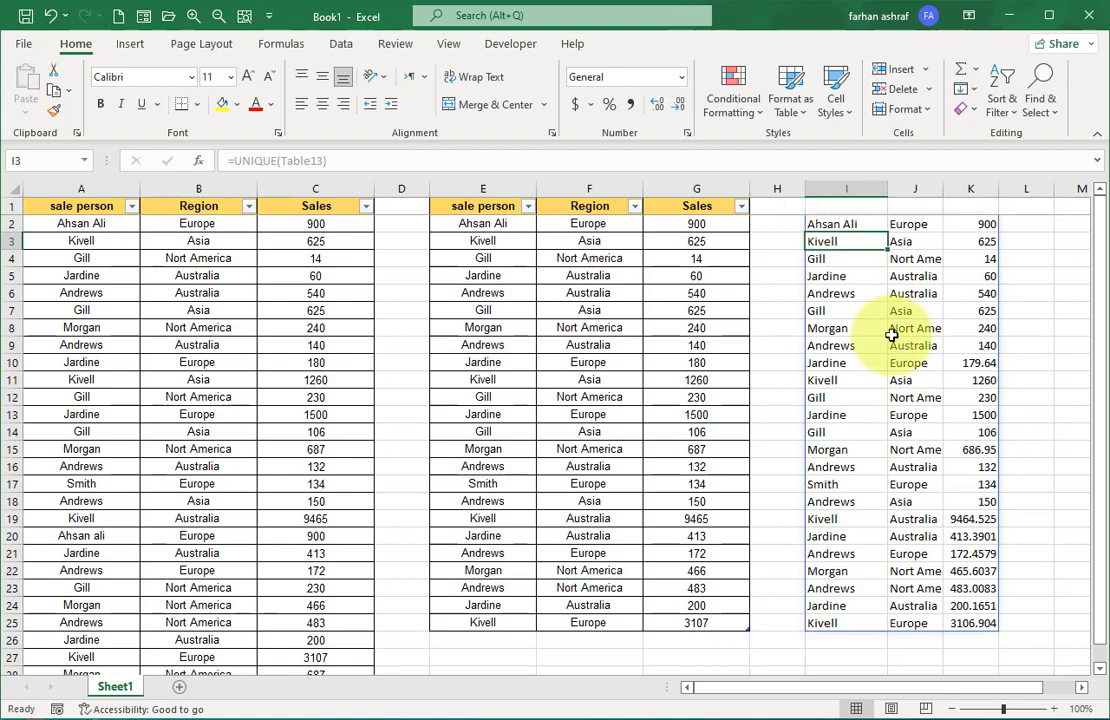
click(846, 205)
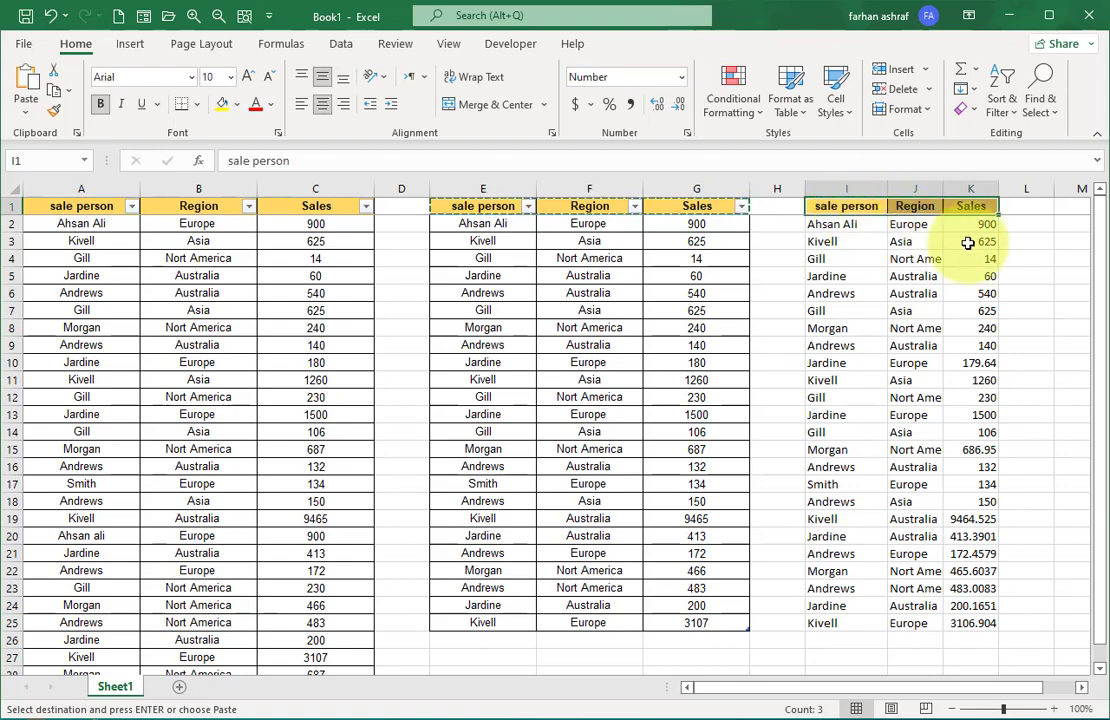
- Apply the middle table's header and border formatting to the UNIQUE results in I–K
click(1026, 258)
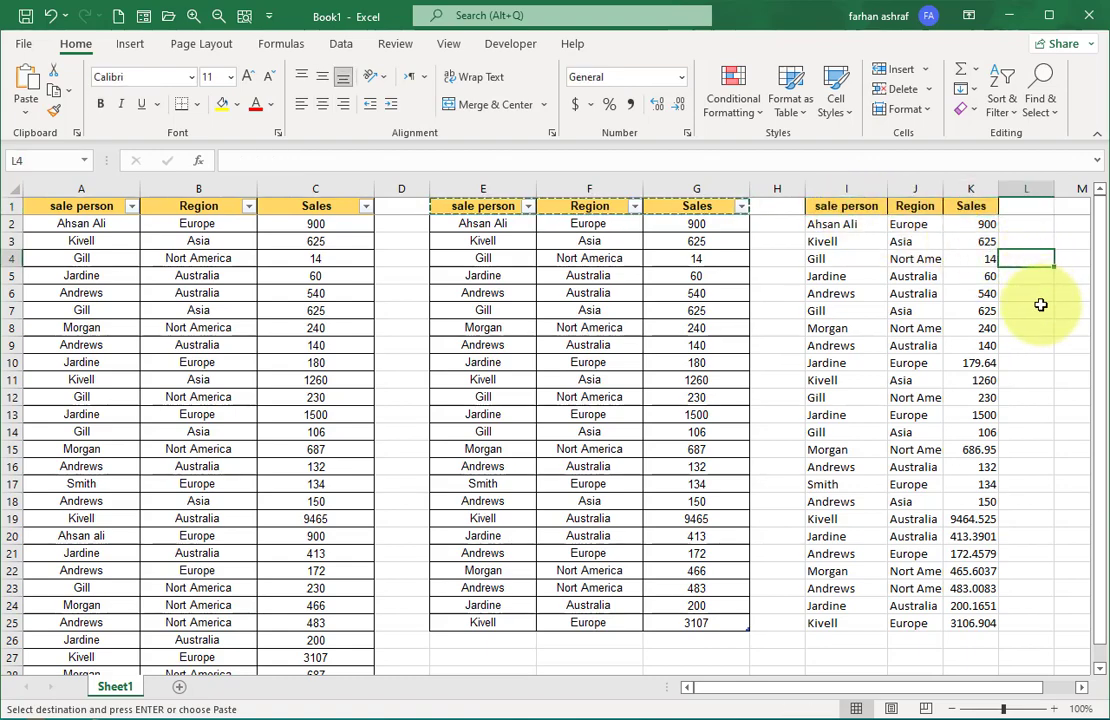
click(696, 223)
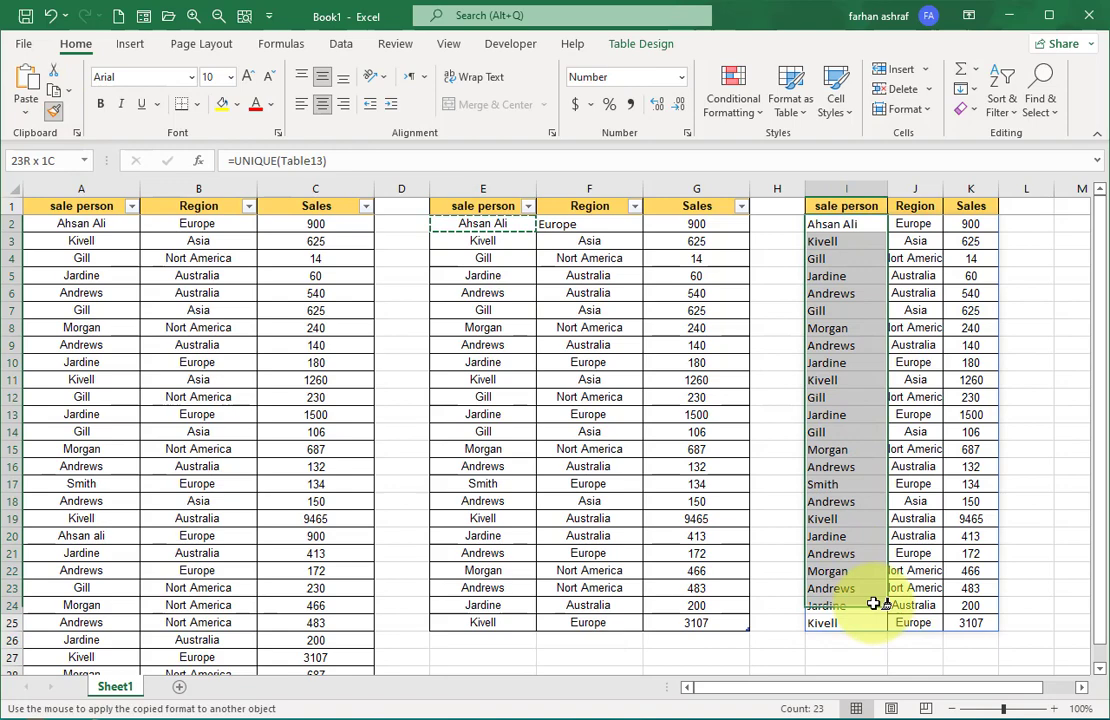
click(589, 223)
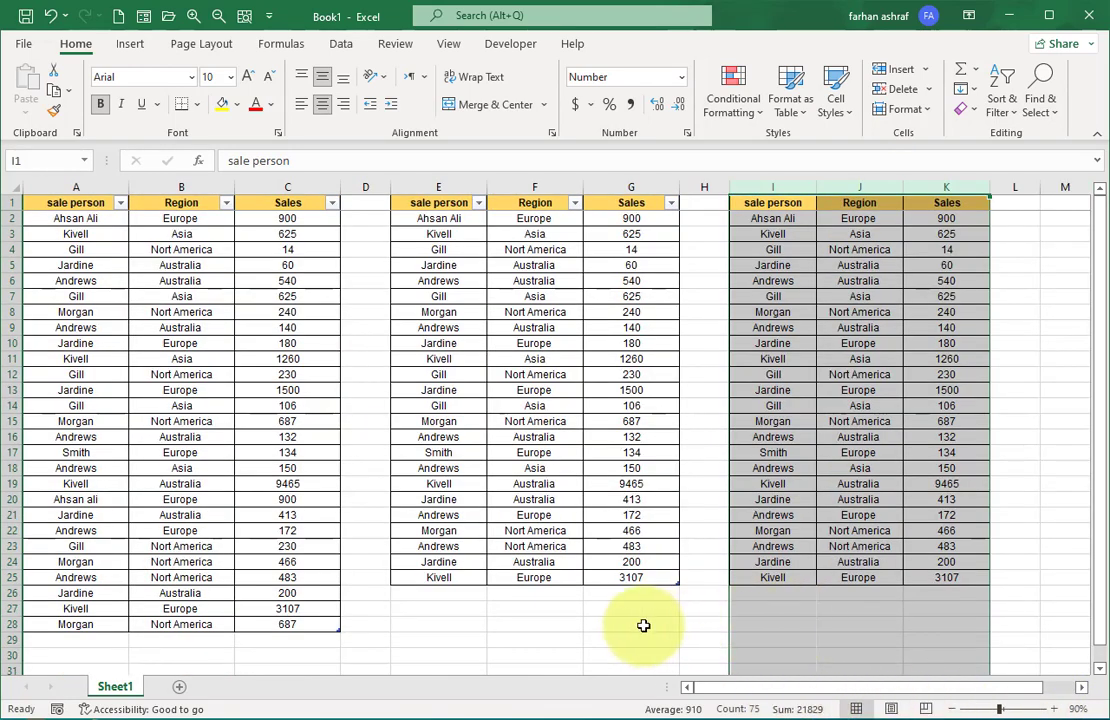
- Add a Morgan, North America, 450 record in row 29 of the source table
click(631, 623)
text(686.95)
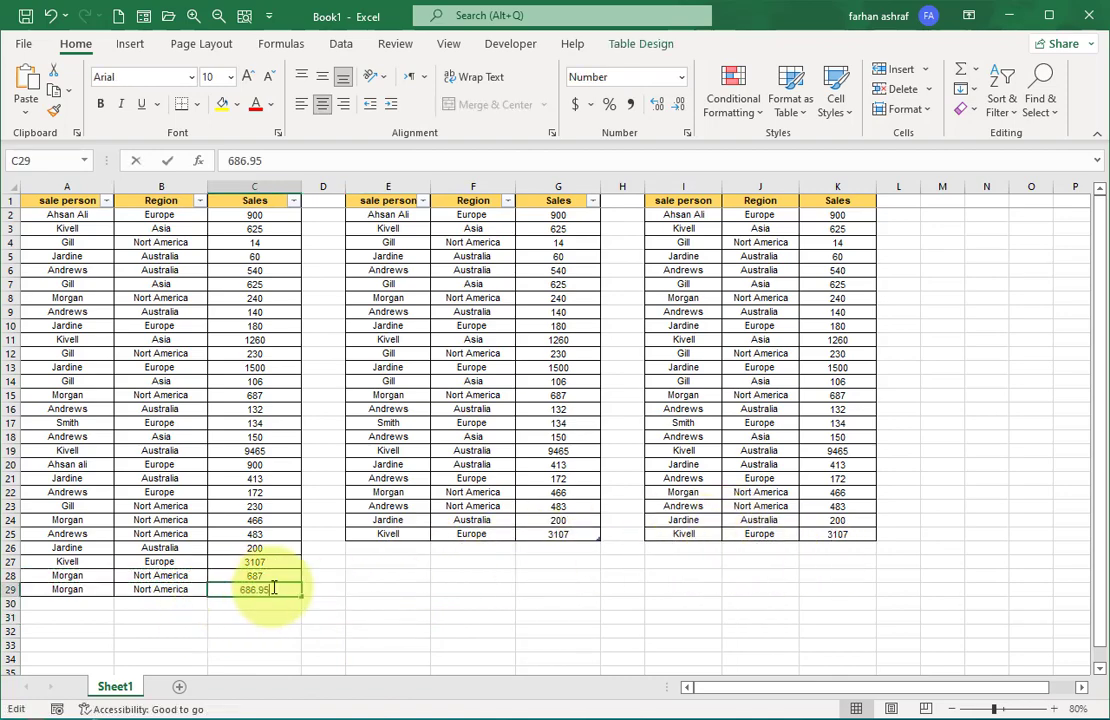
key(Backspace)
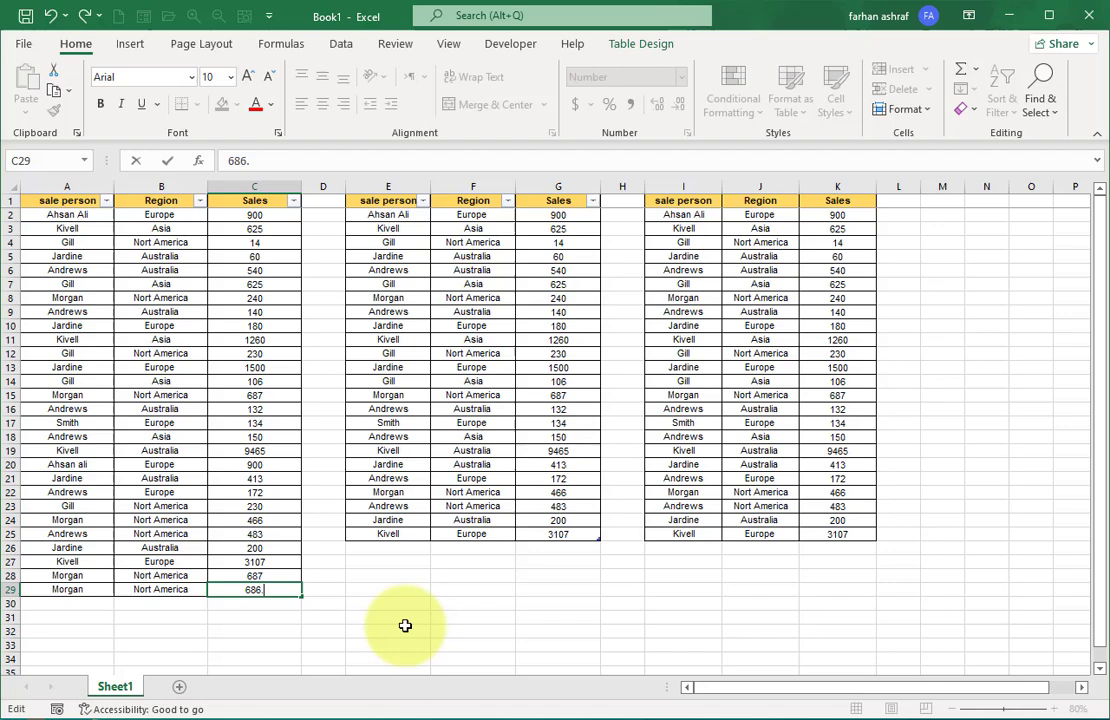
text(4)
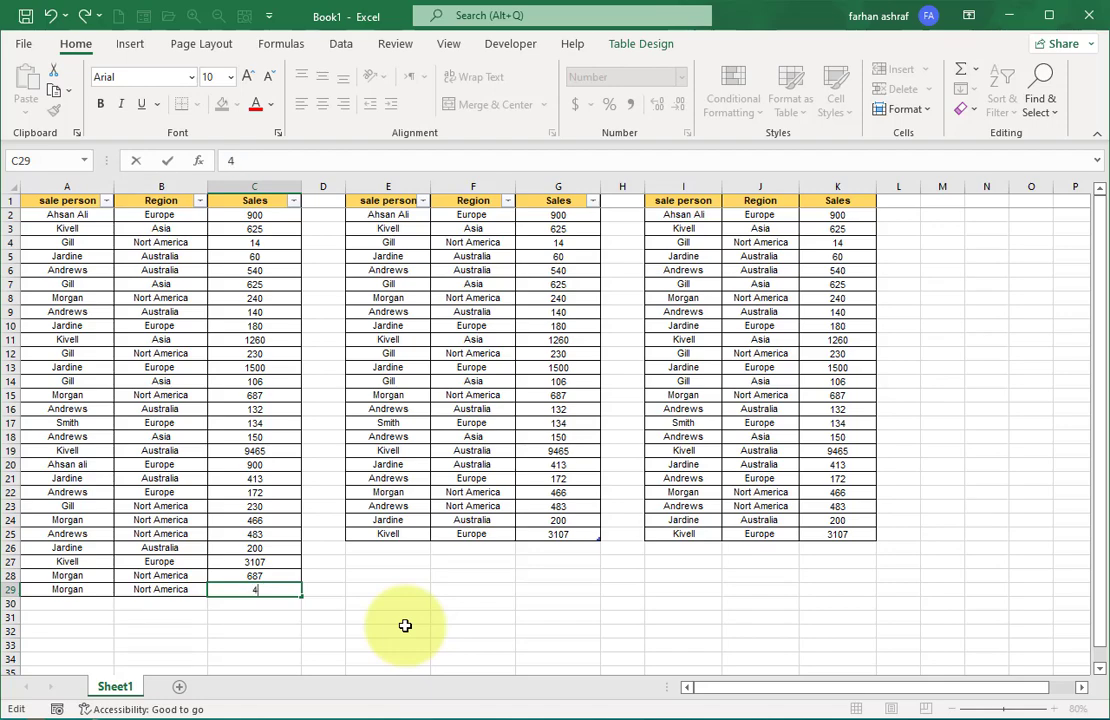
text(50)
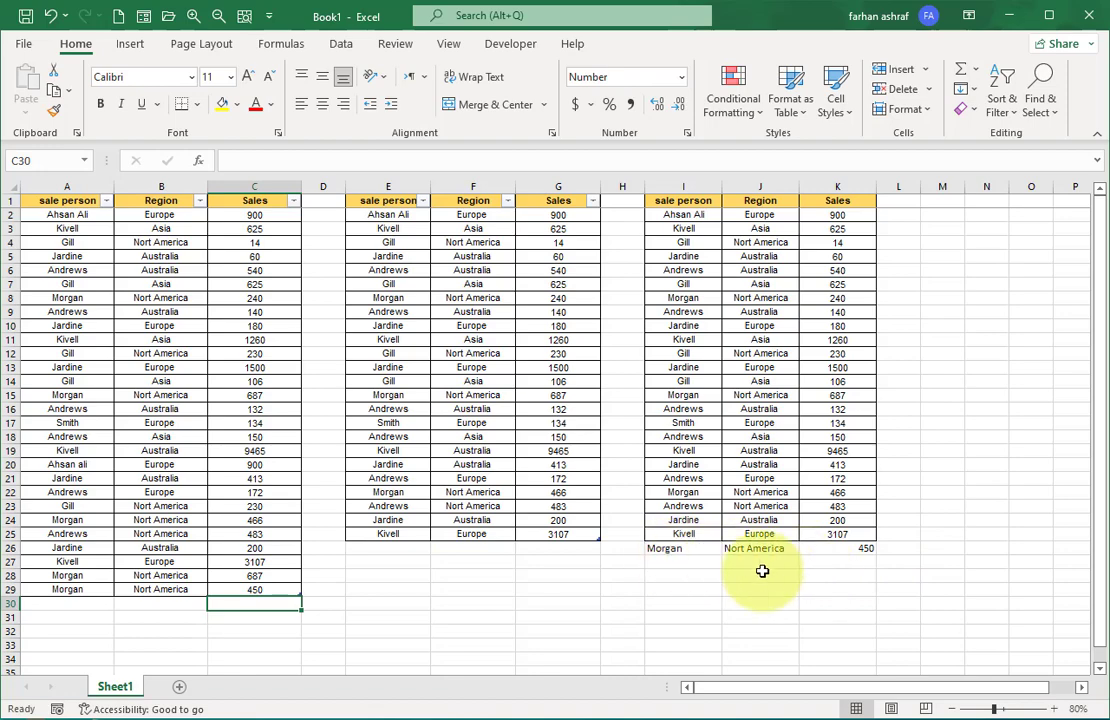
click(341, 43)
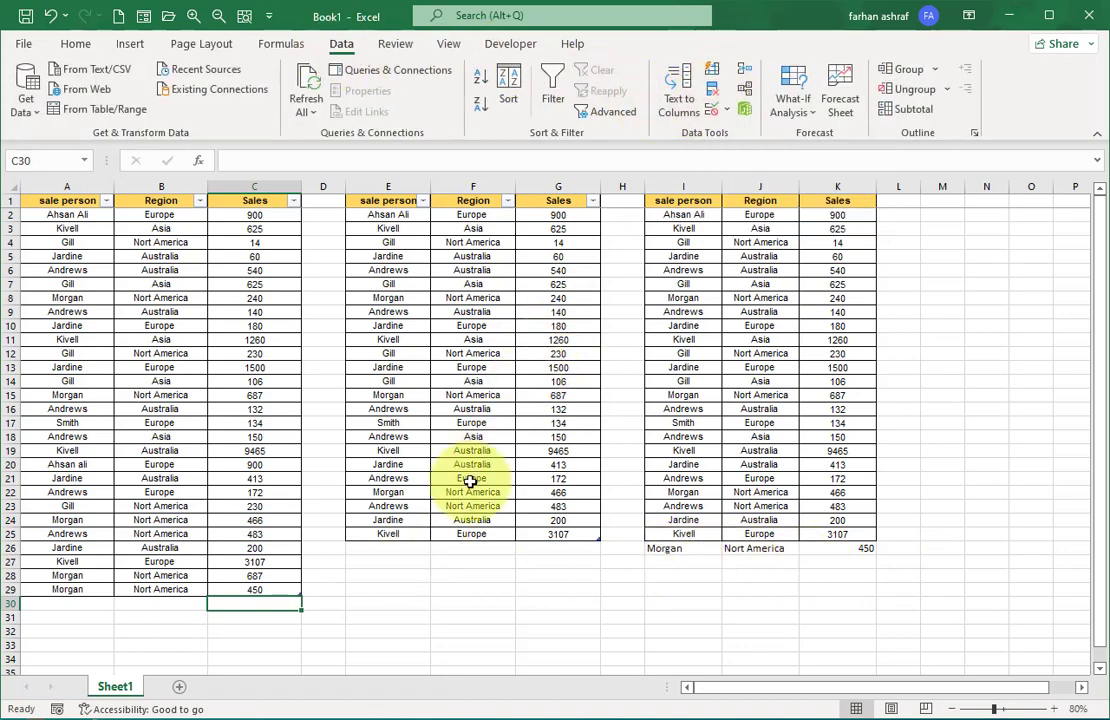
- Load source table Table13 into Power Query Editor from a cell inside it
click(159, 422)
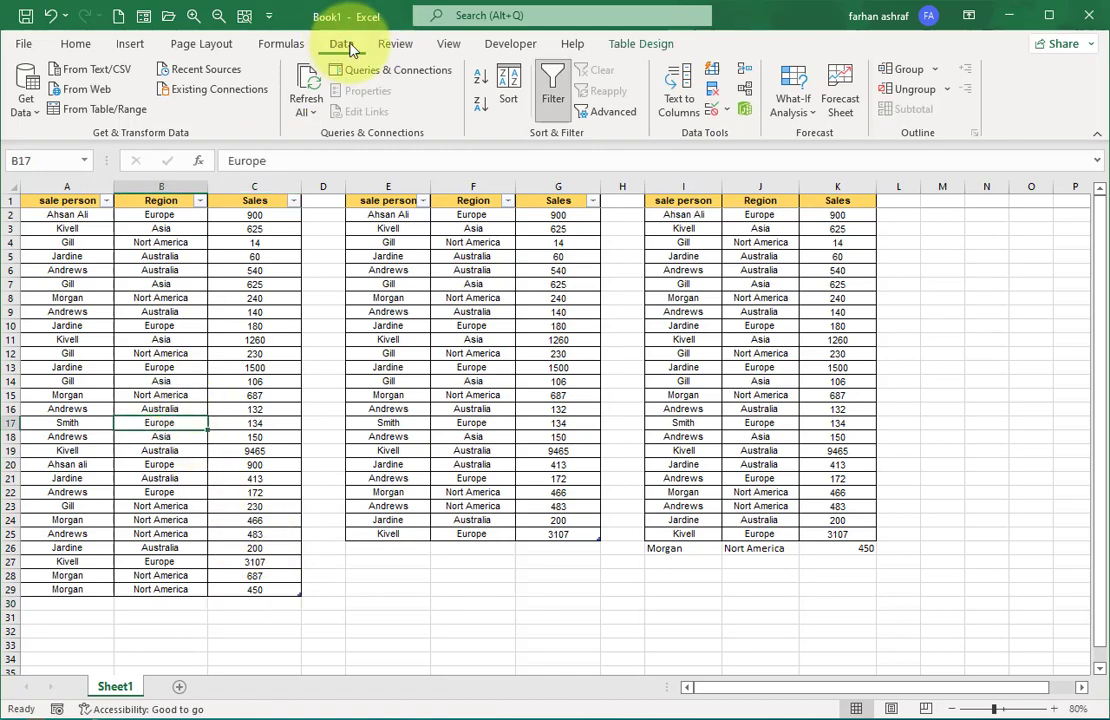
mouse_move(712, 95)
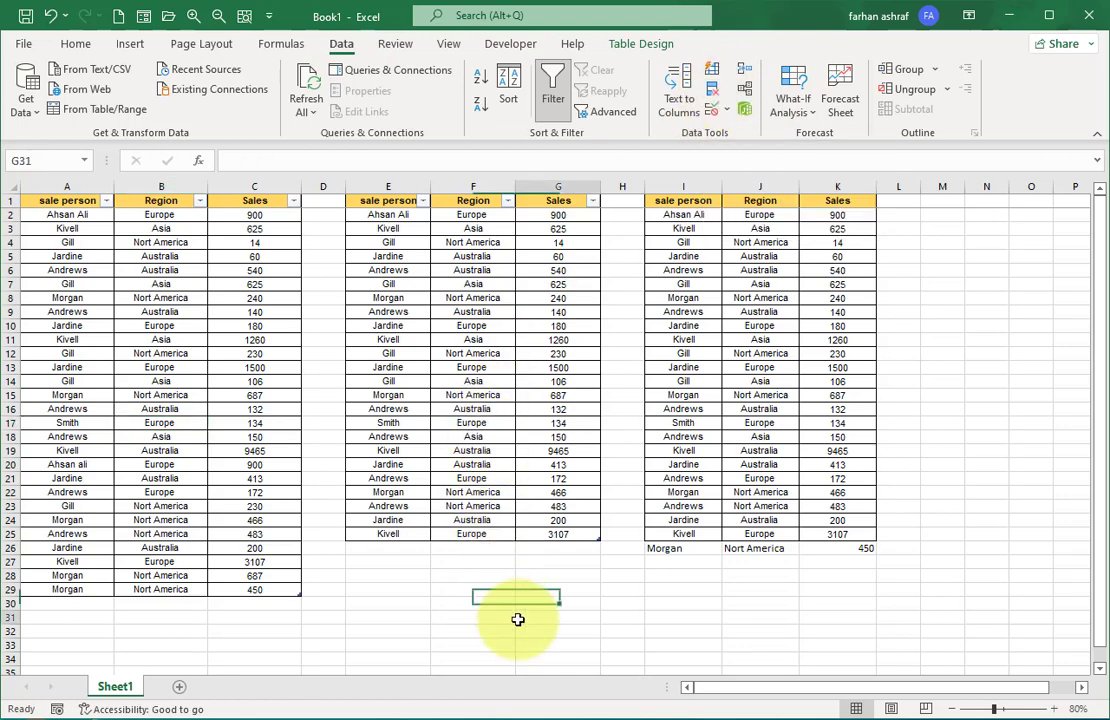
click(558, 617)
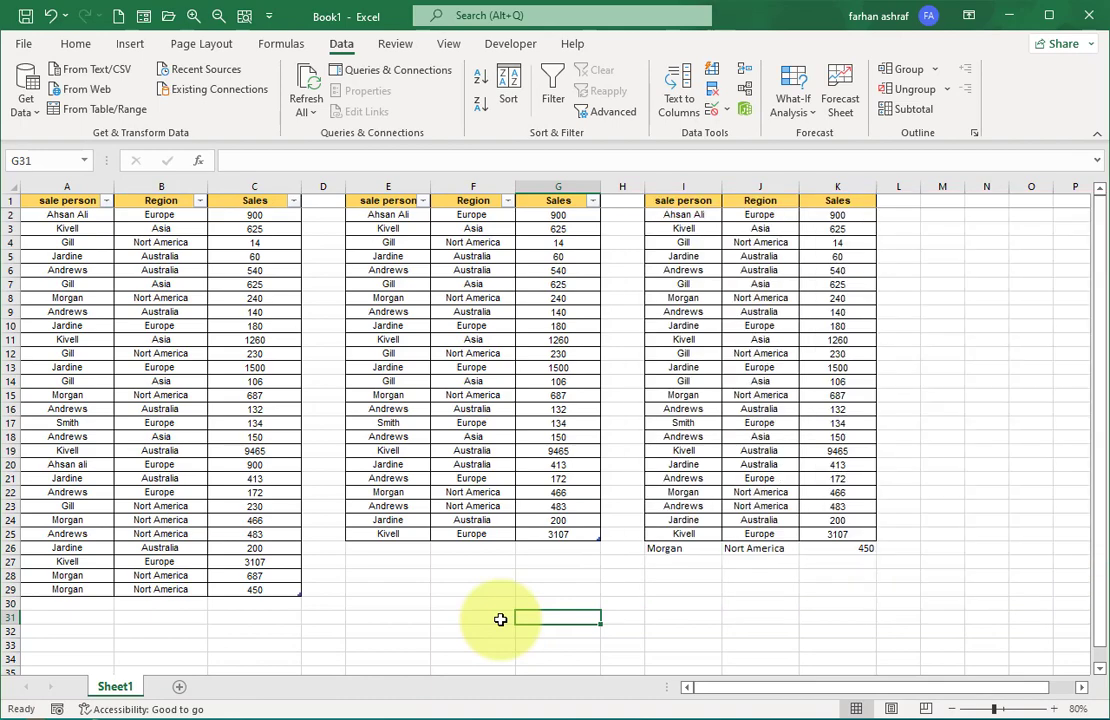
click(254, 325)
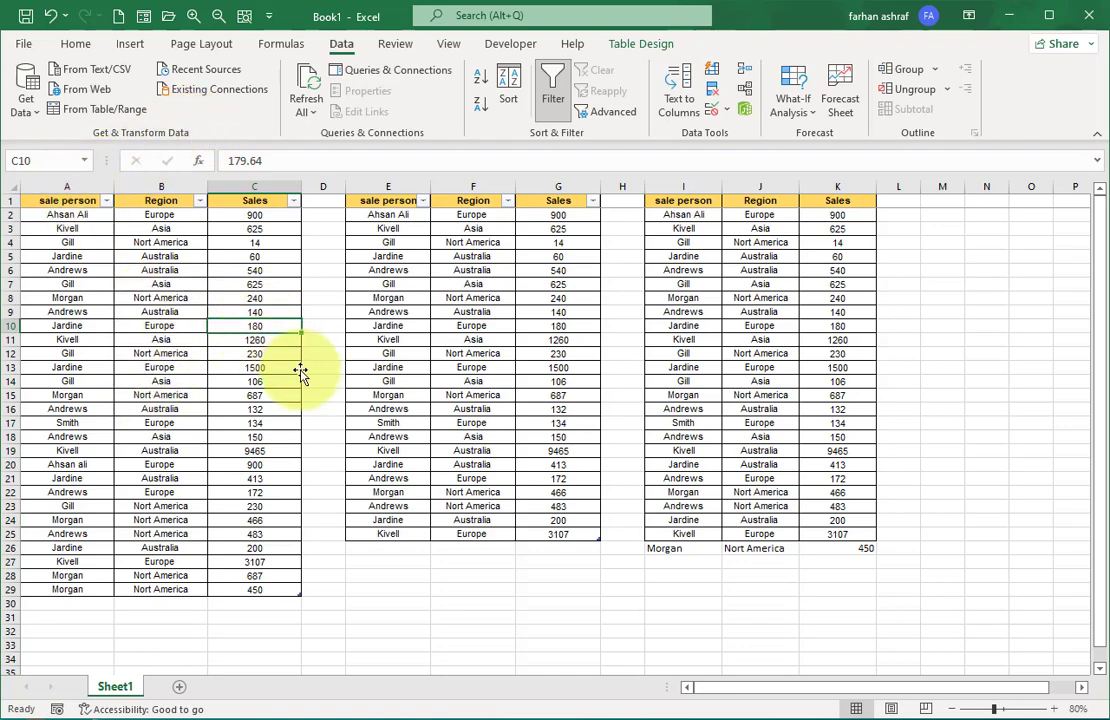
click(263, 326)
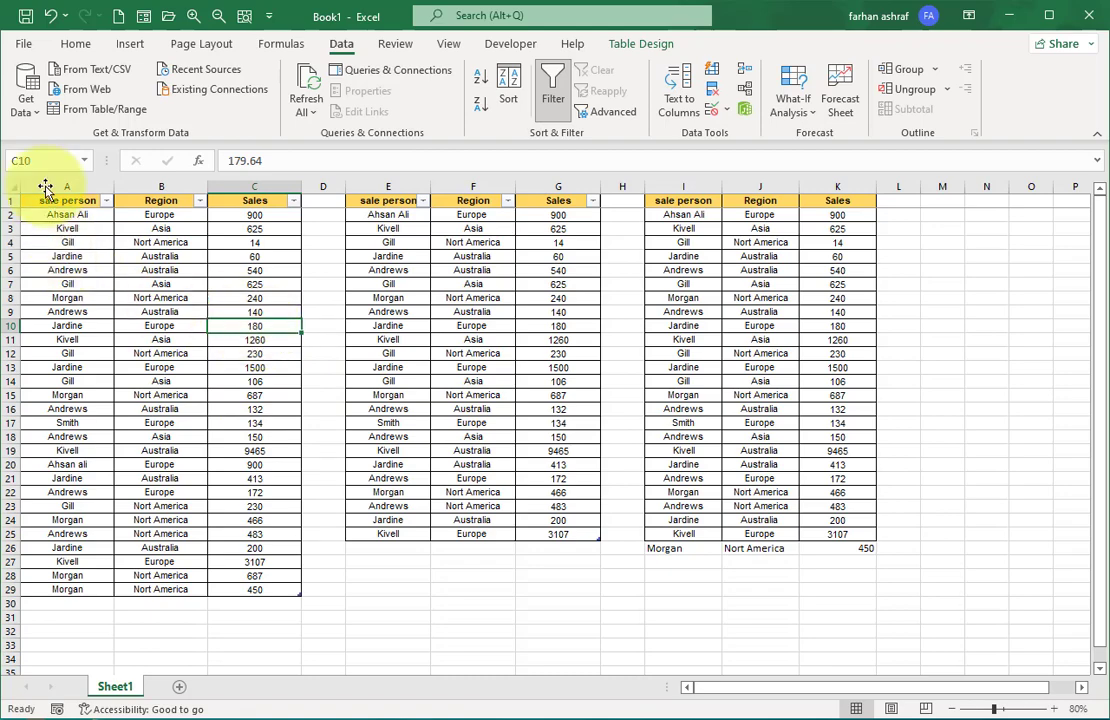
mouse_move(97, 109)
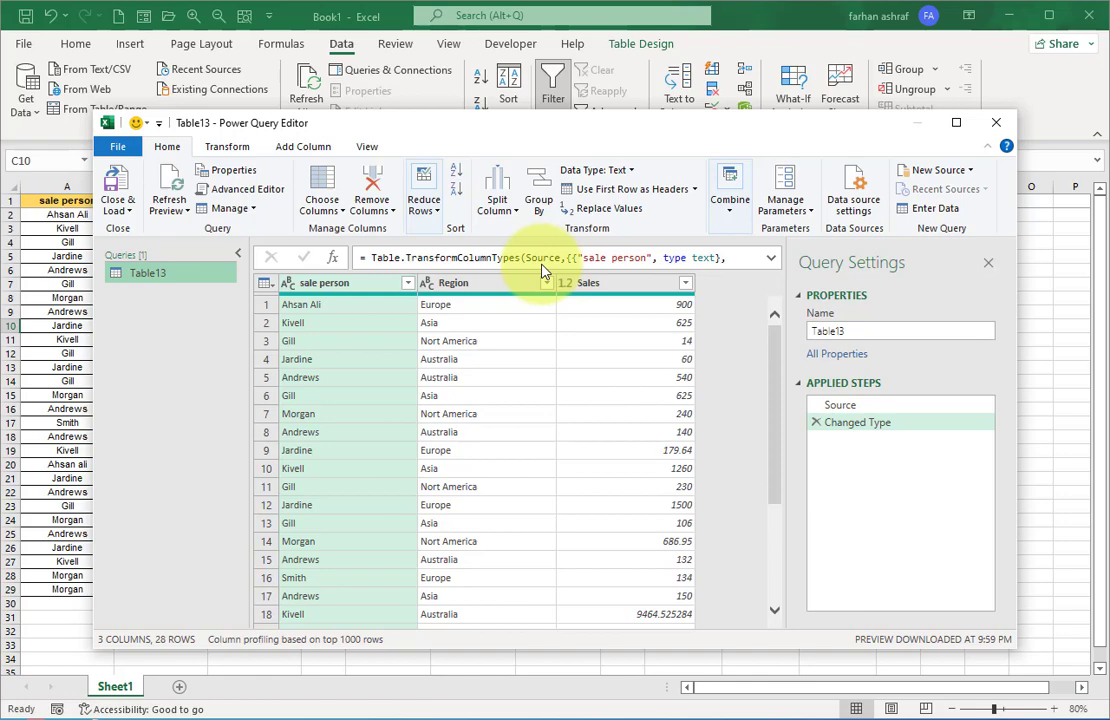
key(shift)
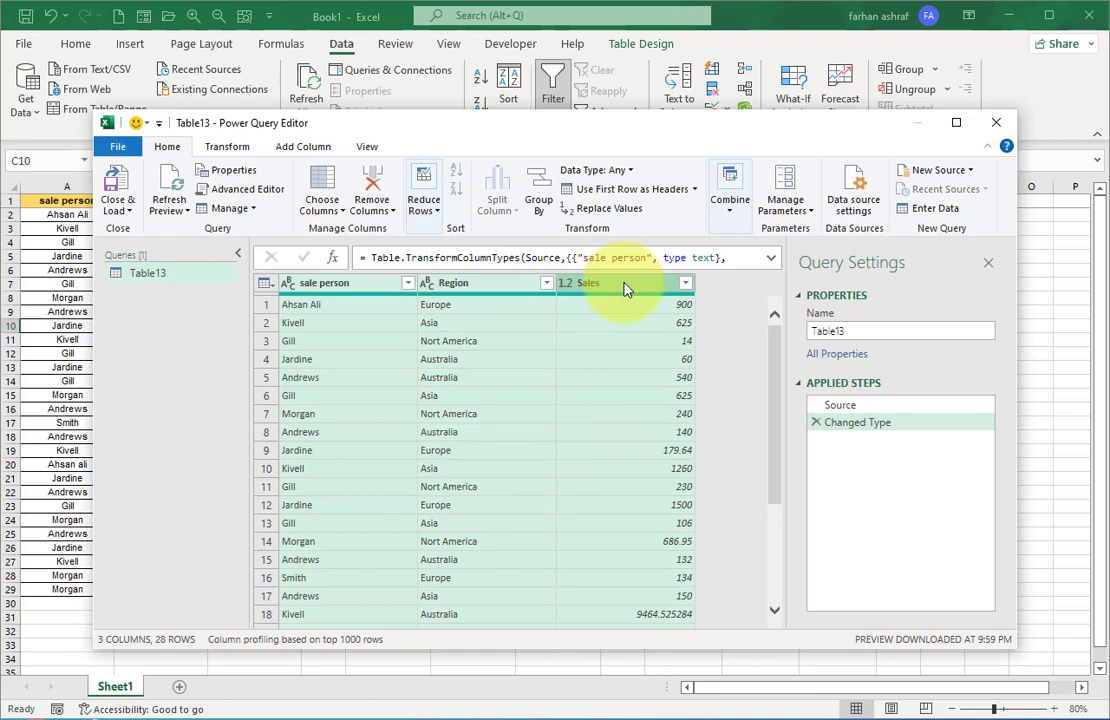
- Remove duplicate rows in Power Query, leaving 26, and name the query datalist
right_click(625, 282)
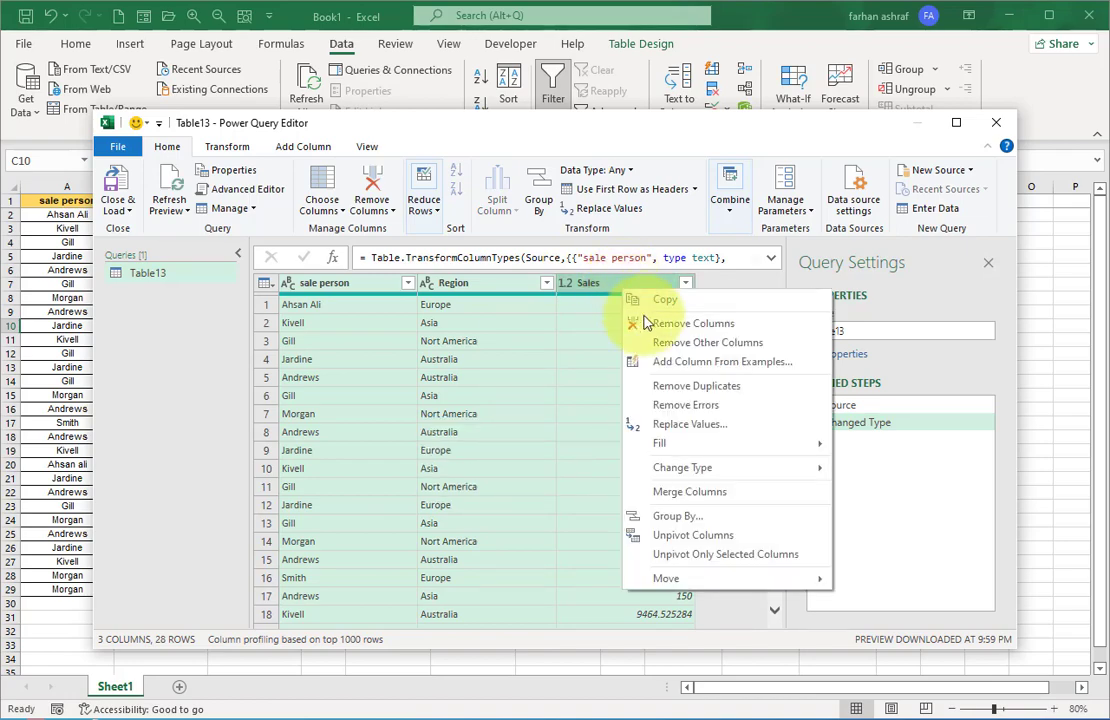
mouse_move(668, 397)
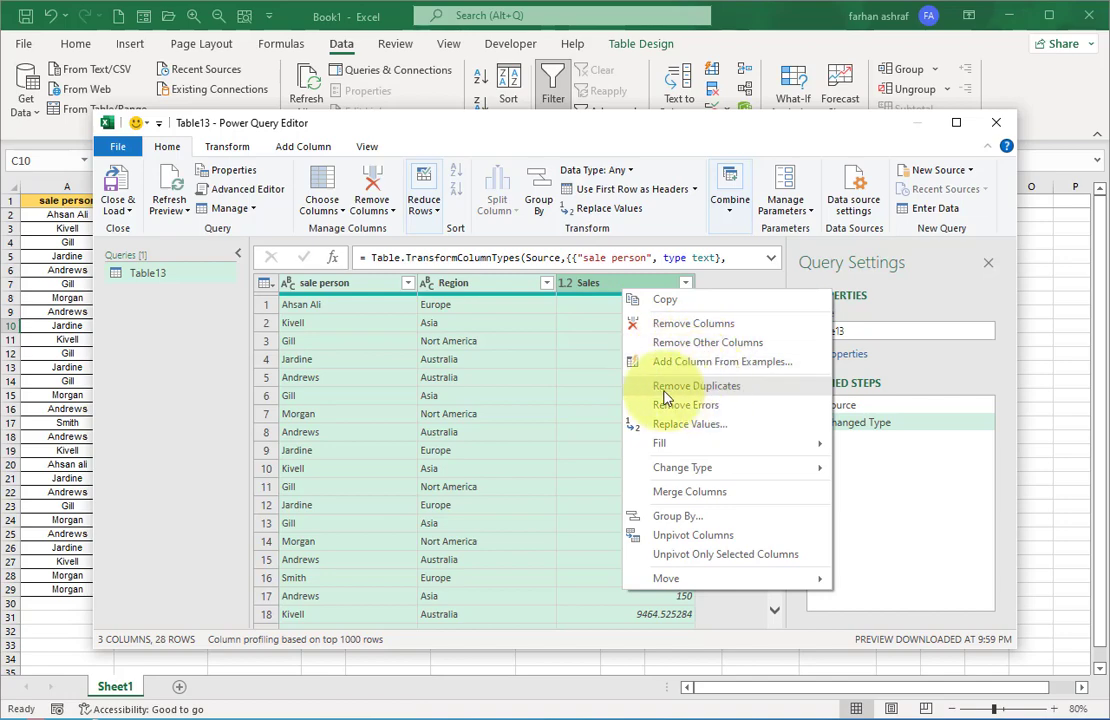
mouse_move(738, 398)
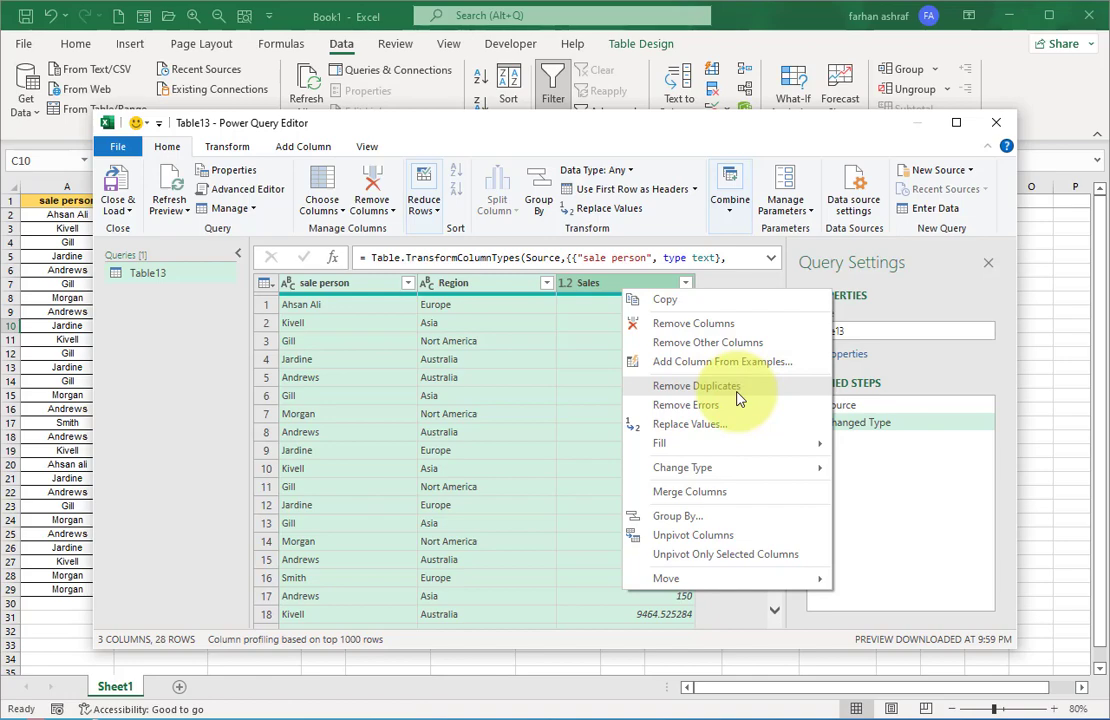
click(696, 386)
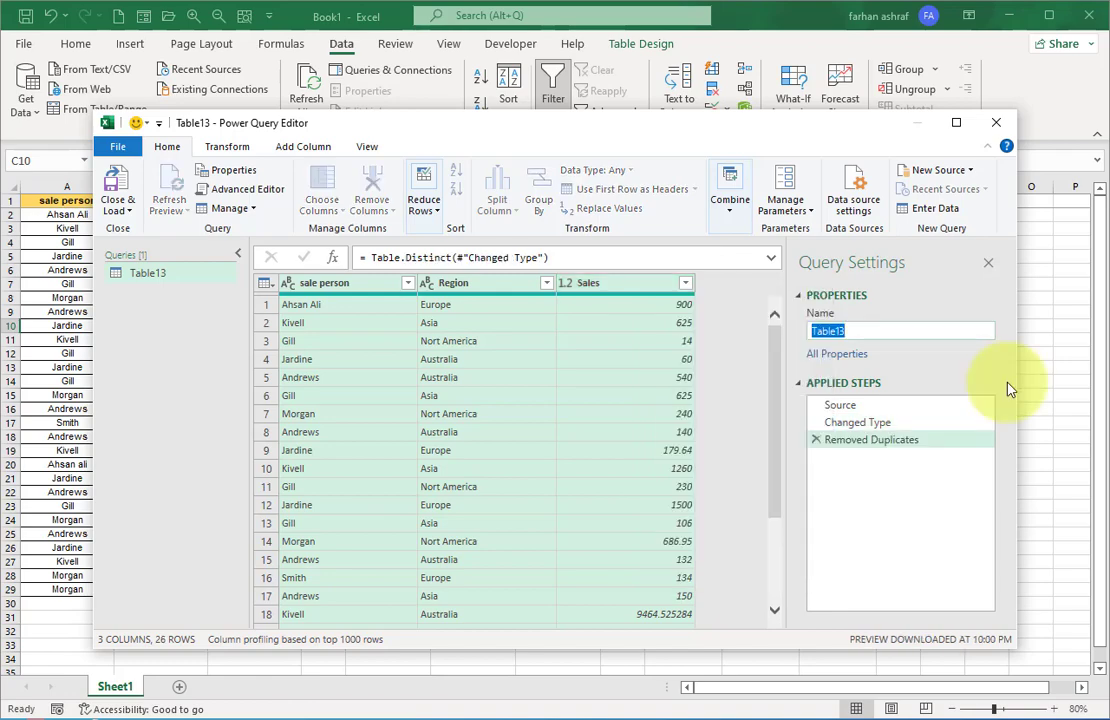
text(uni)
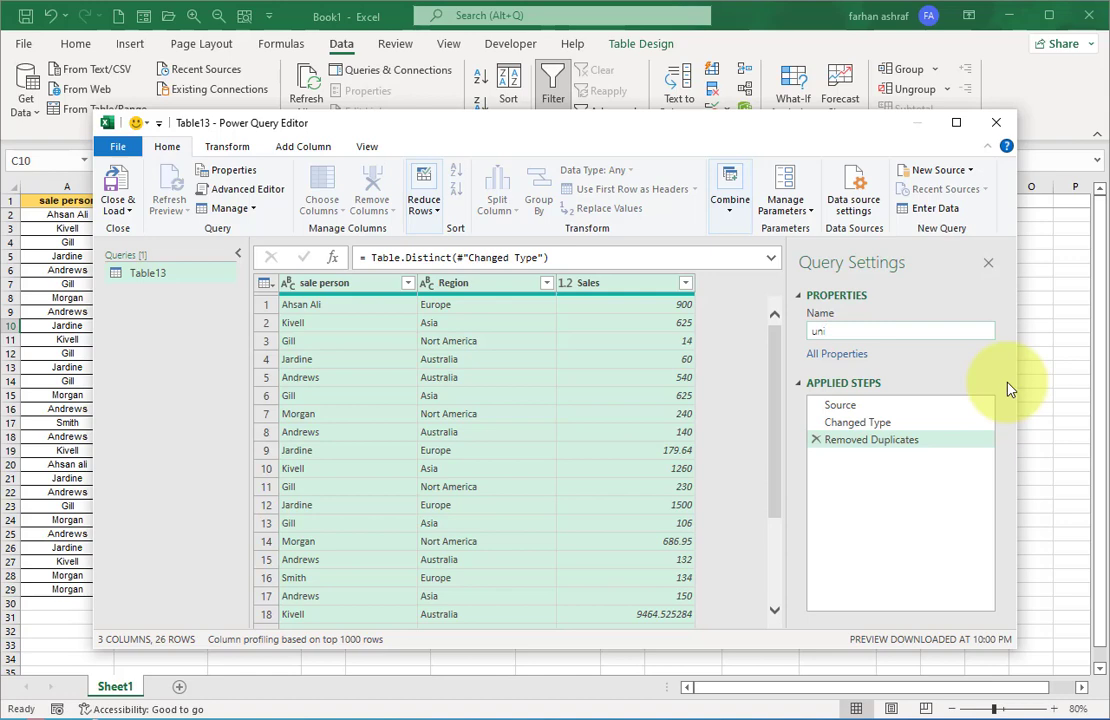
text(dat)
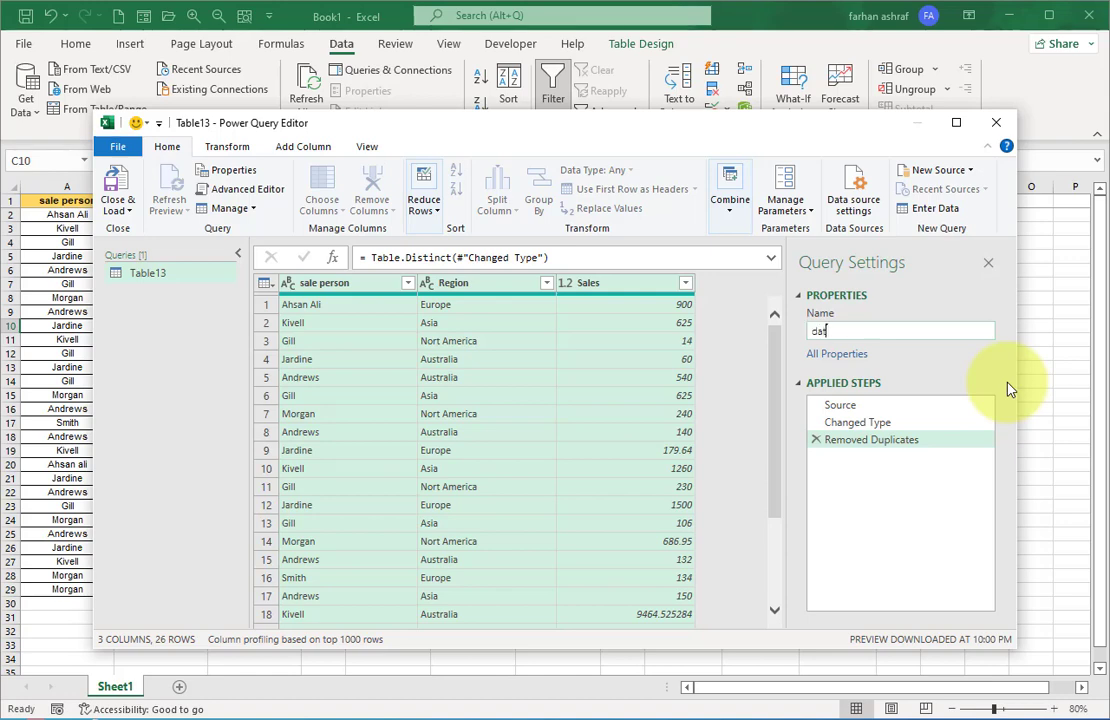
text(alist)
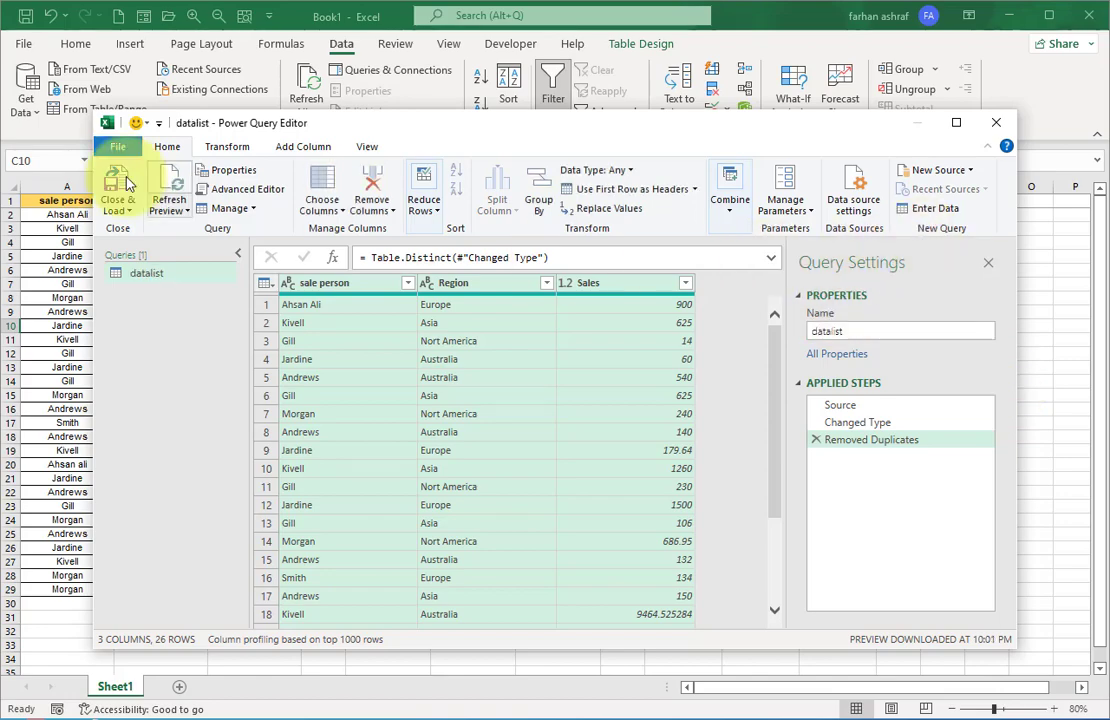
- Load the datalist query as a table into the existing worksheet at cell M1
click(118, 190)
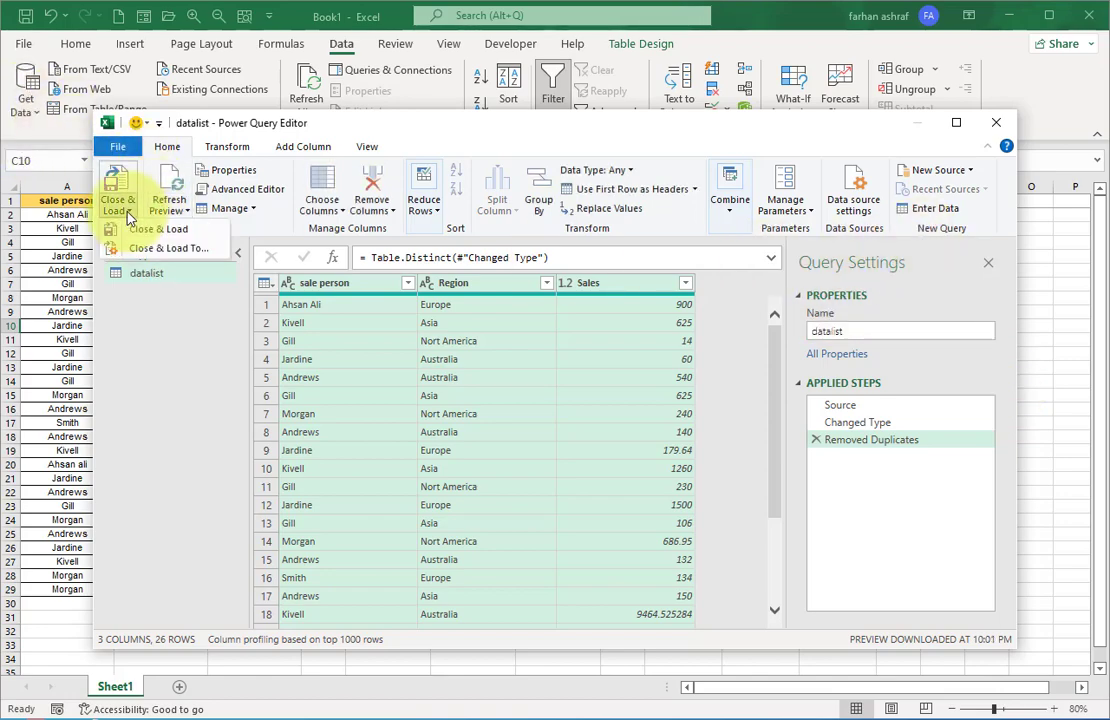
mouse_move(168, 247)
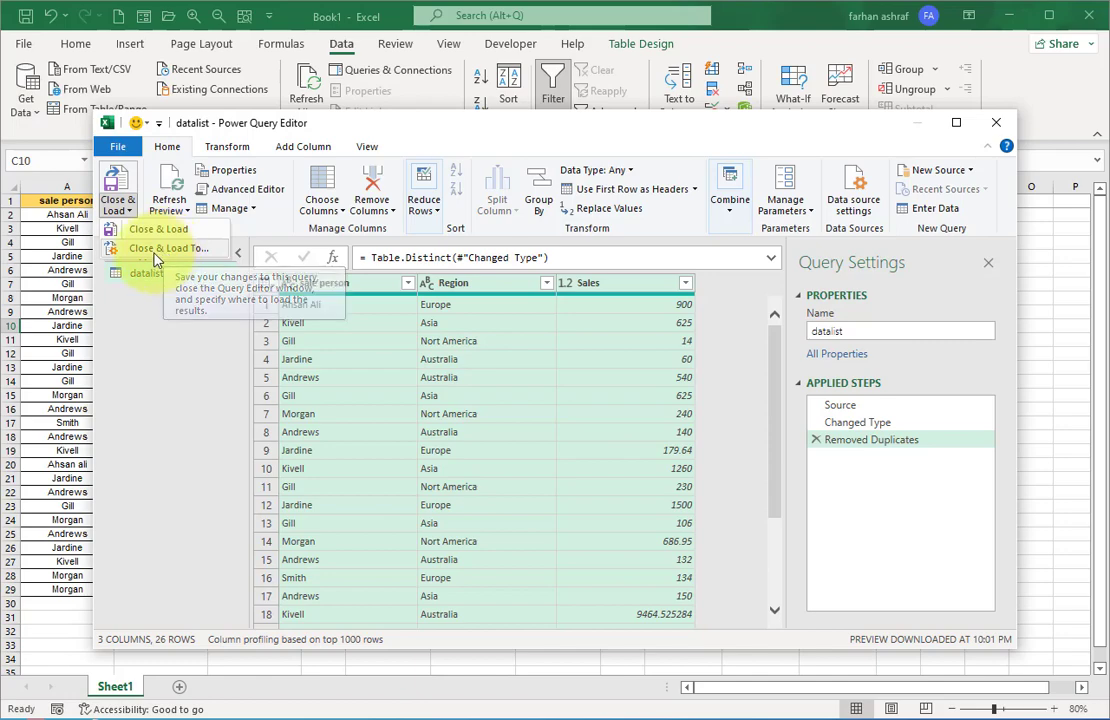
click(157, 229)
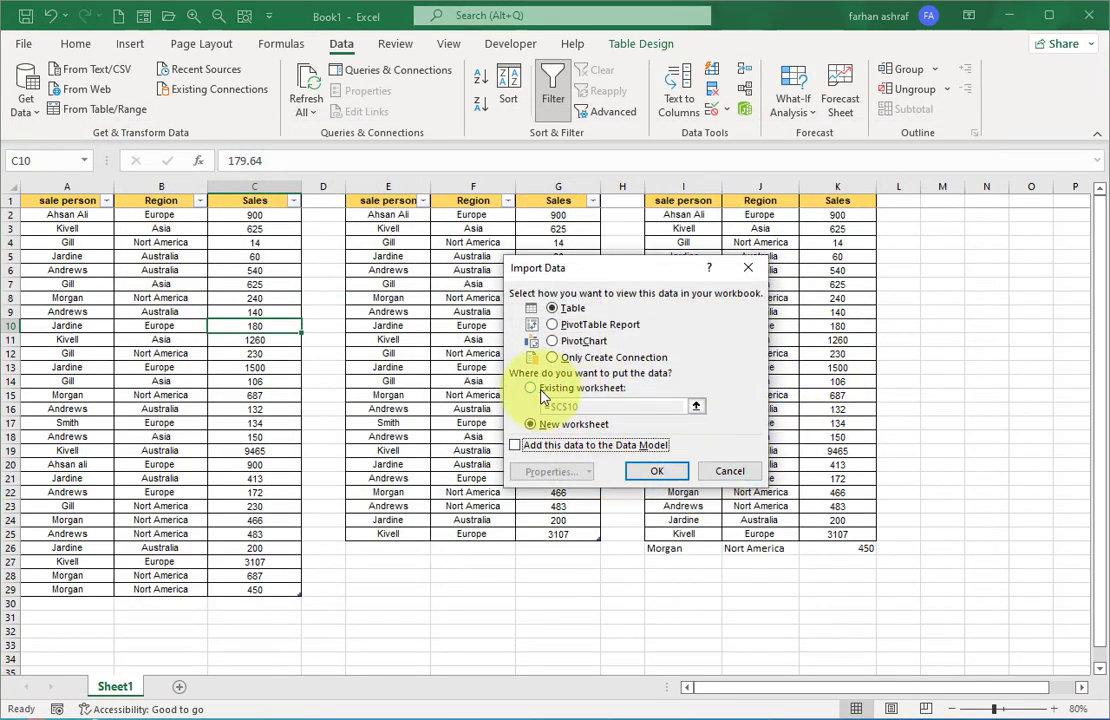
click(531, 388)
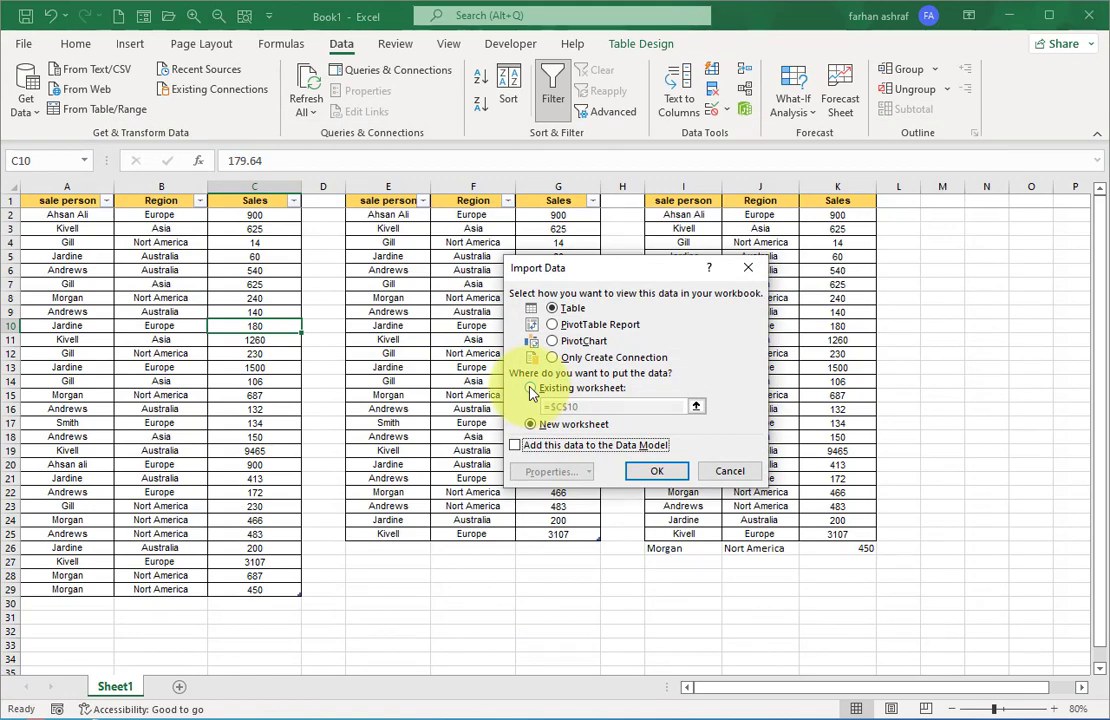
click(531, 388)
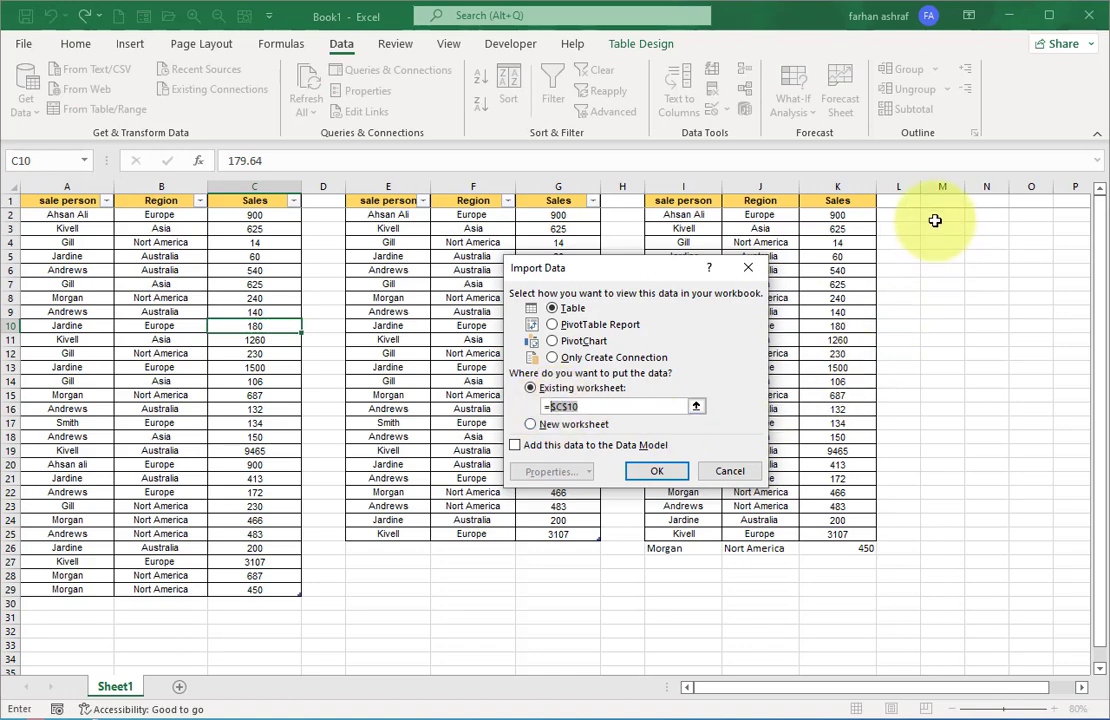
click(941, 200)
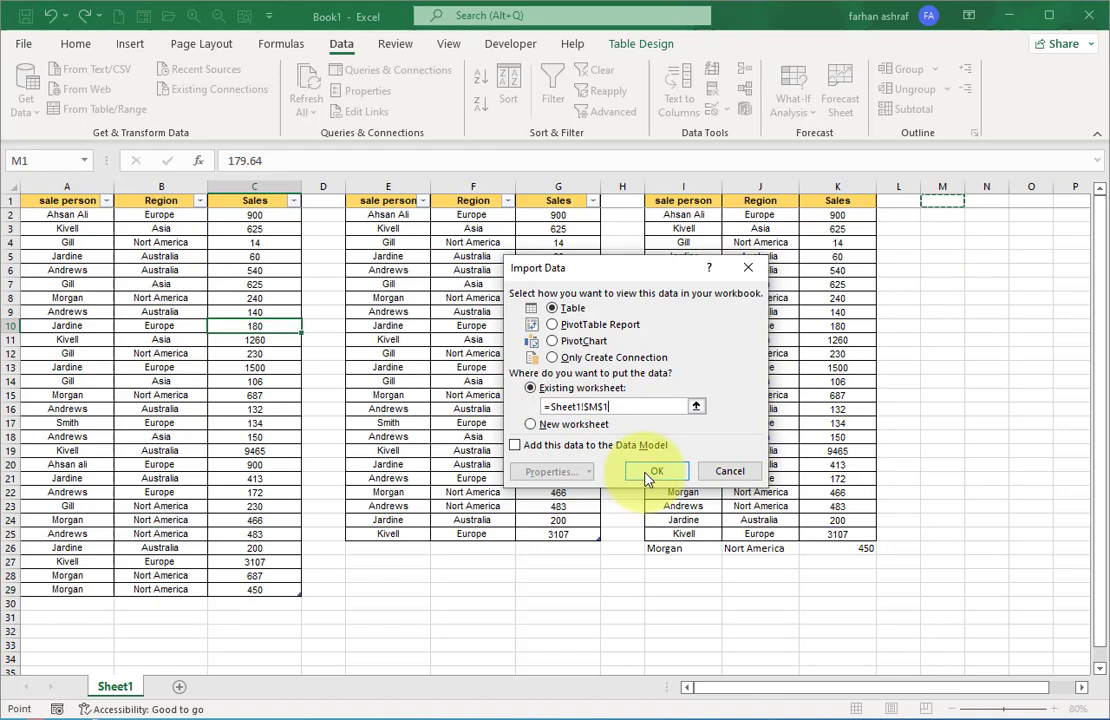
click(656, 471)
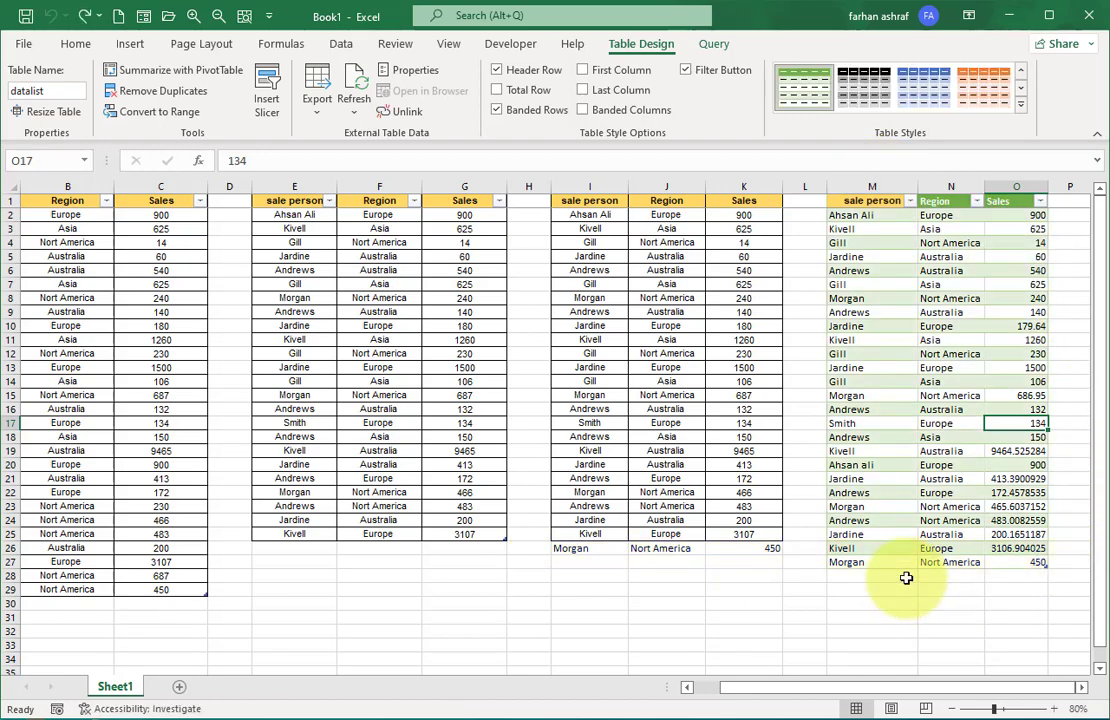
click(872, 603)
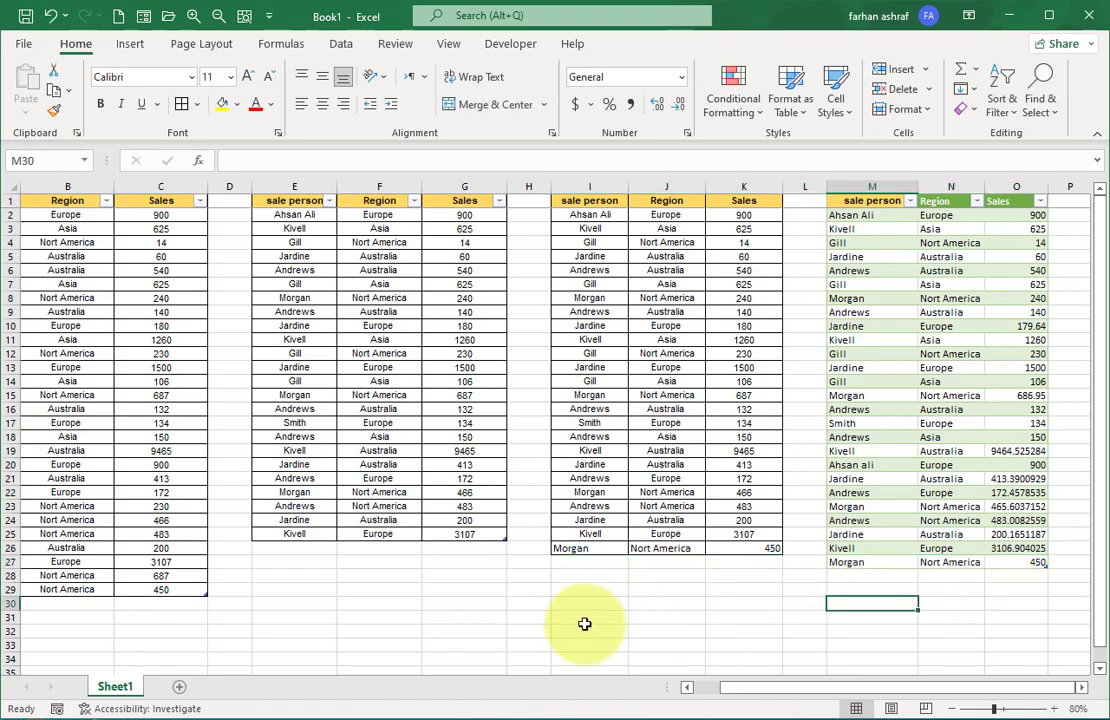
click(871, 215)
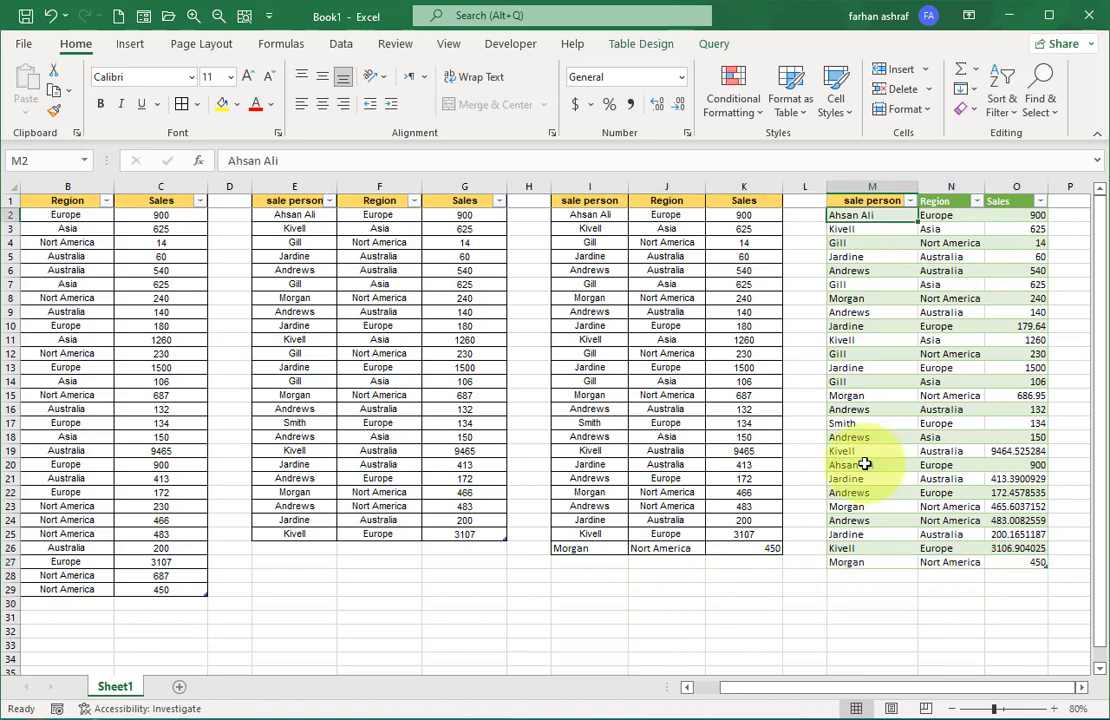
click(865, 464)
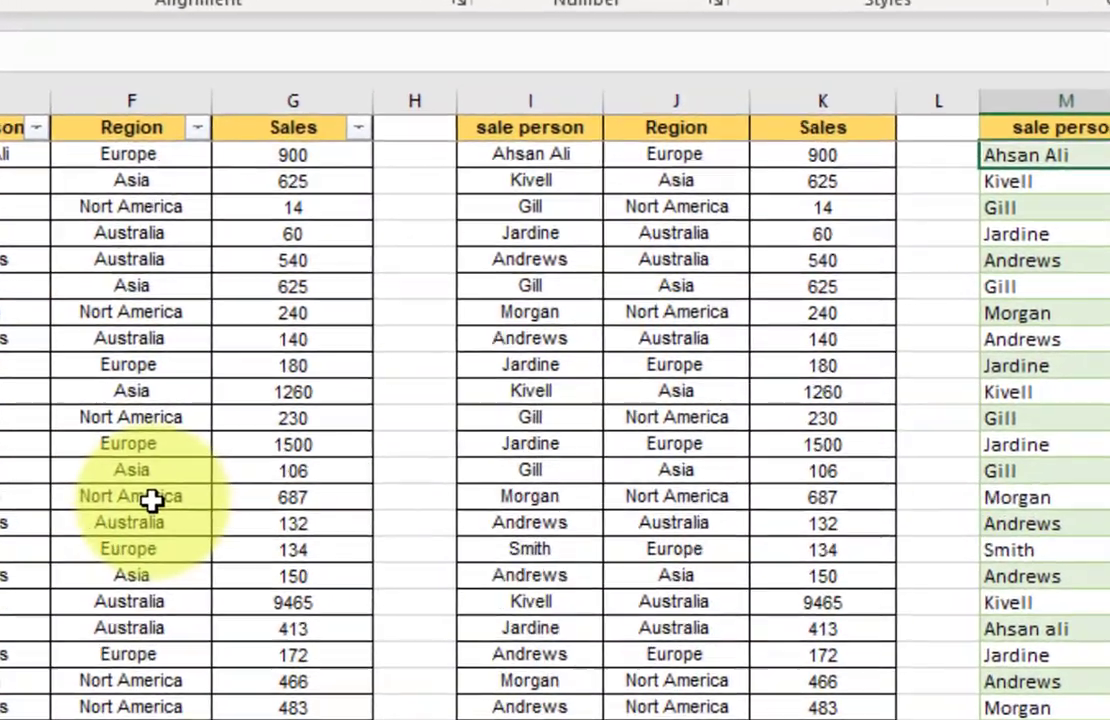
scroll(up, 3)
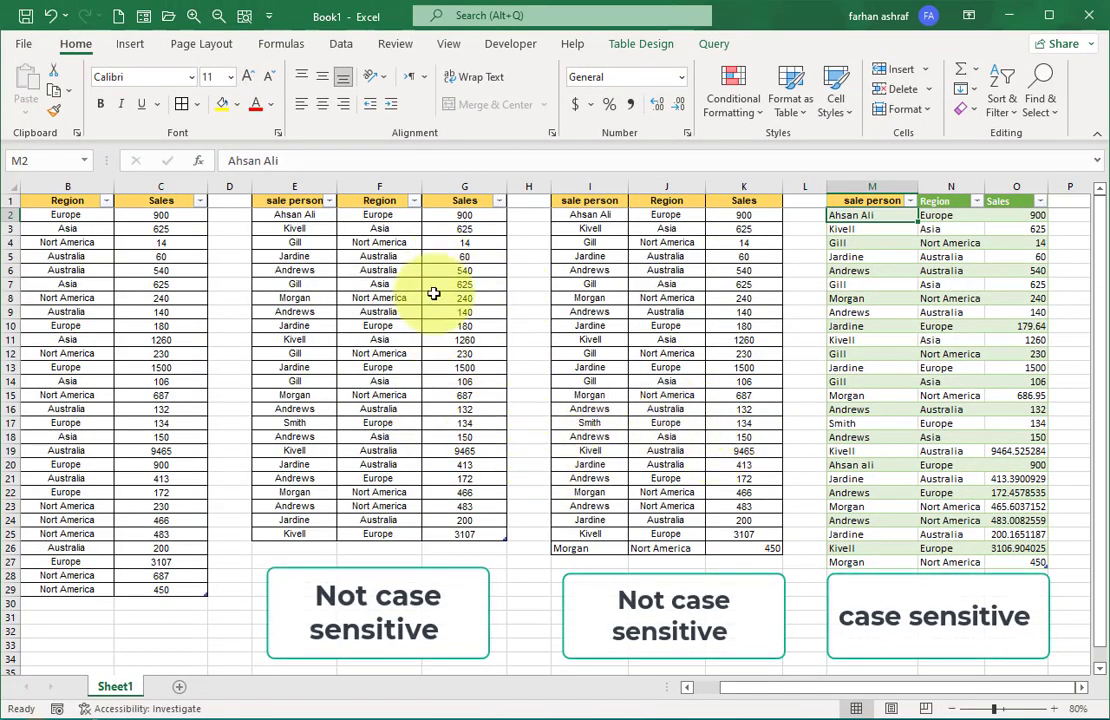
mouse_move(797, 457)
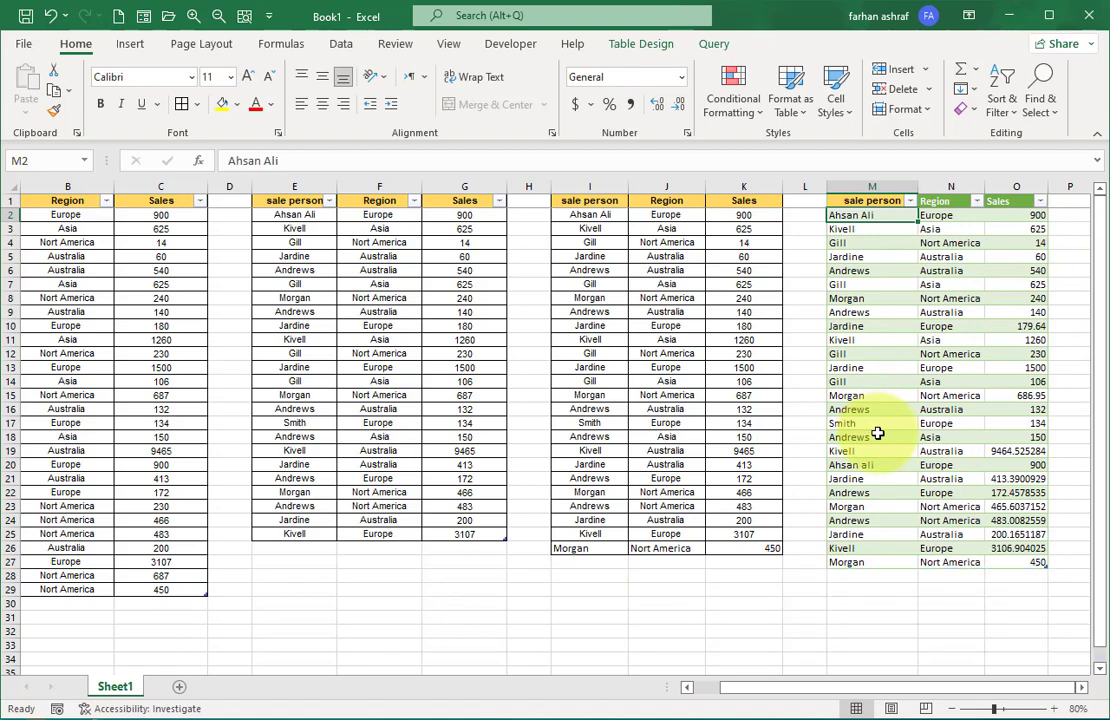
- Check the repeated Gill row, then open the datalist query in Power Query Editor
click(871, 381)
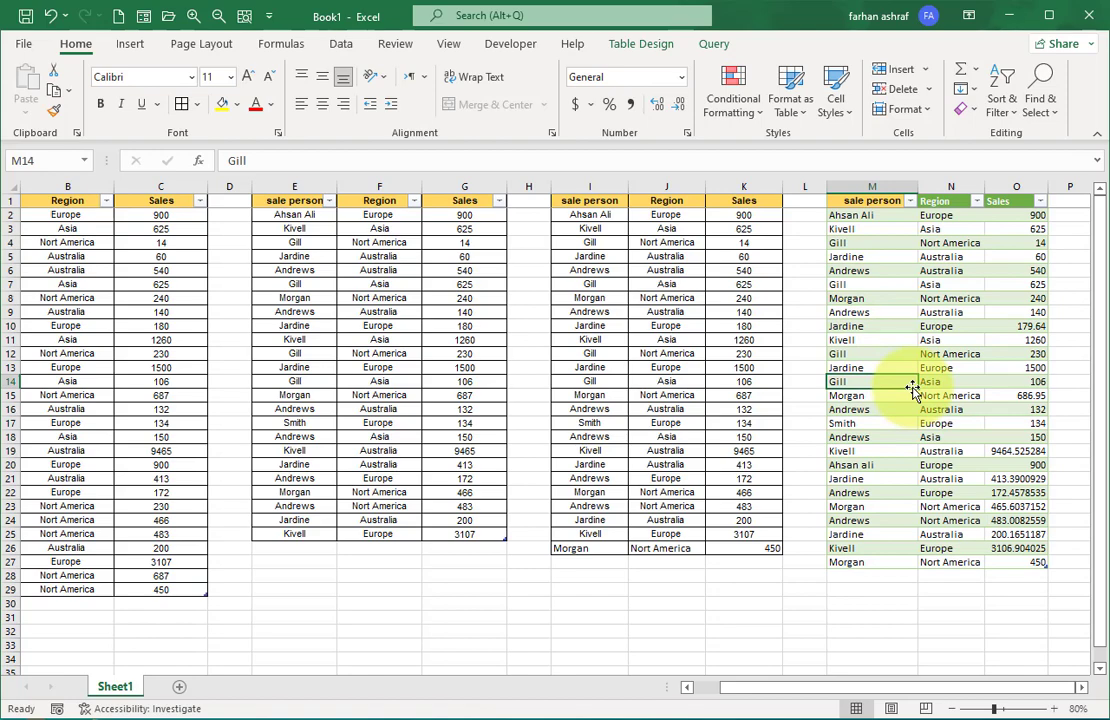
mouse_move(919, 383)
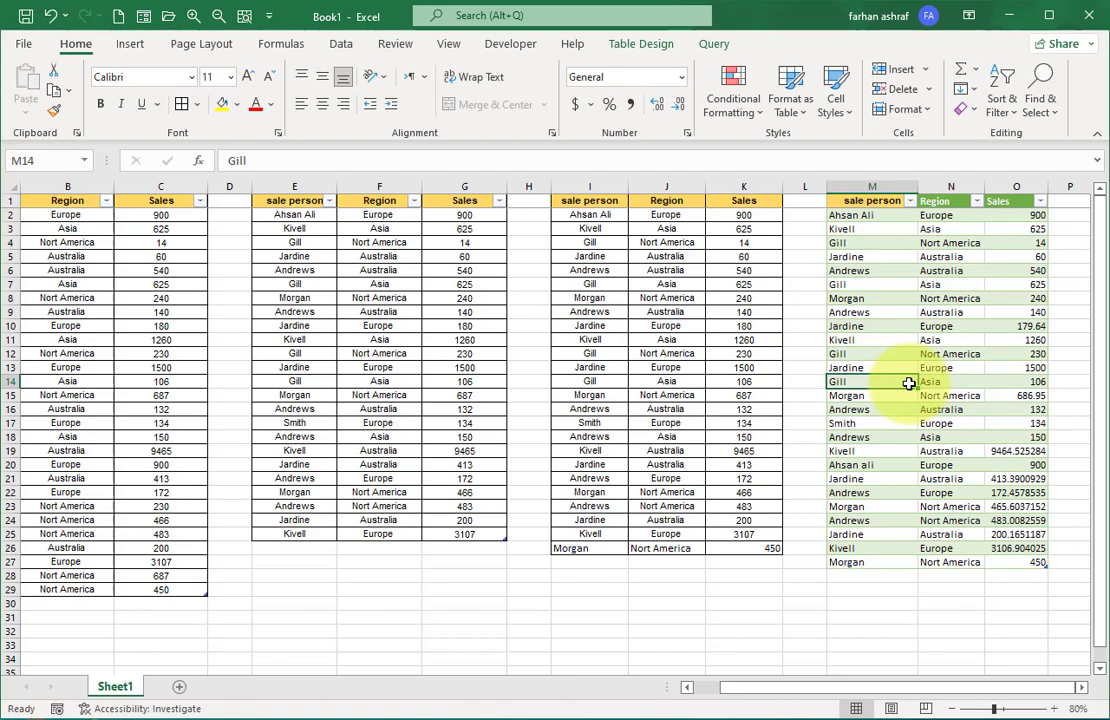
click(341, 43)
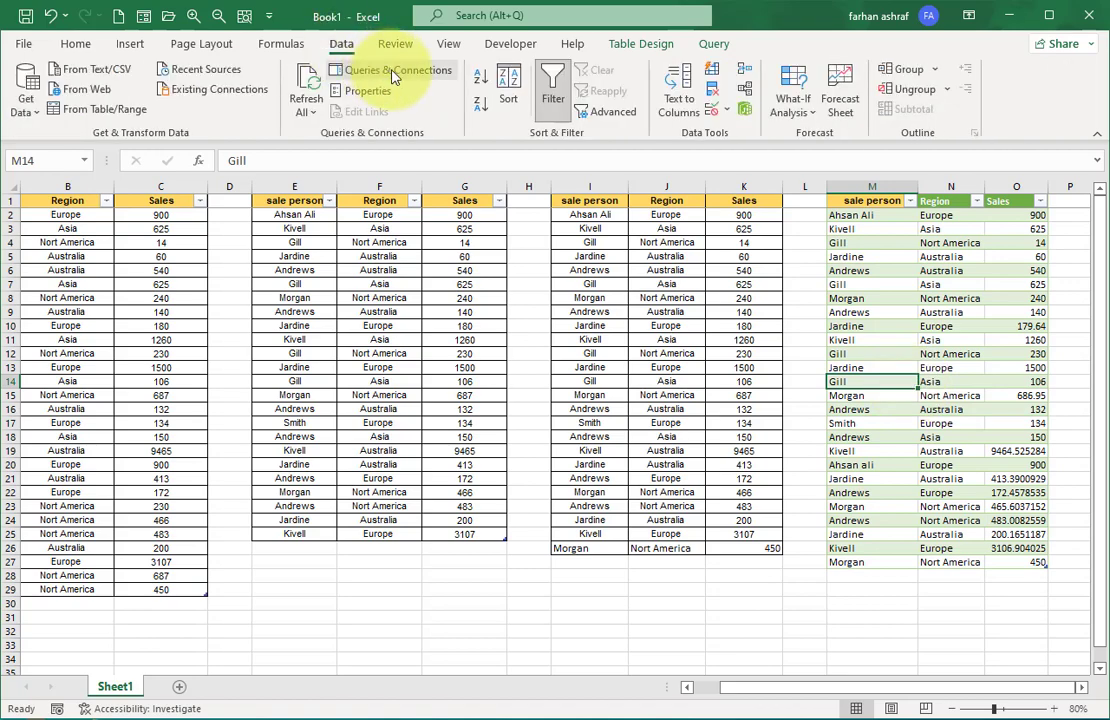
click(397, 70)
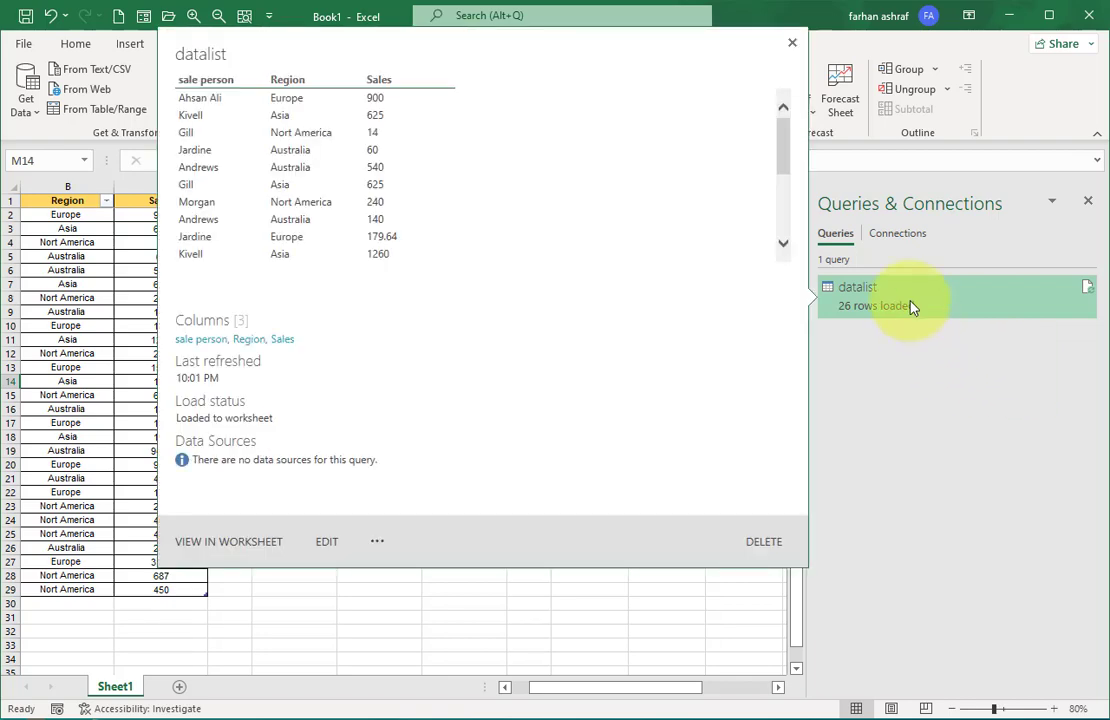
click(326, 541)
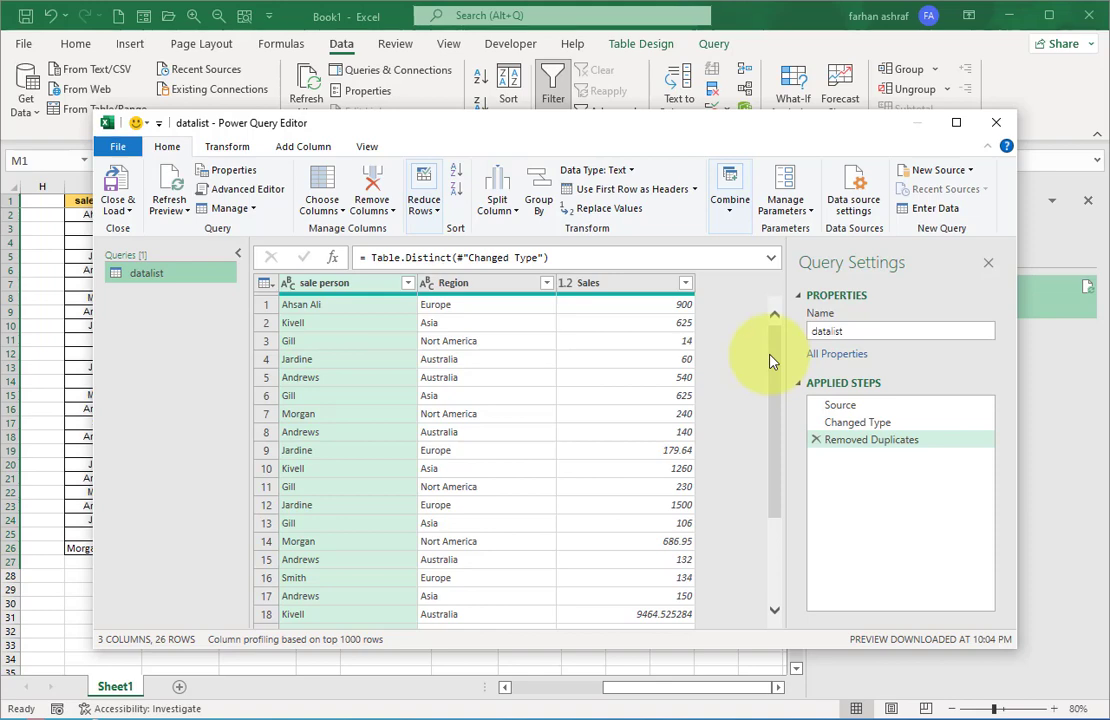
mouse_move(360, 300)
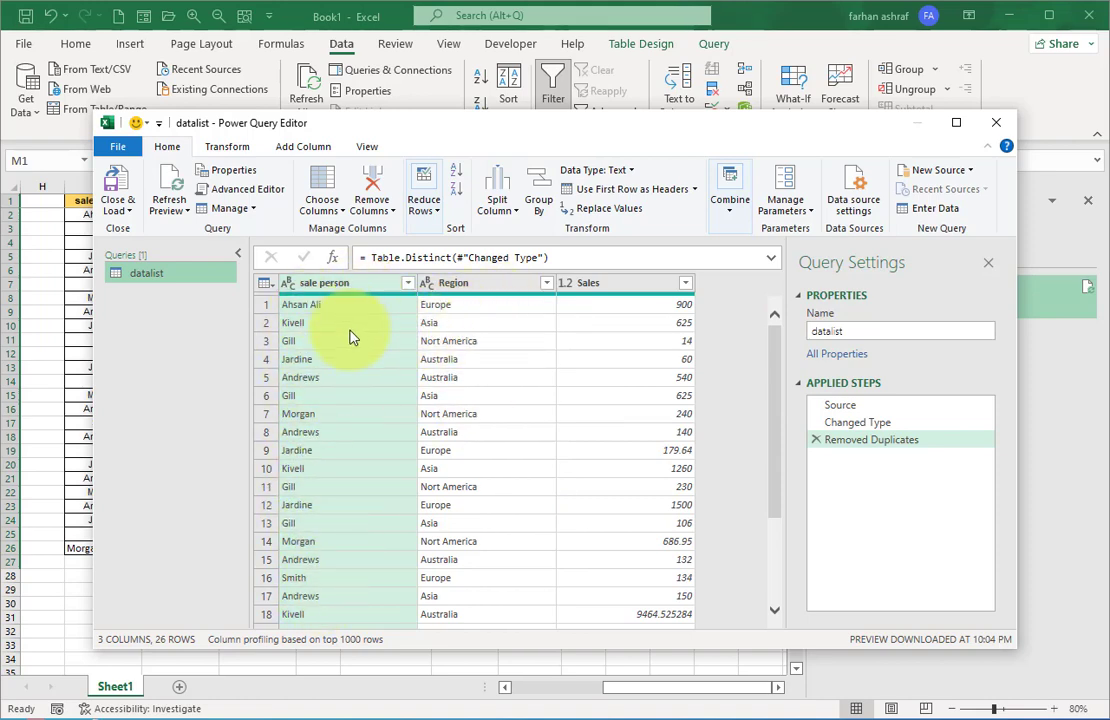
- Insert a Capitalize Each Word step on the sale person column before Removed Duplicates
click(227, 146)
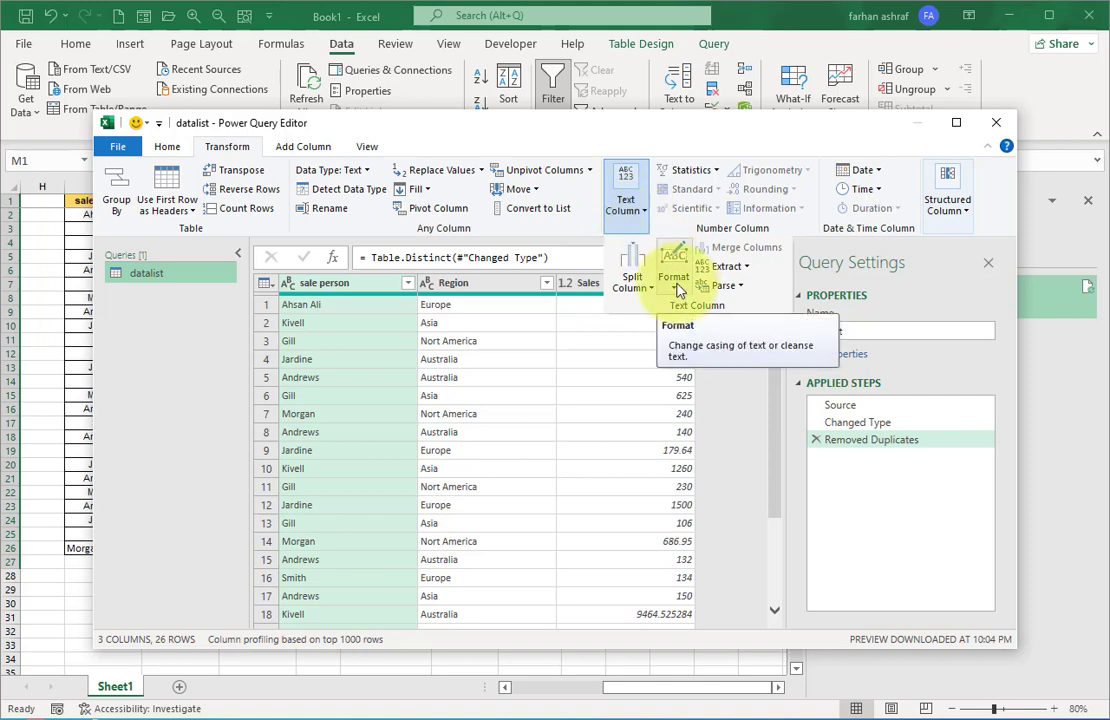
click(674, 278)
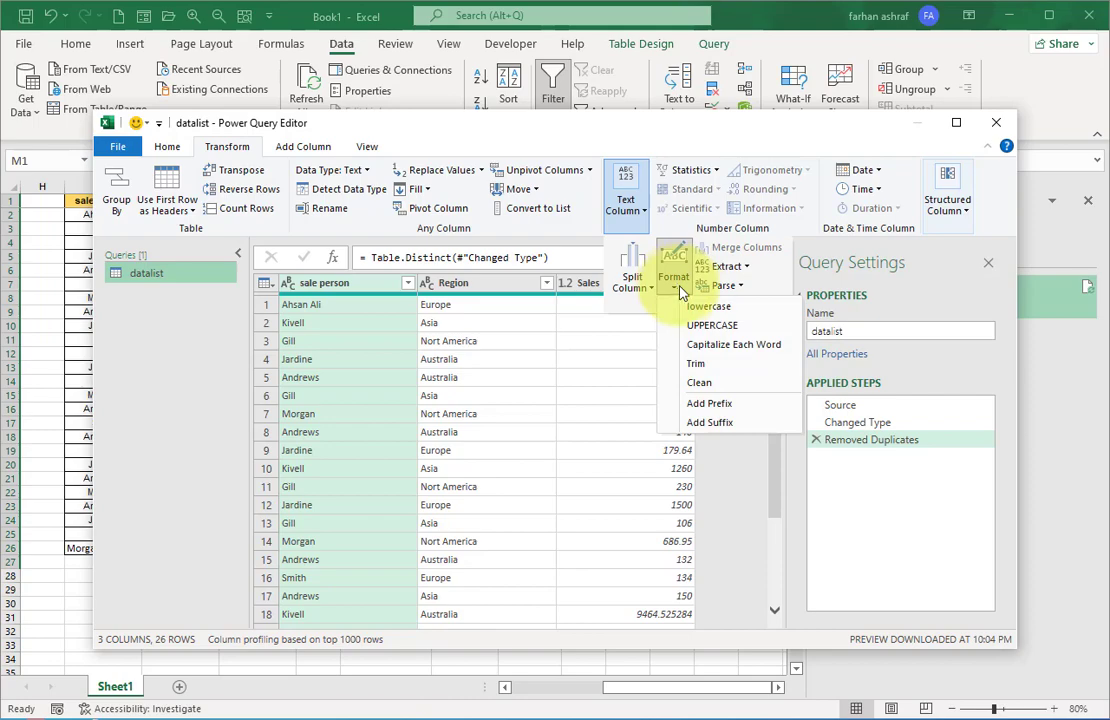
mouse_move(712, 325)
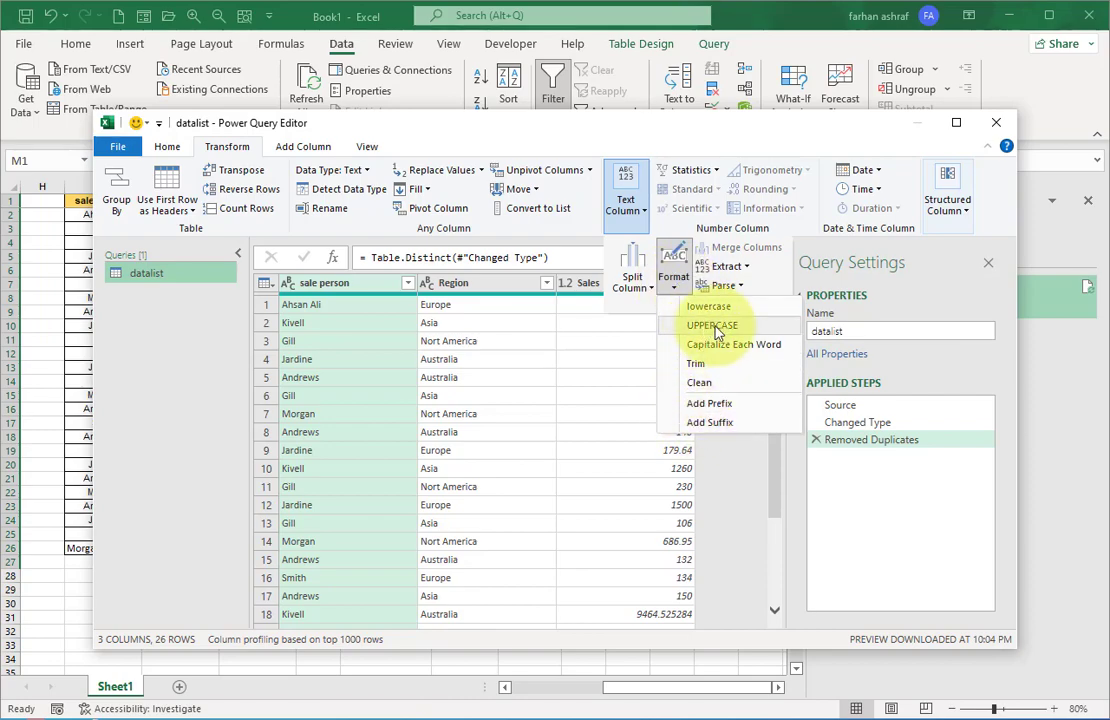
click(712, 325)
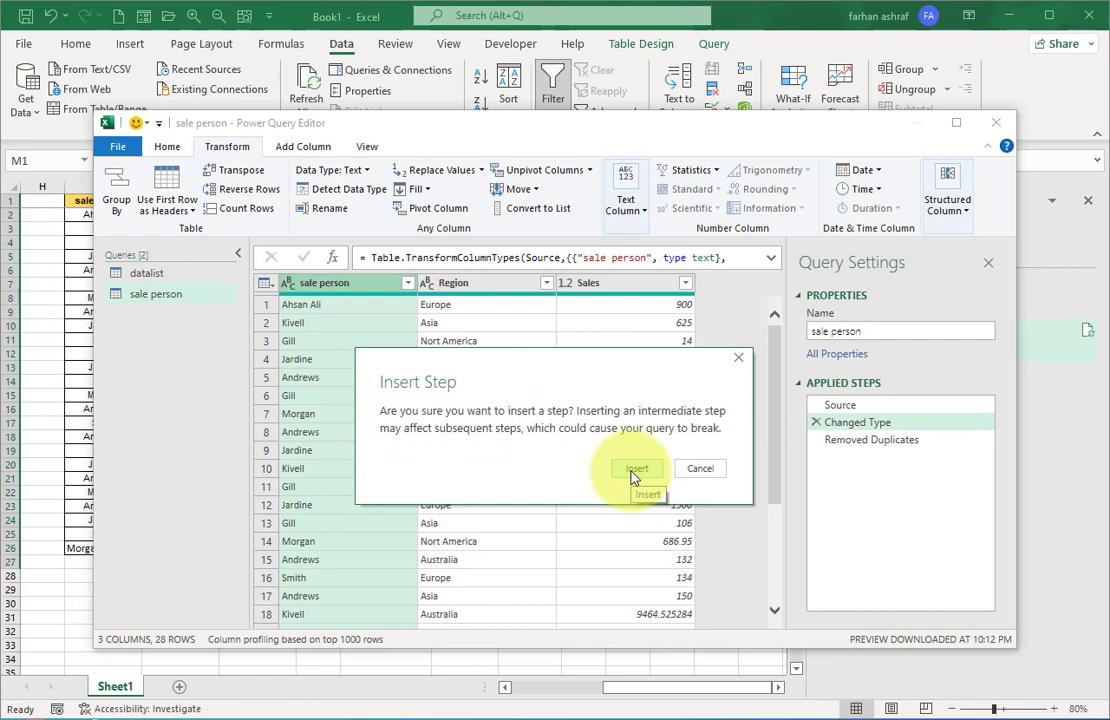
click(637, 468)
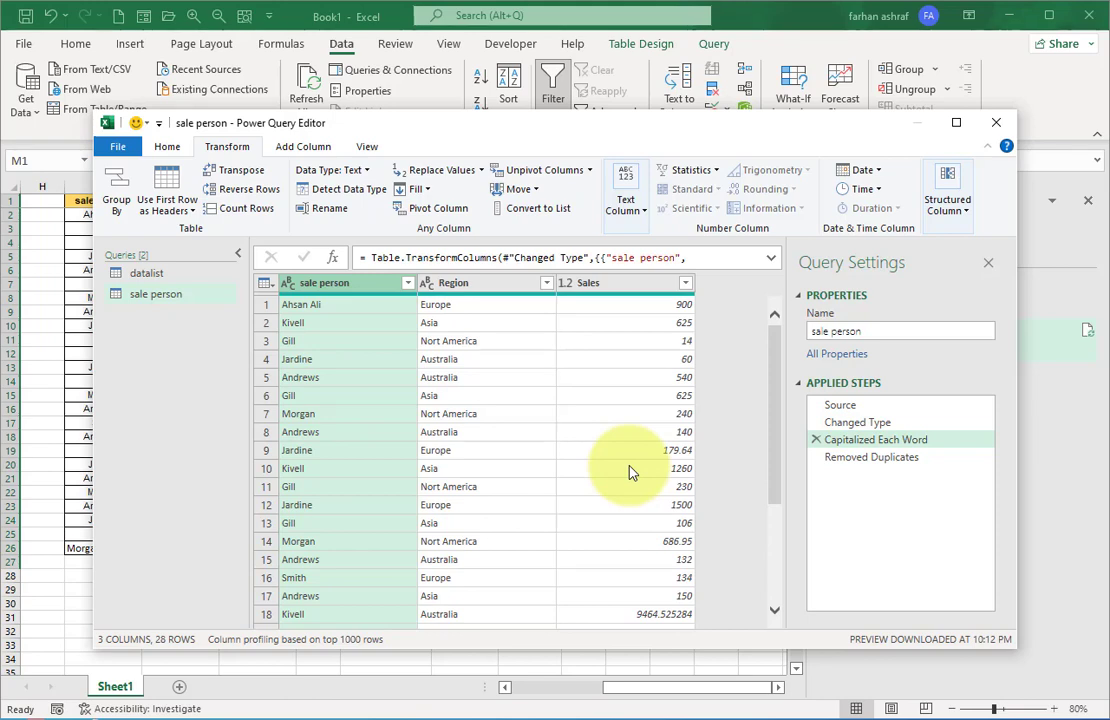
mouse_move(313, 545)
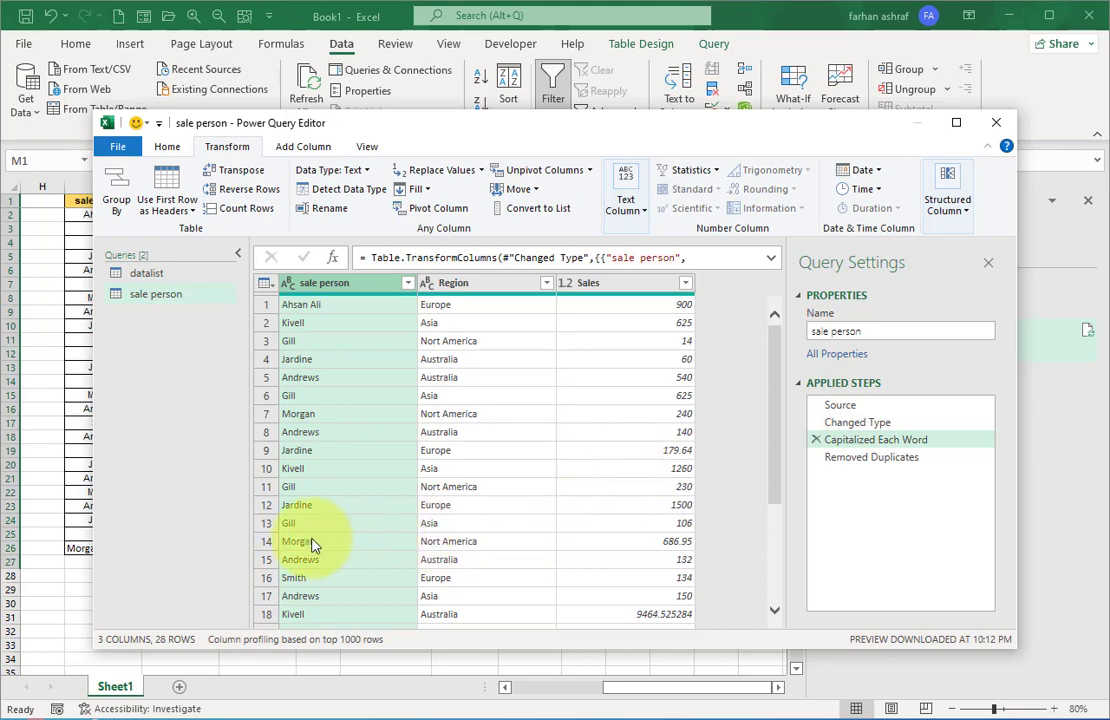
scroll(down, 3)
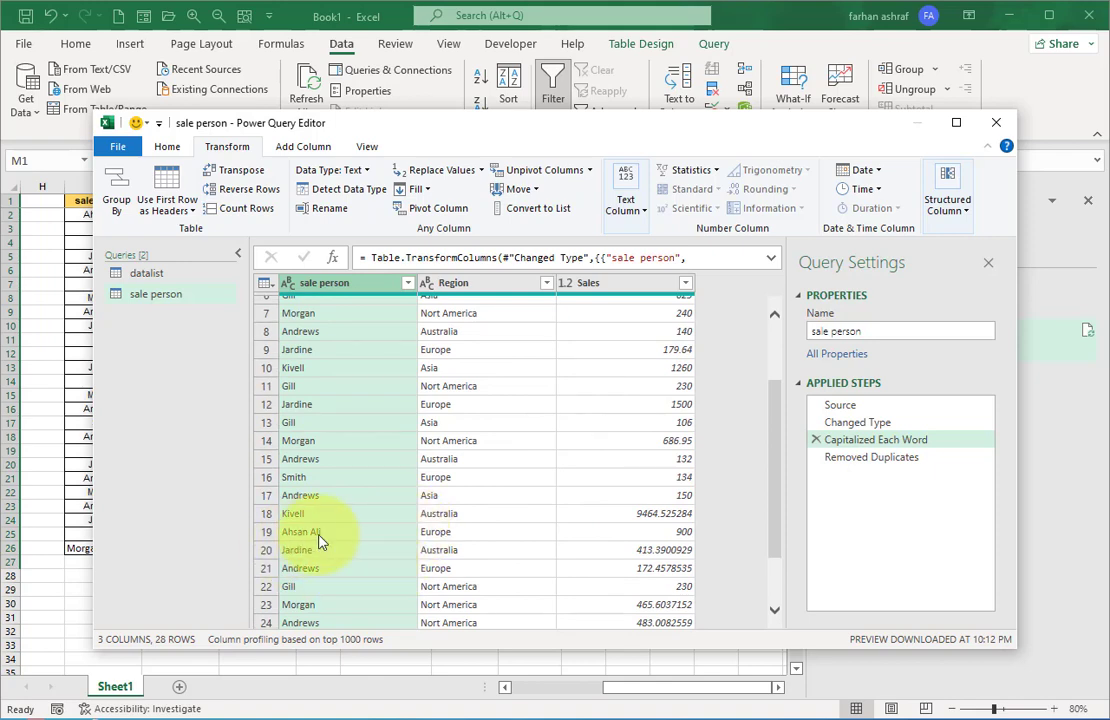
scroll(up, 3)
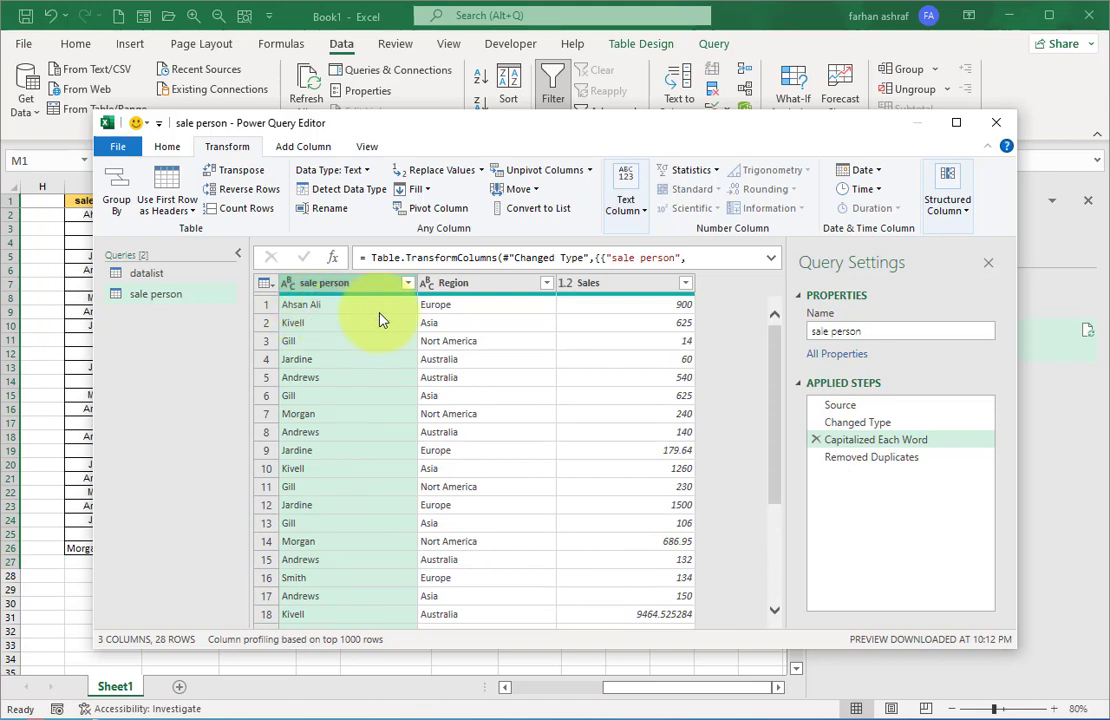
mouse_move(315, 638)
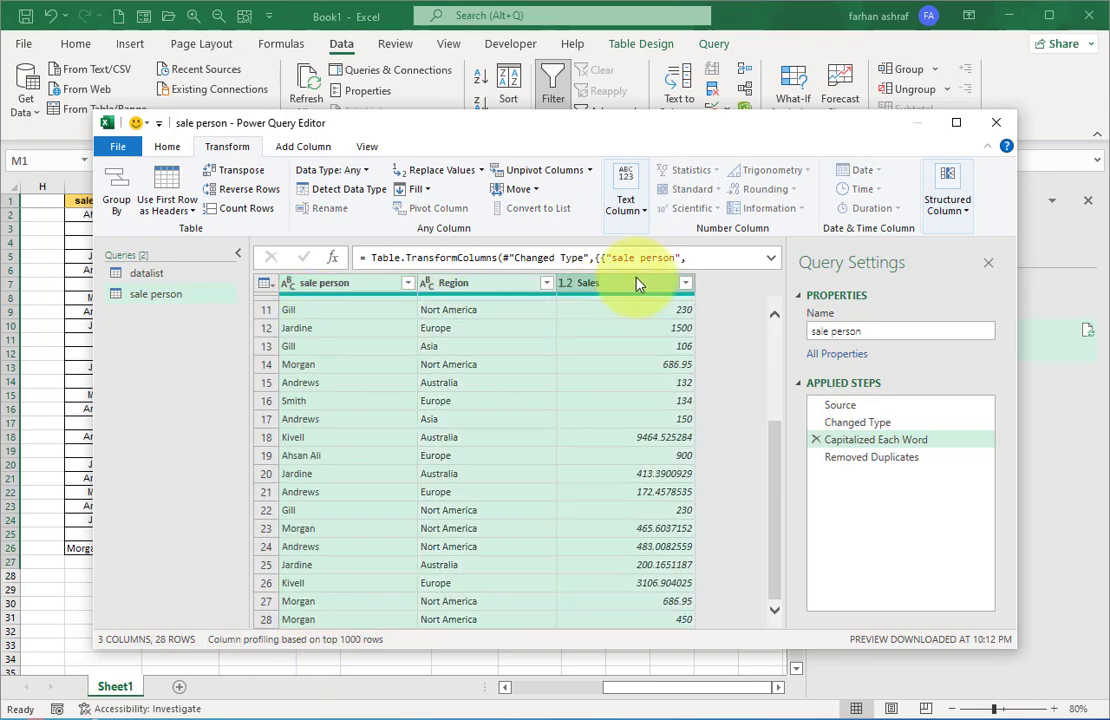
- Insert a Remove Duplicates step across all columns after Capitalized Each Word
right_click(625, 282)
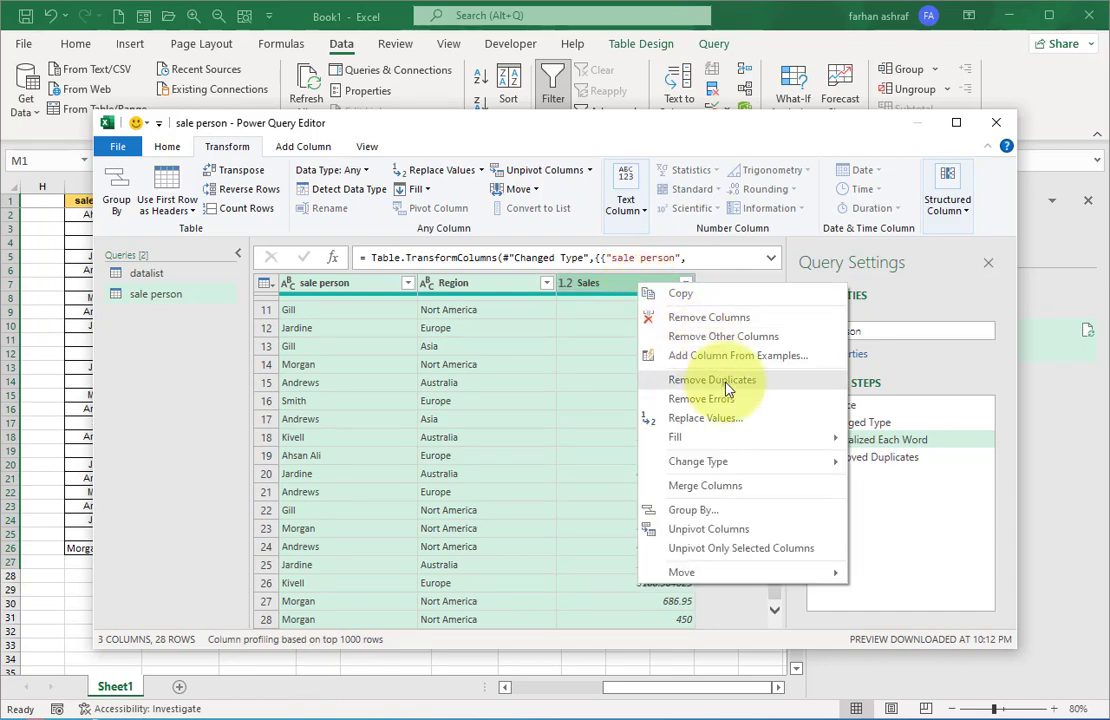
click(712, 379)
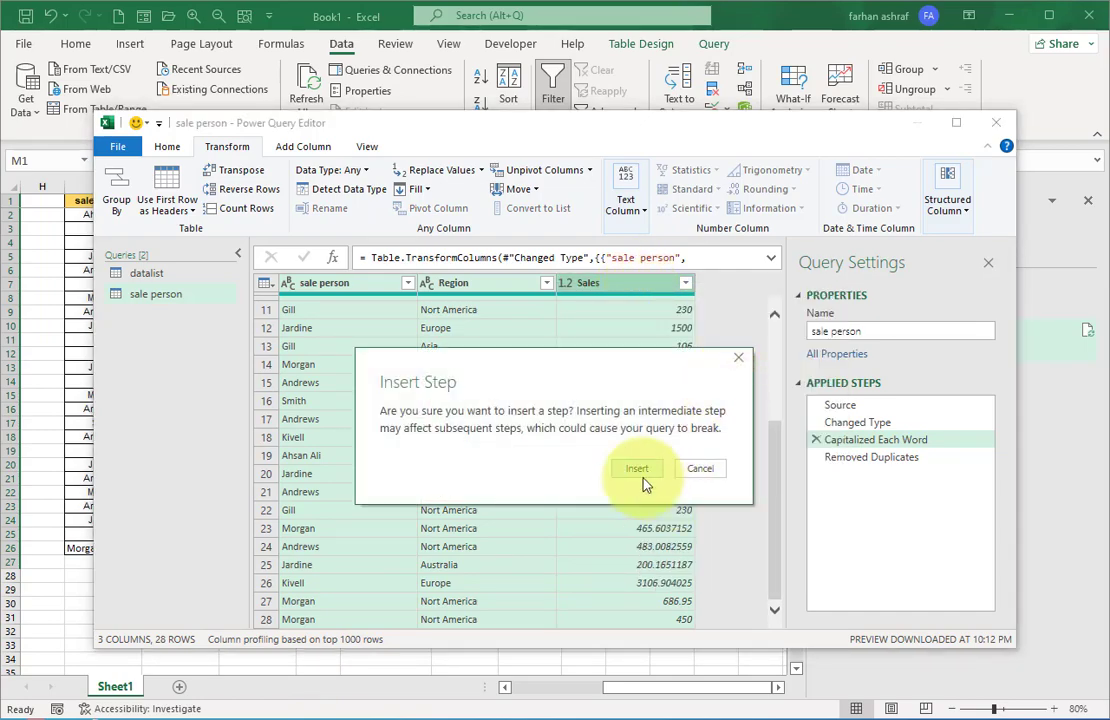
click(637, 468)
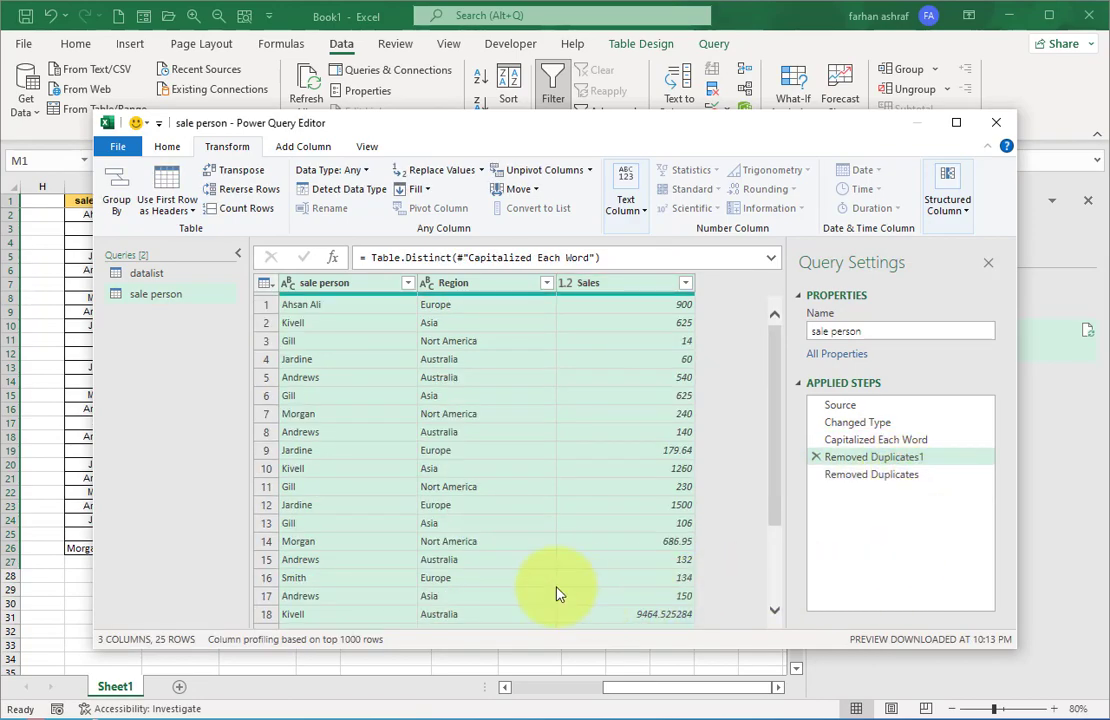
- Close the editor and load the sale person query back into the sheet
click(167, 146)
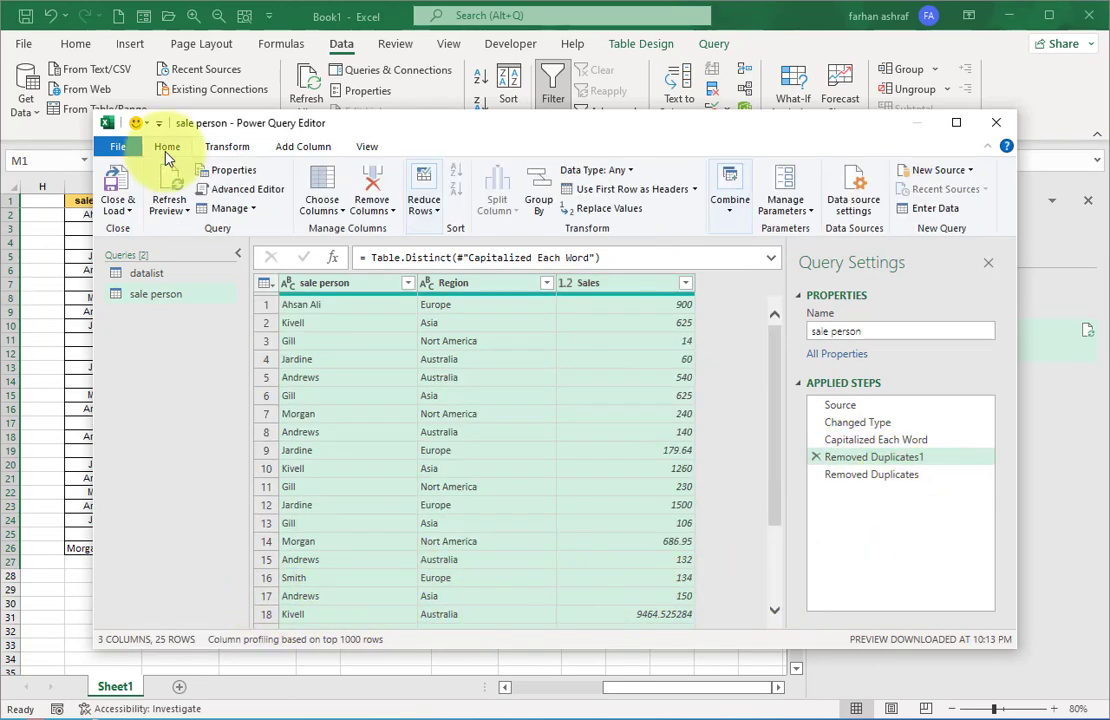
click(118, 190)
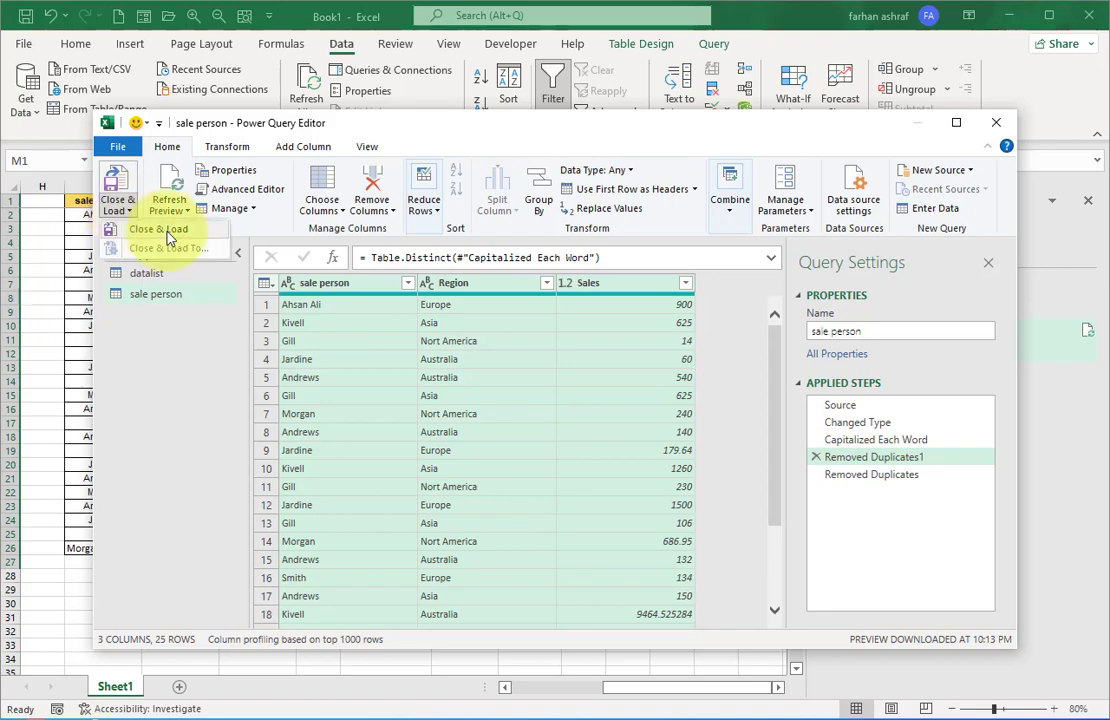
click(156, 229)
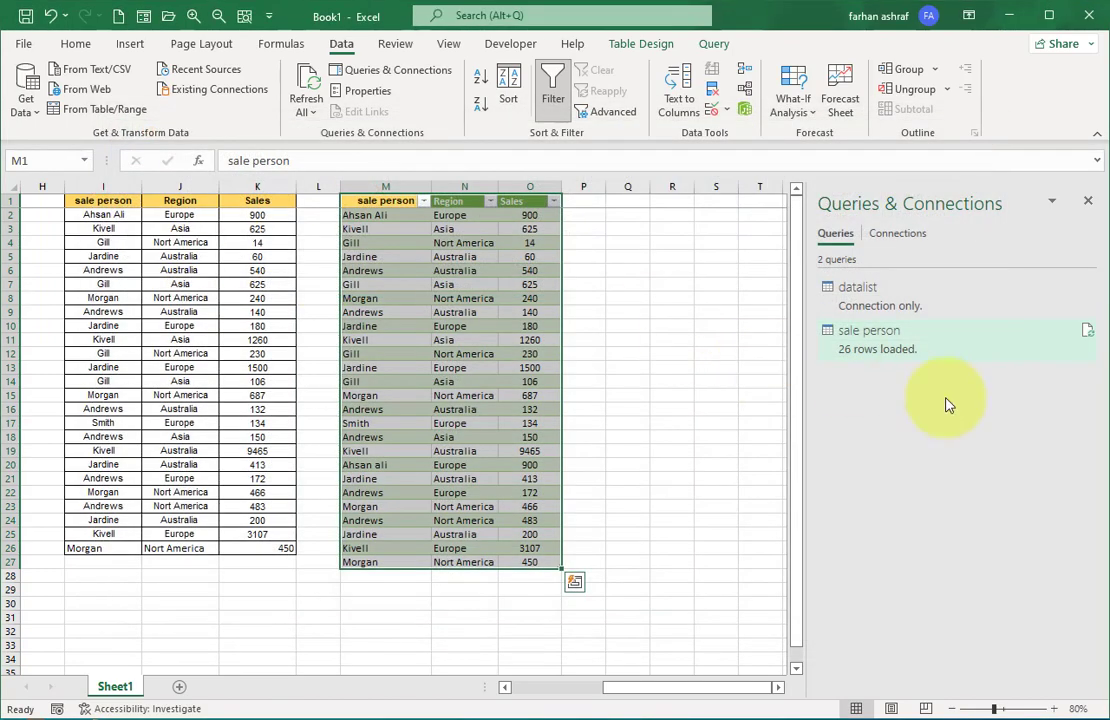
- Dismiss the Queries & Connections pane to return to the sheet
click(305, 85)
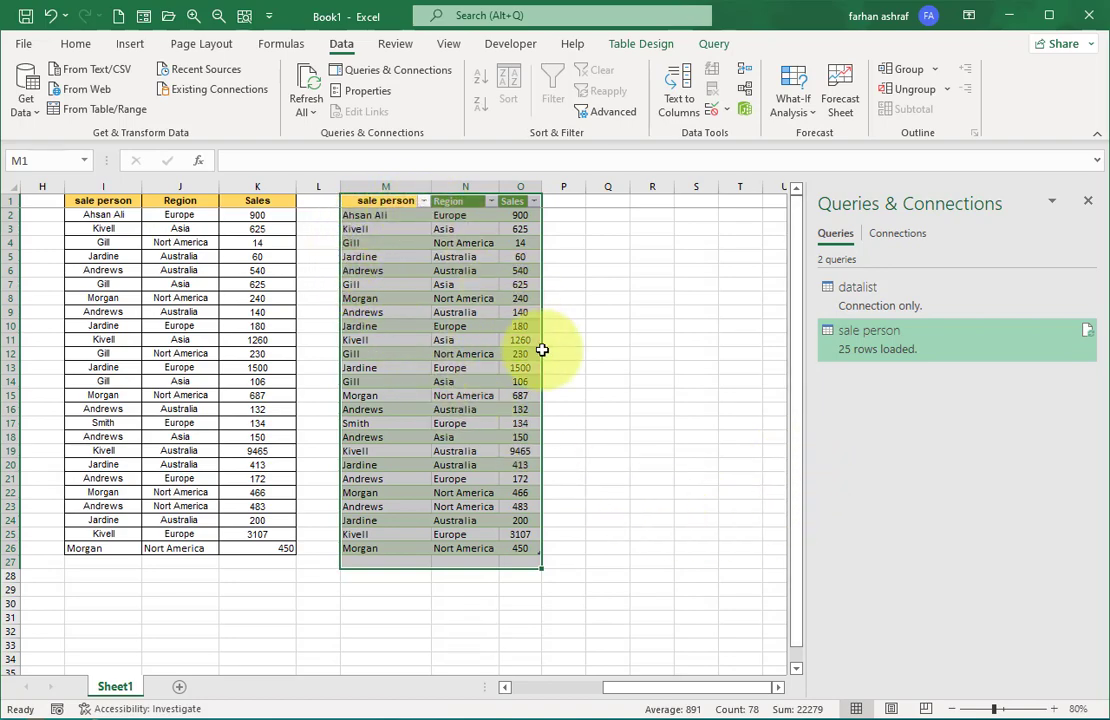
mouse_move(1089, 203)
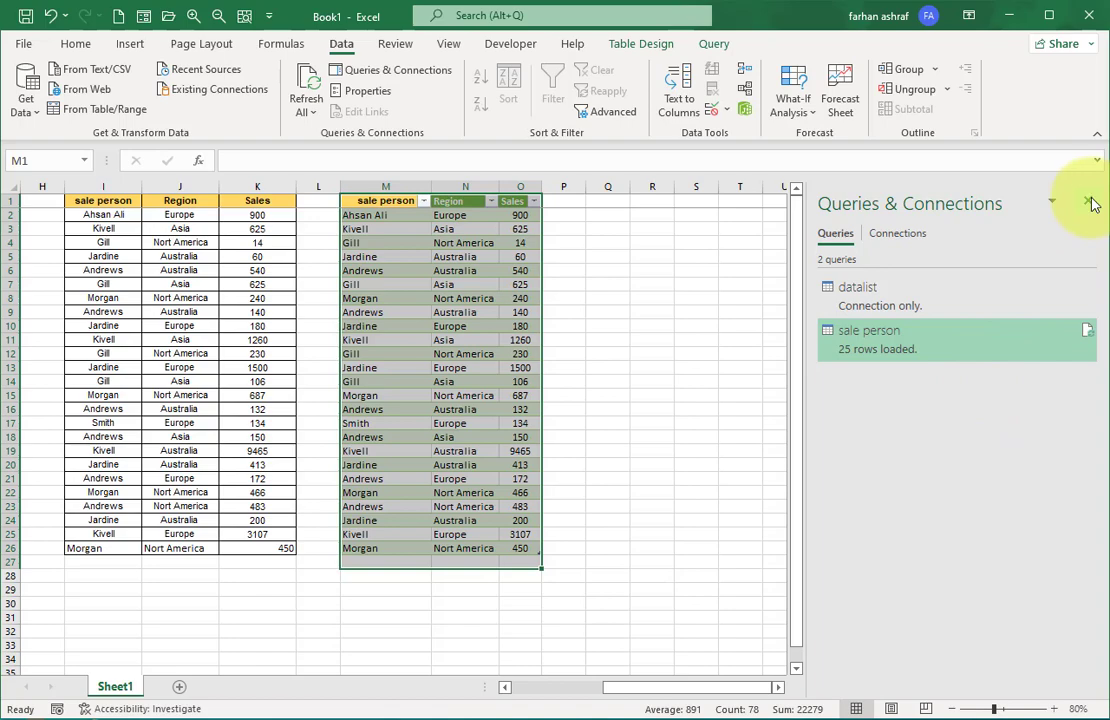
click(1087, 203)
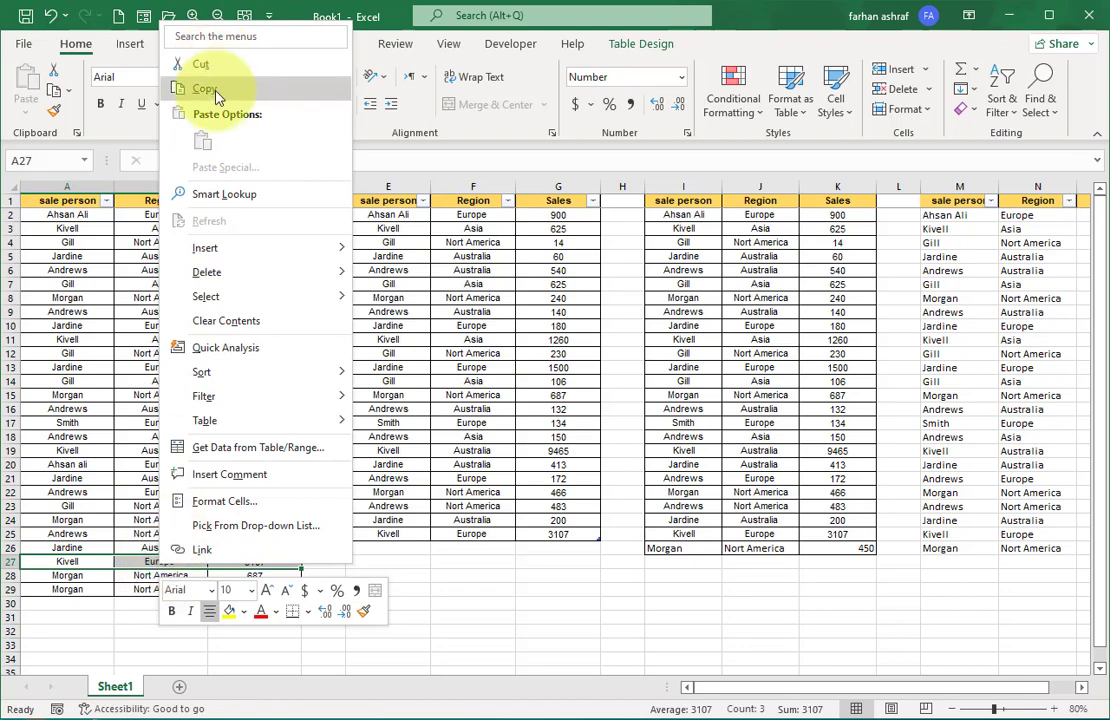
- Copy the Kivell, Europe, 3107 row into row 30 and change its sales to 480
click(205, 89)
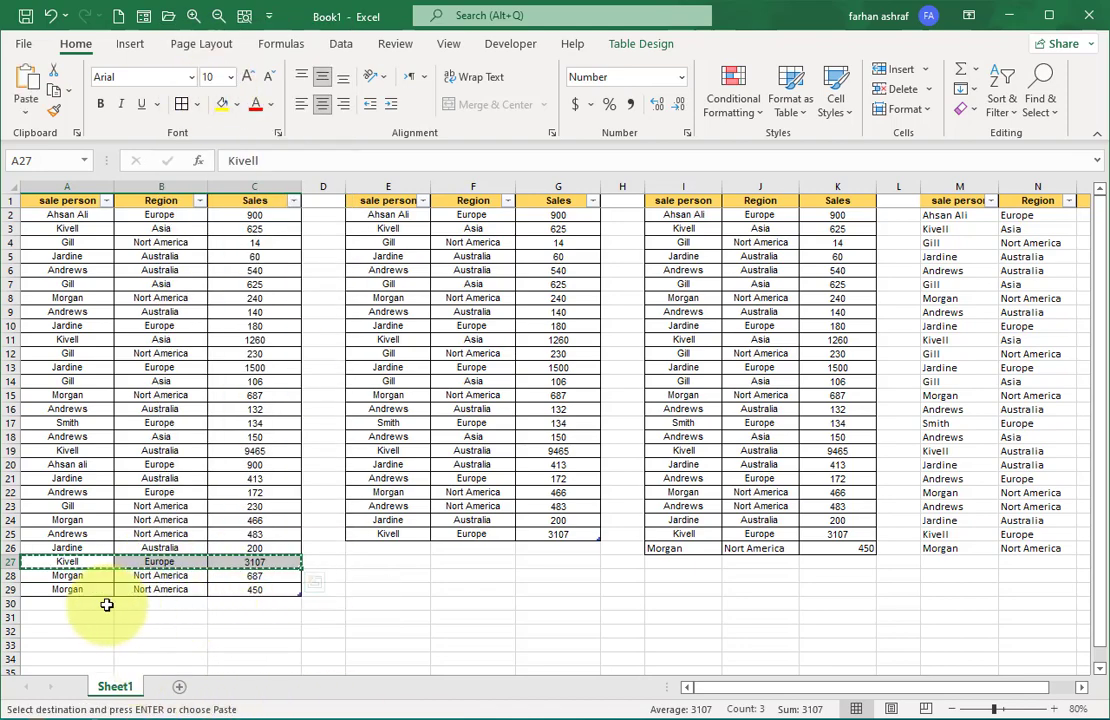
click(67, 604)
text(450)
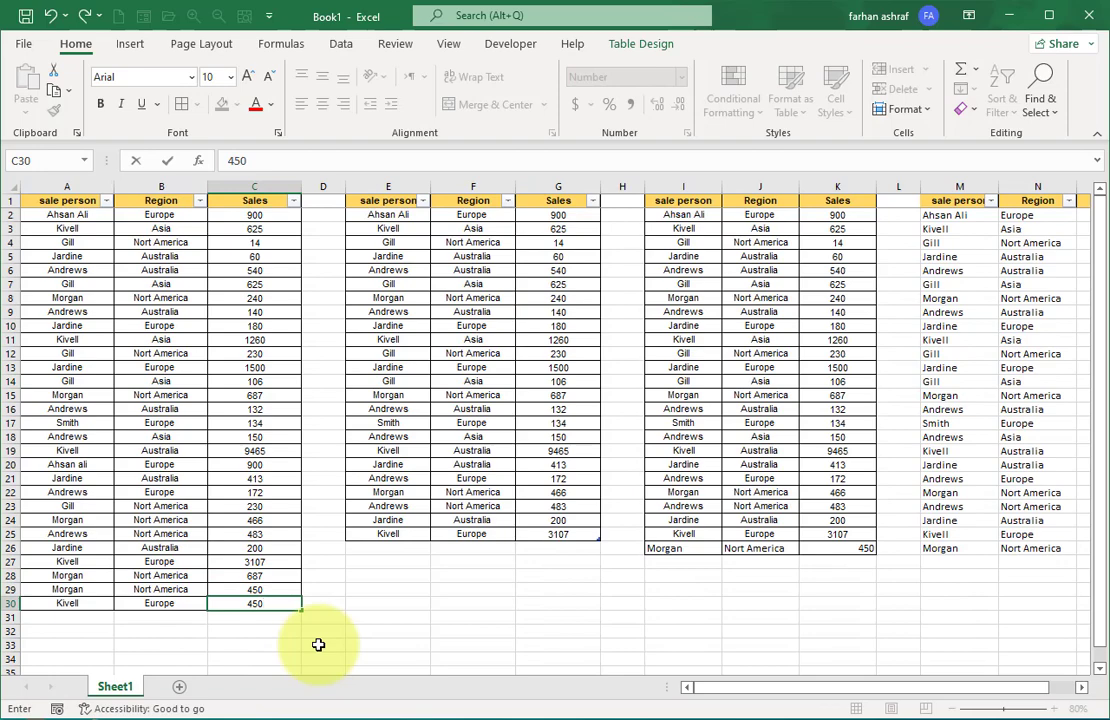
text(4)
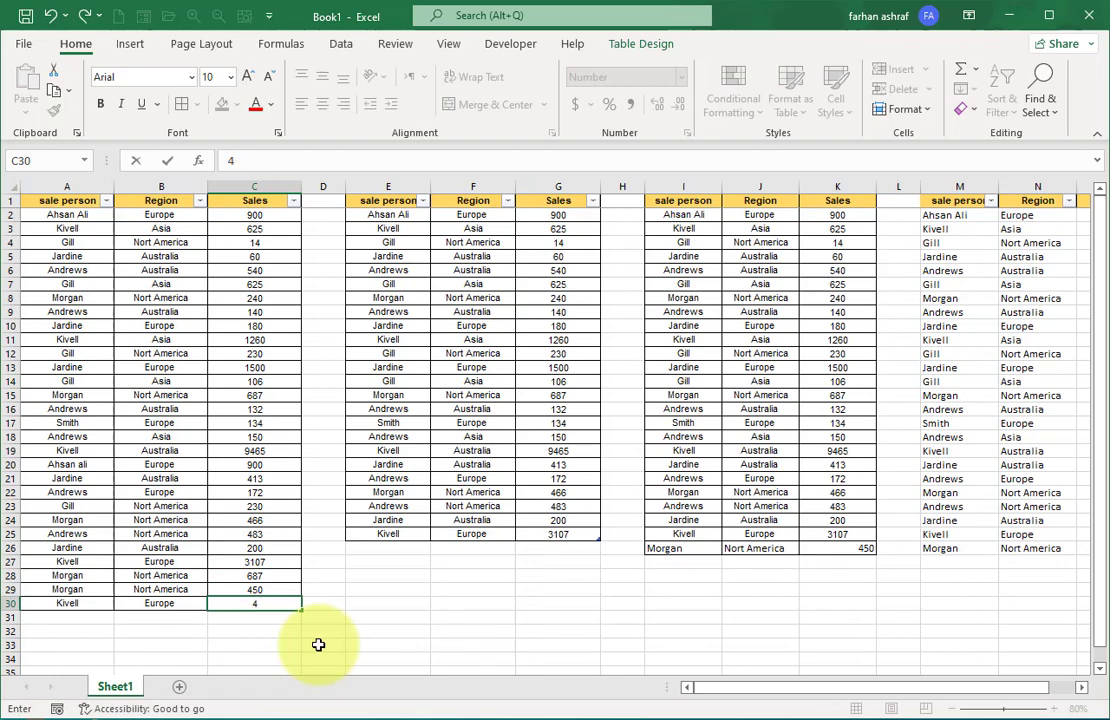
text(480)
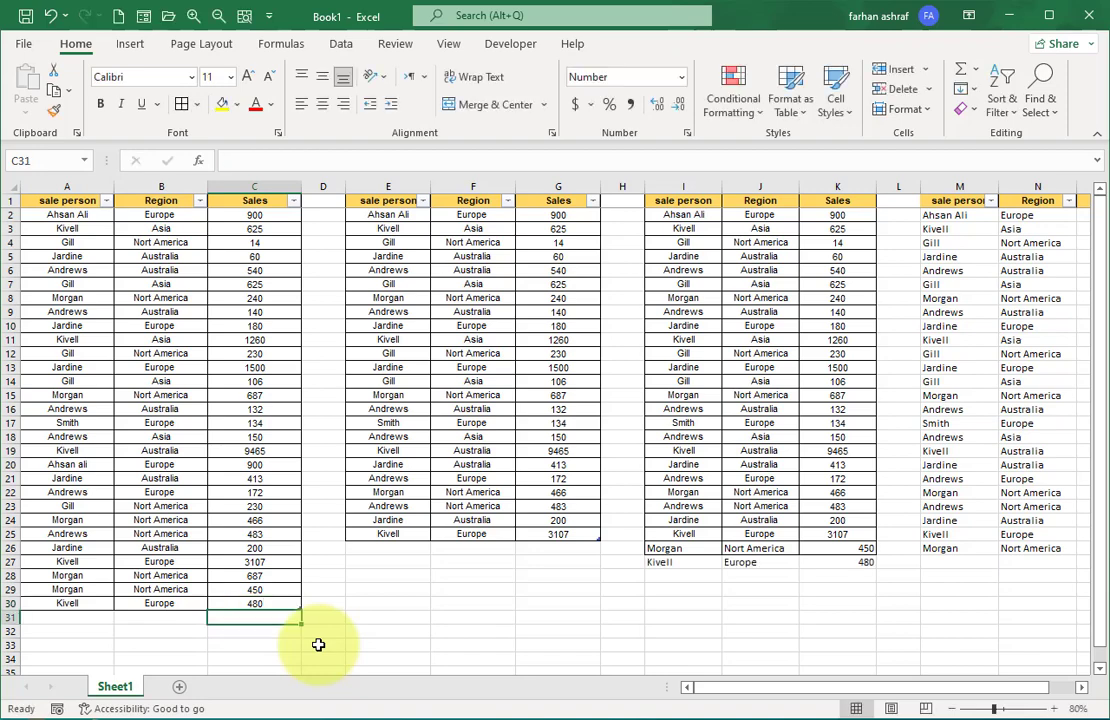
mouse_move(666, 581)
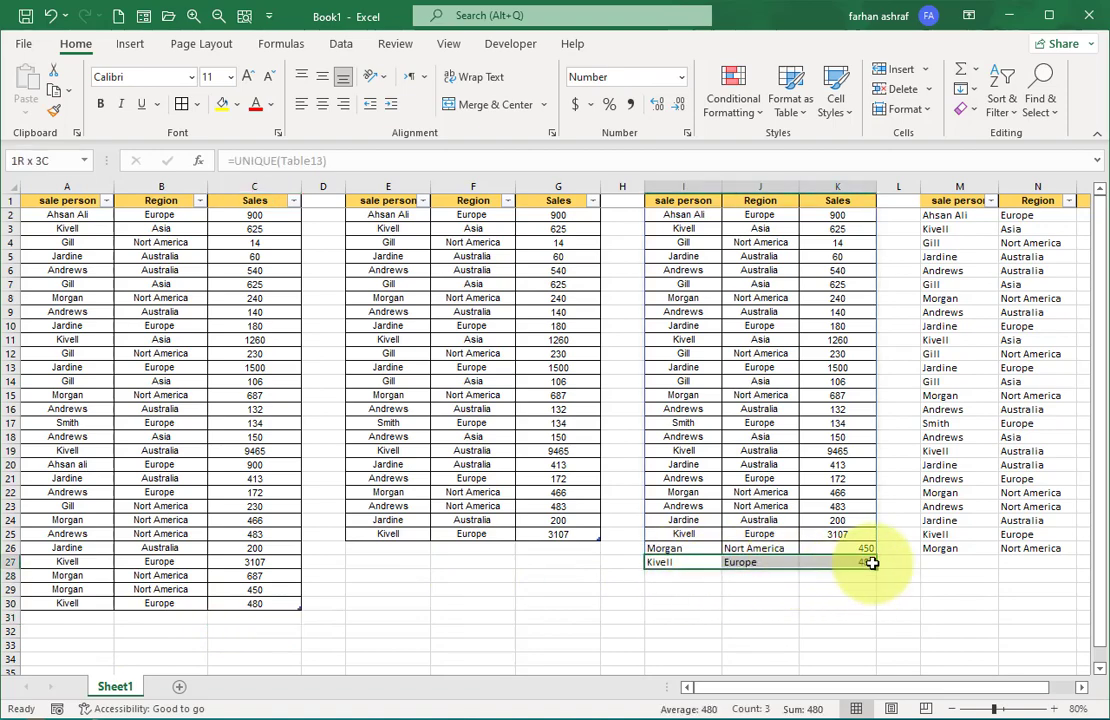
- Scroll to the Power Query table in column M and open a cell's context menu to refresh
click(837, 617)
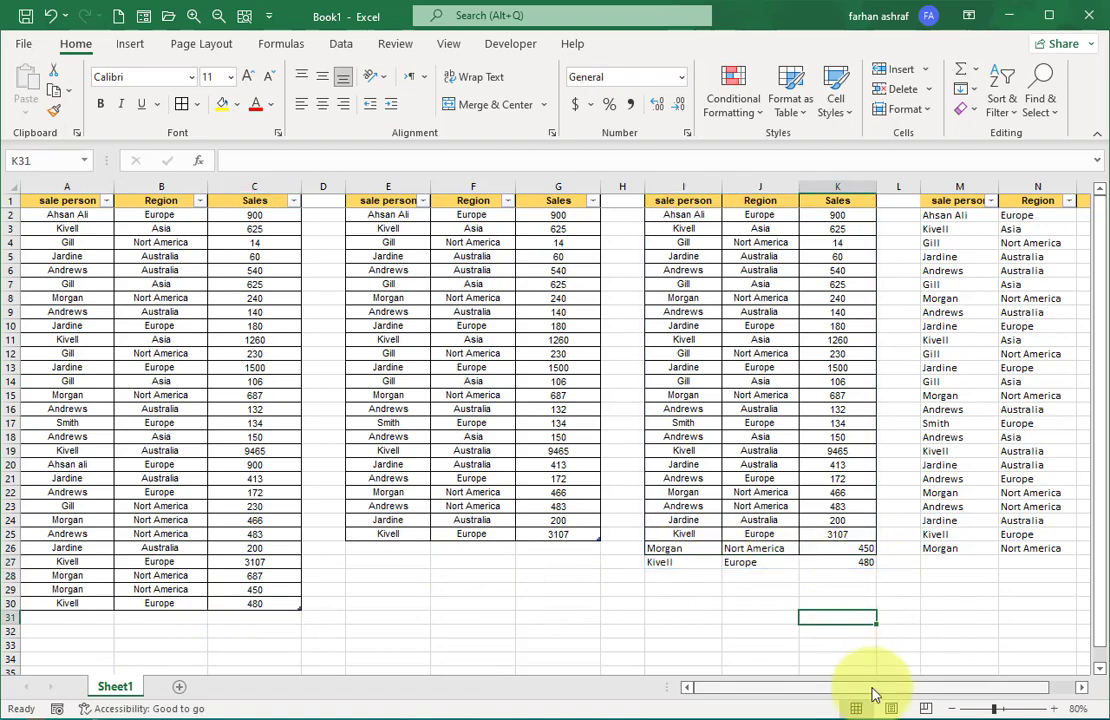
scroll(right, 3)
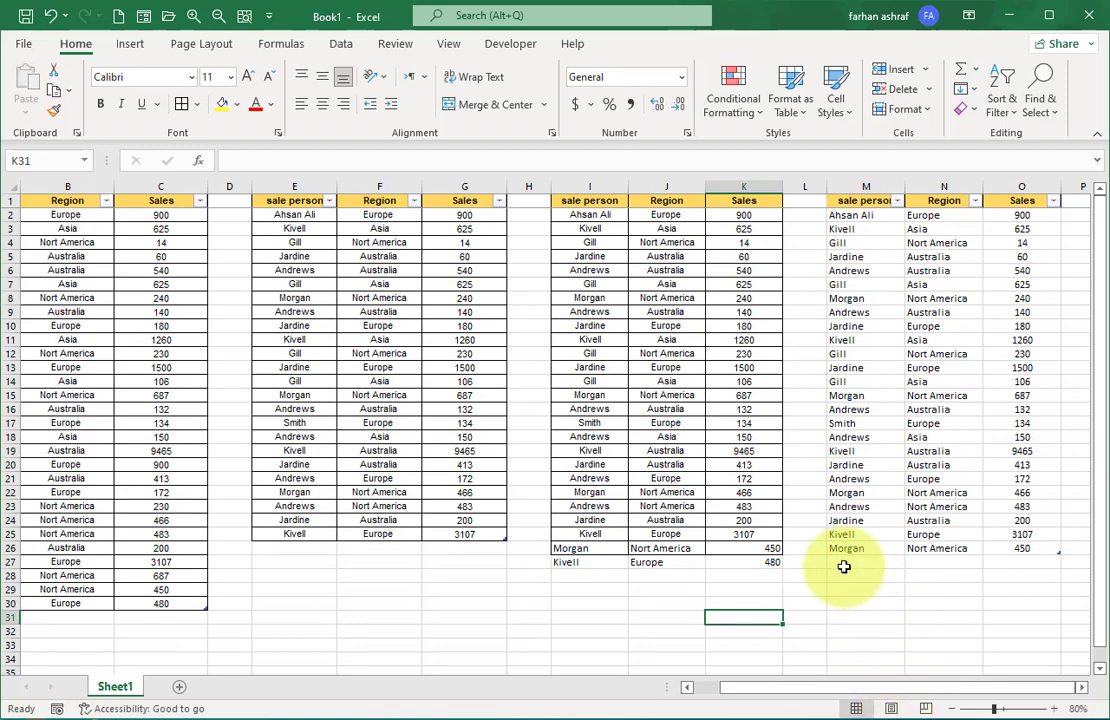
click(1021, 615)
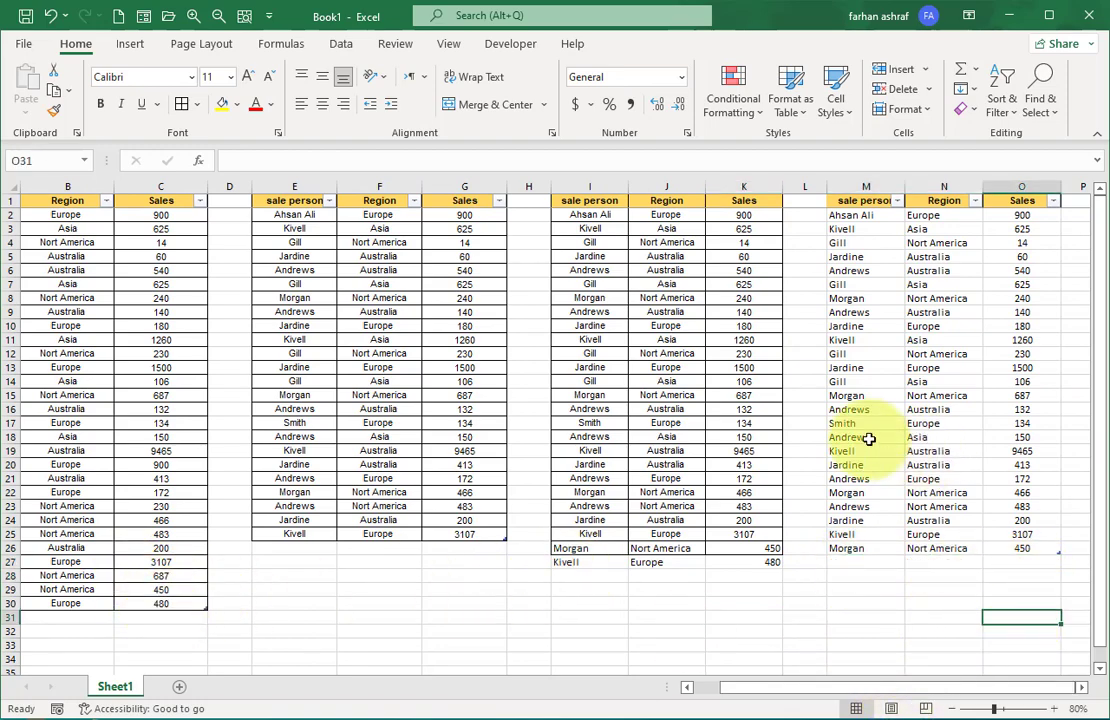
click(866, 437)
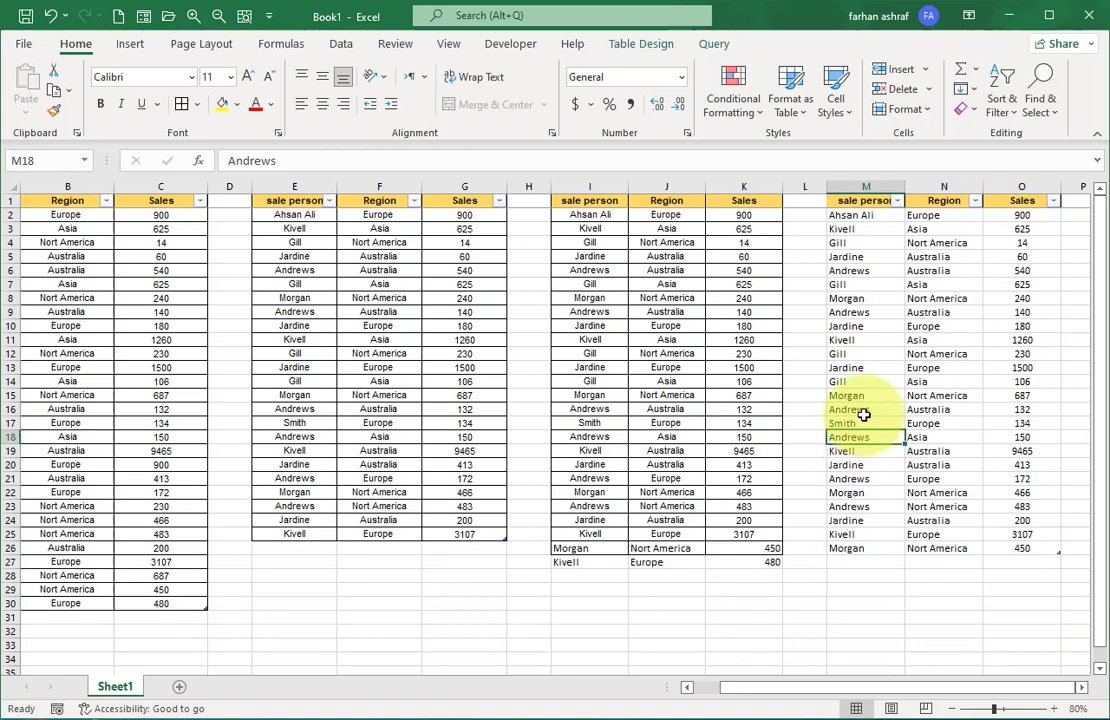
right_click(849, 409)
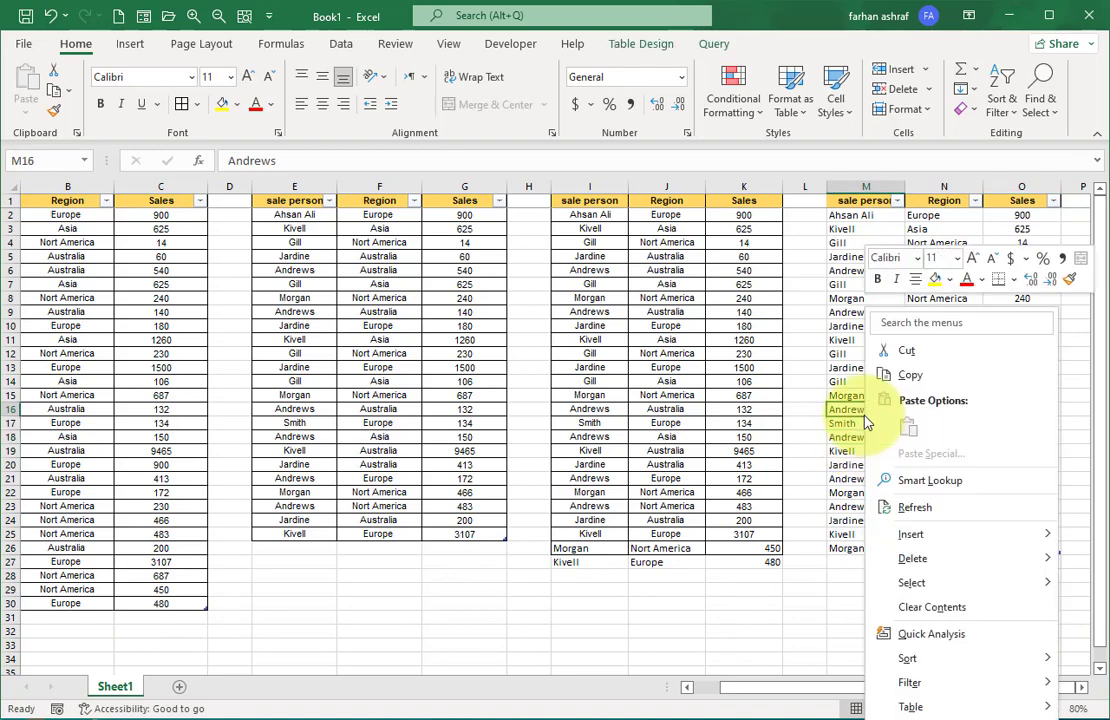
mouse_move(935, 507)
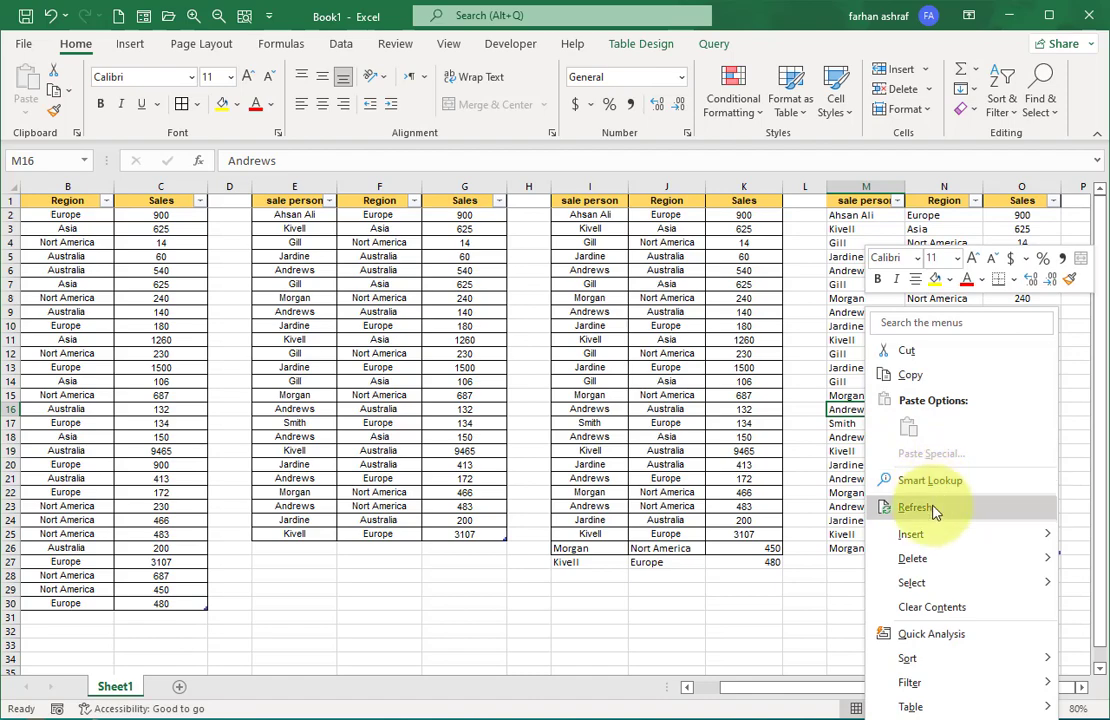
mouse_move(920, 513)
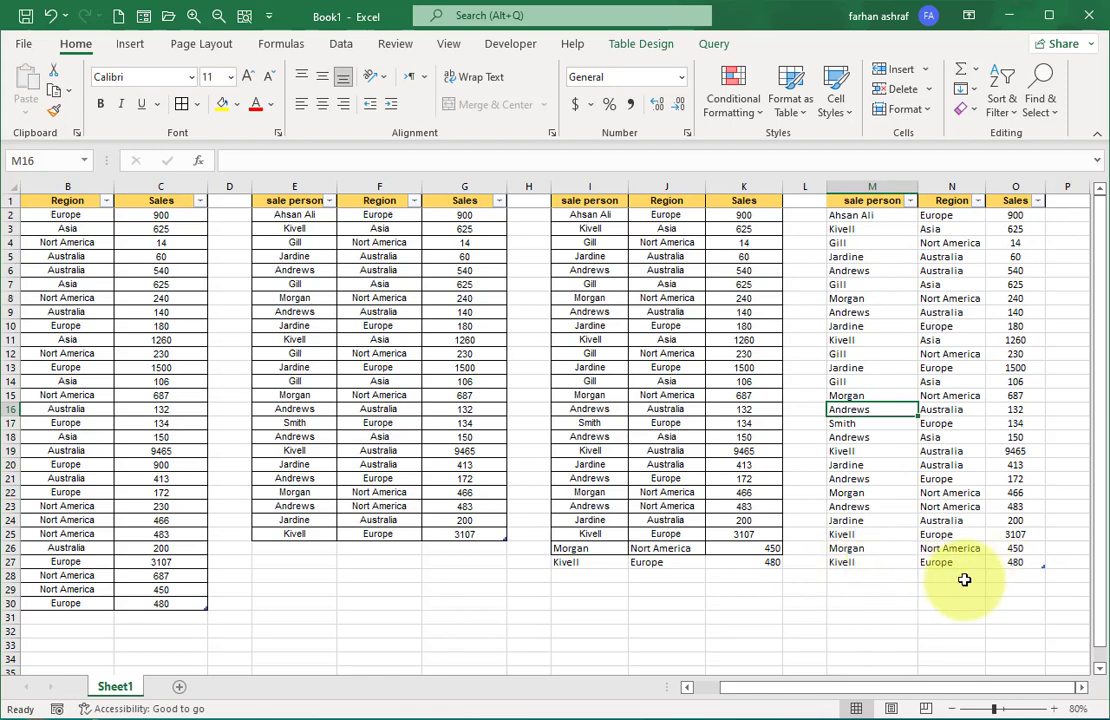
mouse_move(1024, 595)
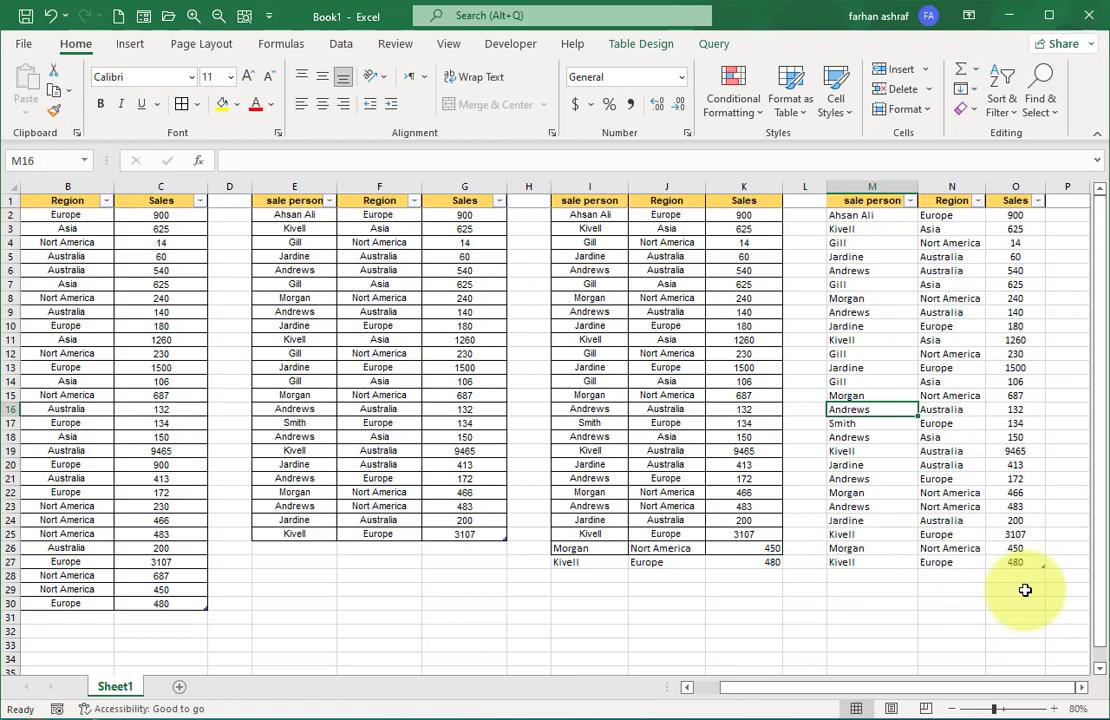
mouse_move(843, 629)
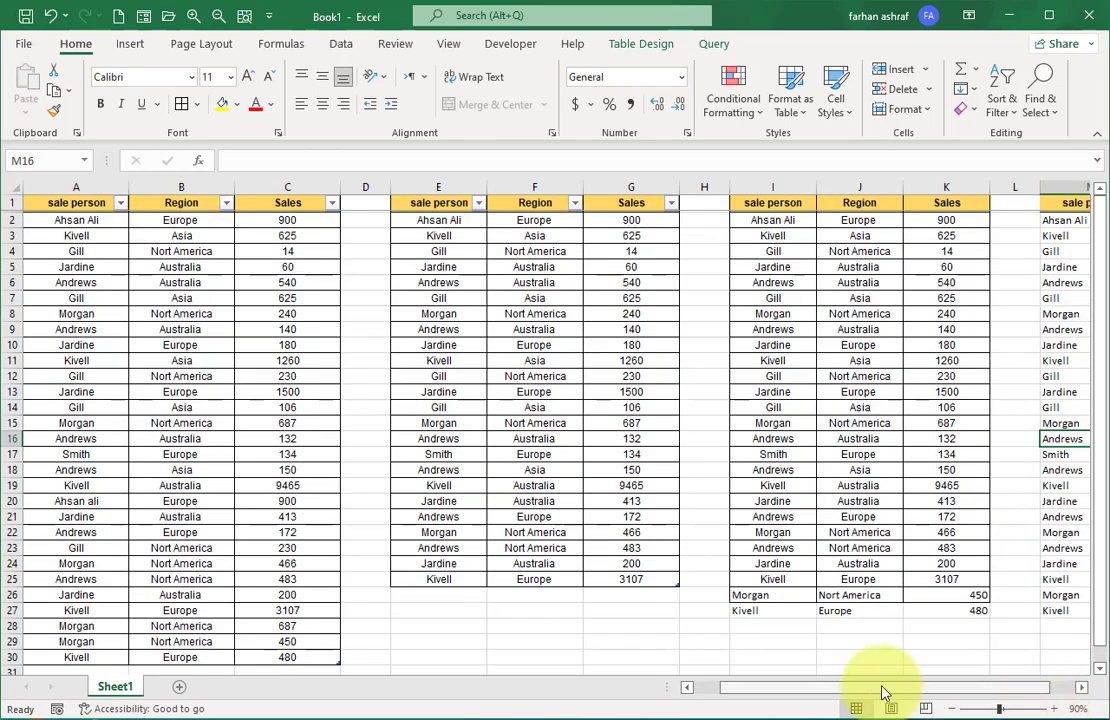
click(1071, 708)
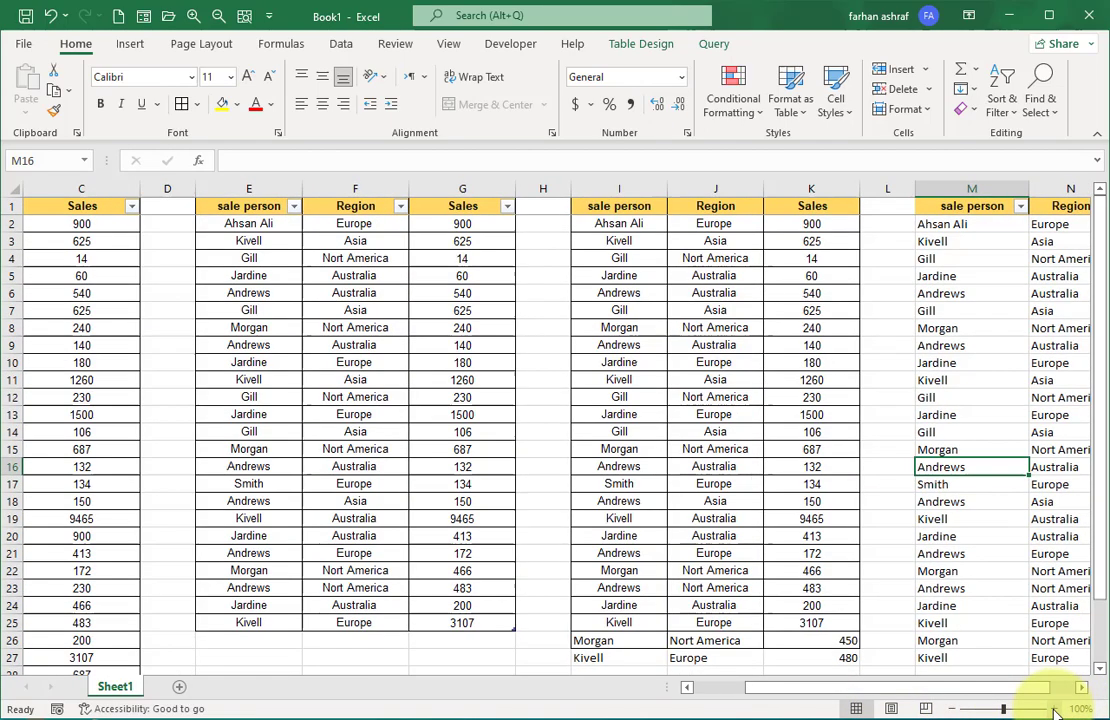
scroll(left, 3)
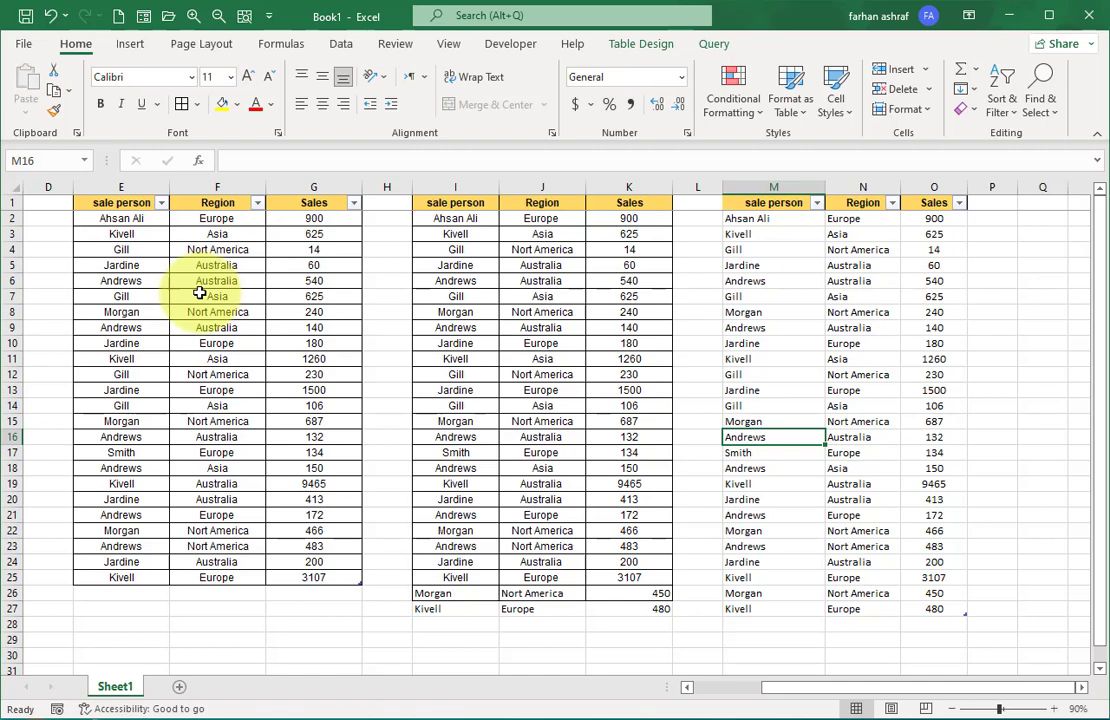
mouse_move(436, 304)
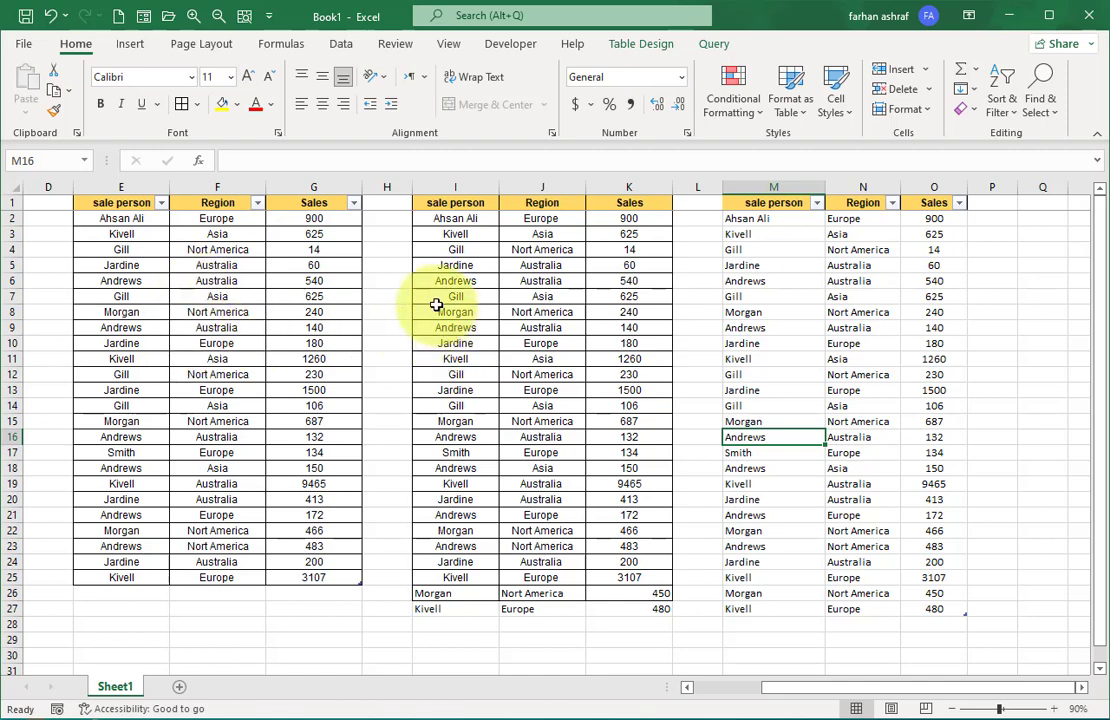